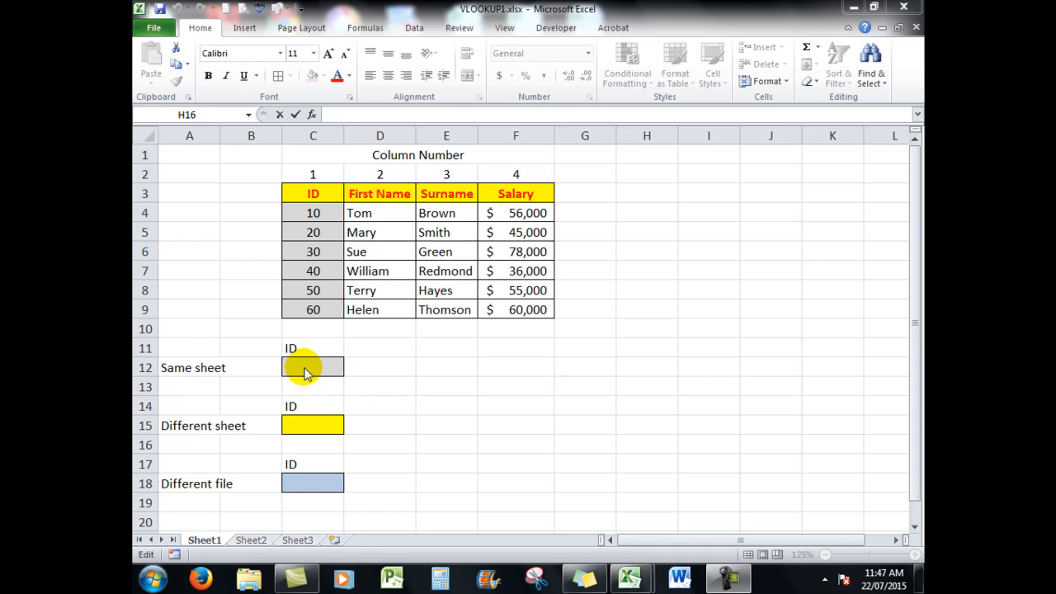
pyautogui.moveTo(395, 216)
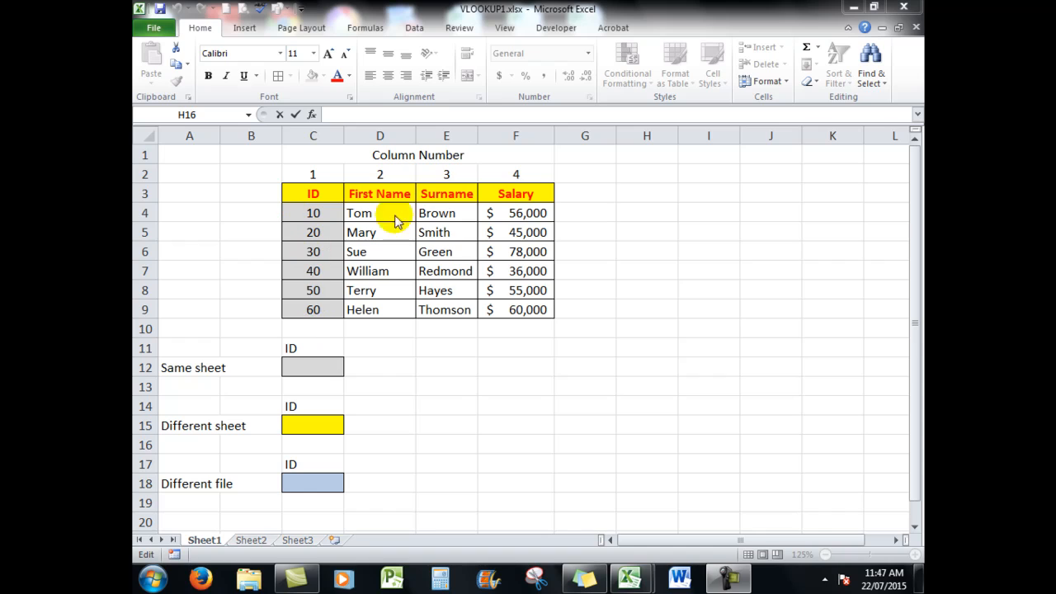
pyautogui.moveTo(307, 431)
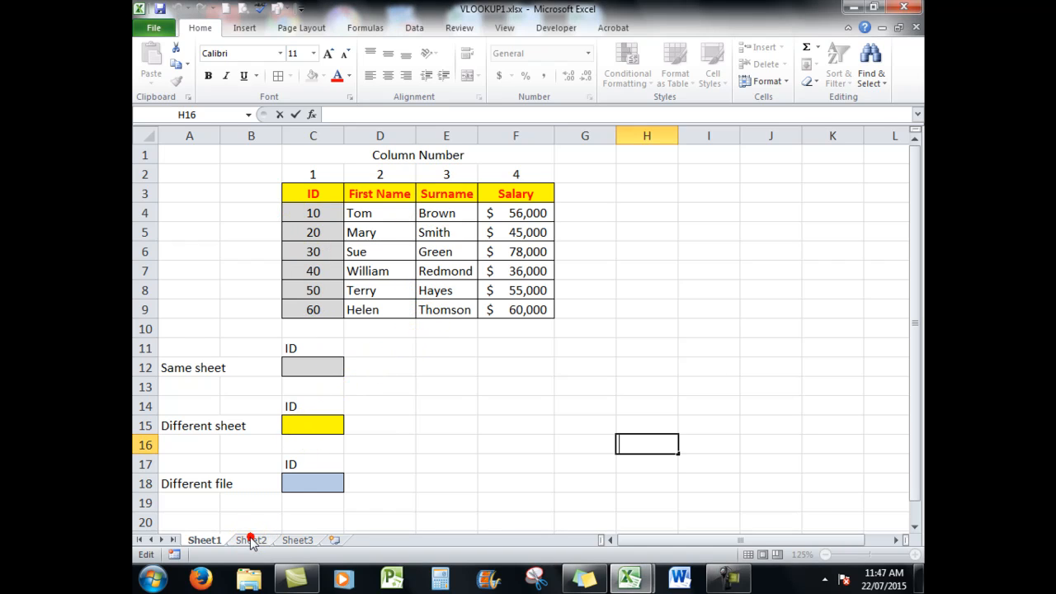
# Review the staff table copies on Sheet2 and in the separate workbook, then return to Sheet1.
pyautogui.click(251, 540)
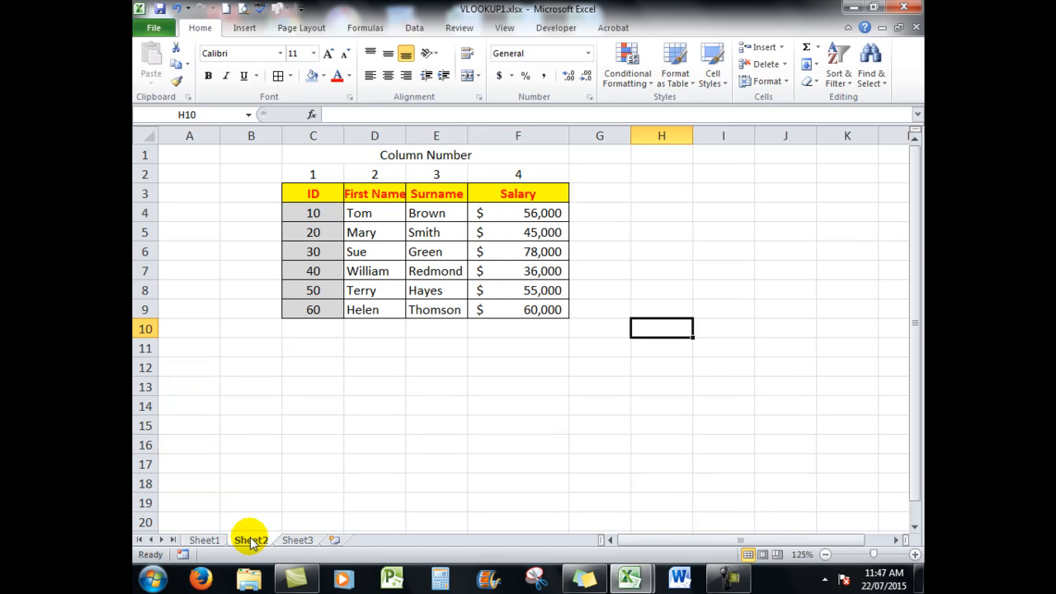
pyautogui.click(205, 542)
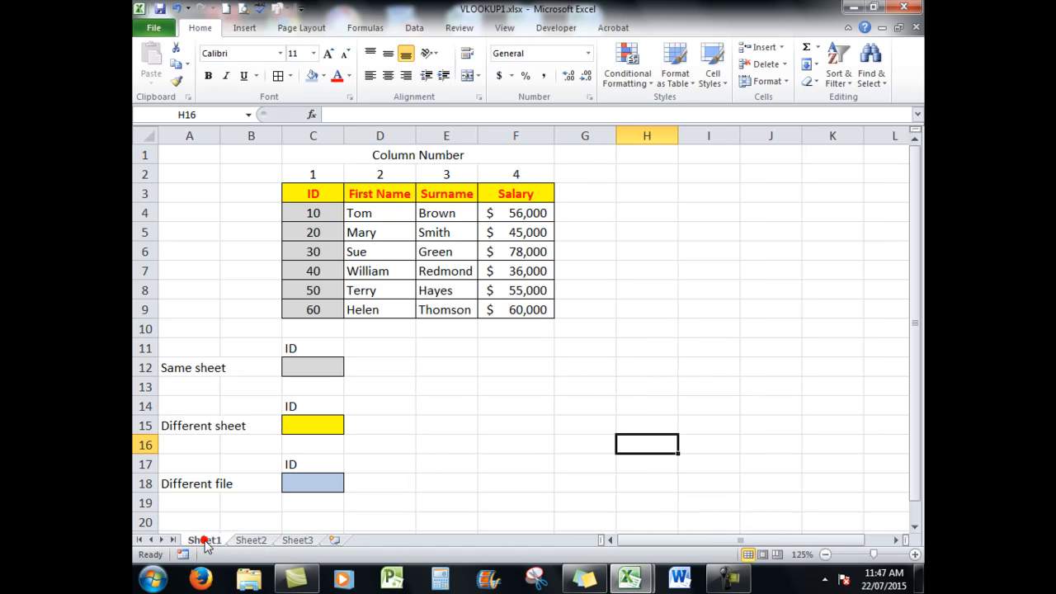
pyautogui.moveTo(630, 576)
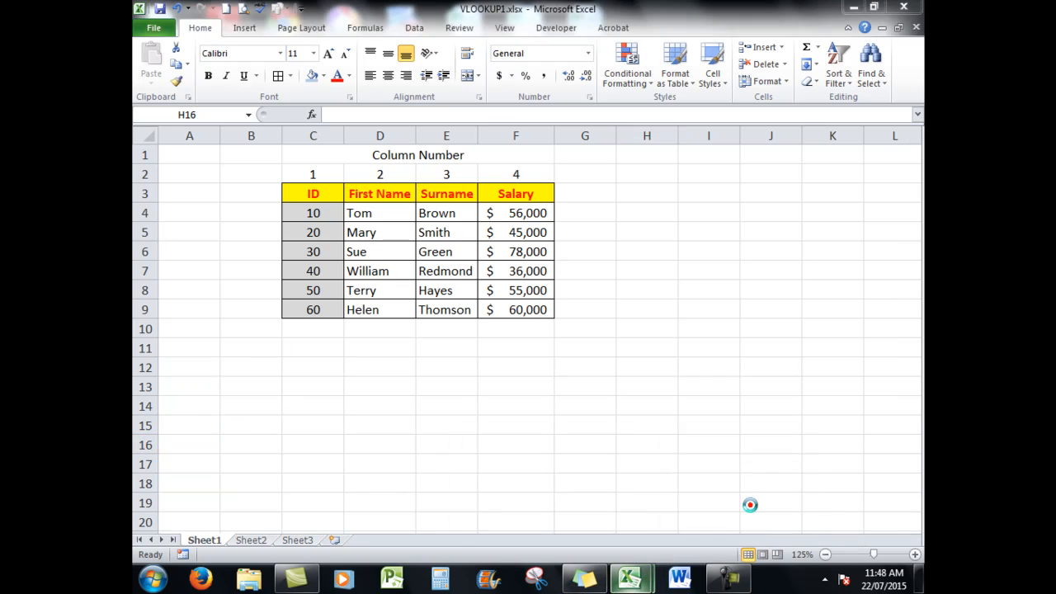
pyautogui.click(584, 462)
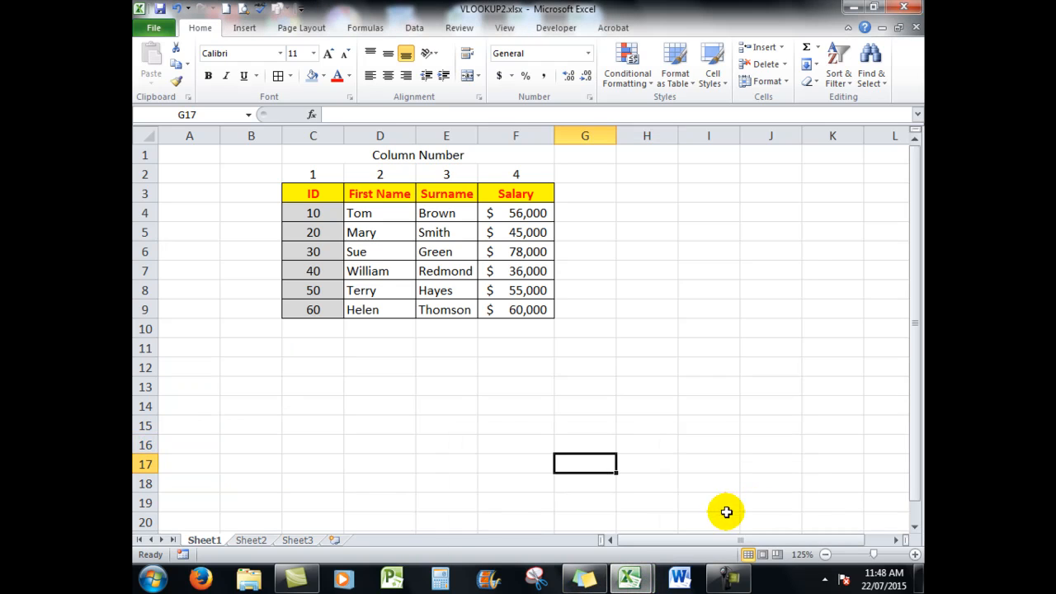
pyautogui.moveTo(202, 581)
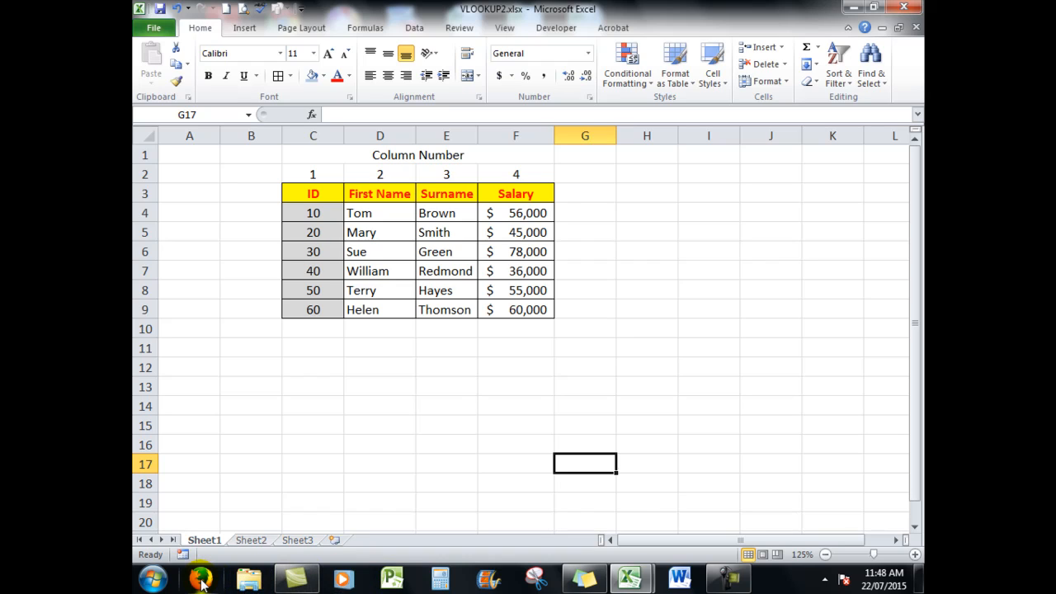
pyautogui.moveTo(201, 577)
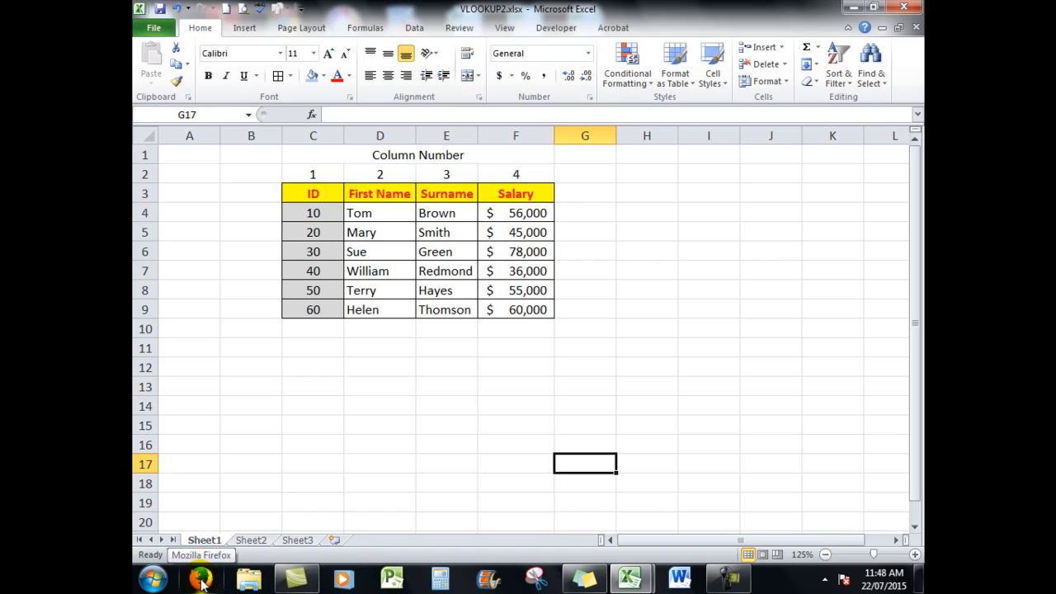
pyautogui.moveTo(487, 578)
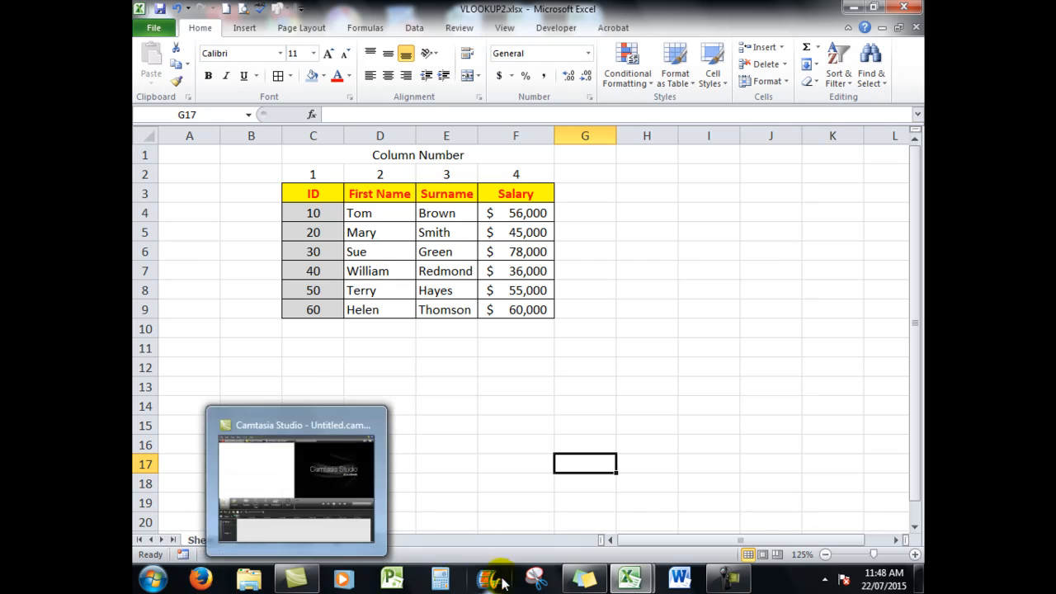
pyautogui.moveTo(630, 577)
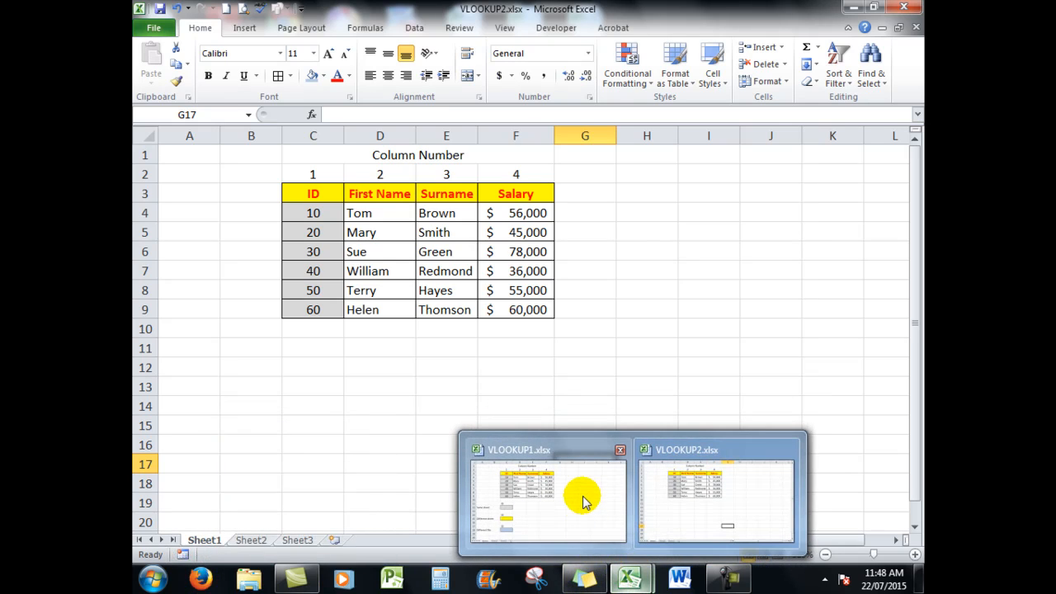
pyautogui.click(548, 495)
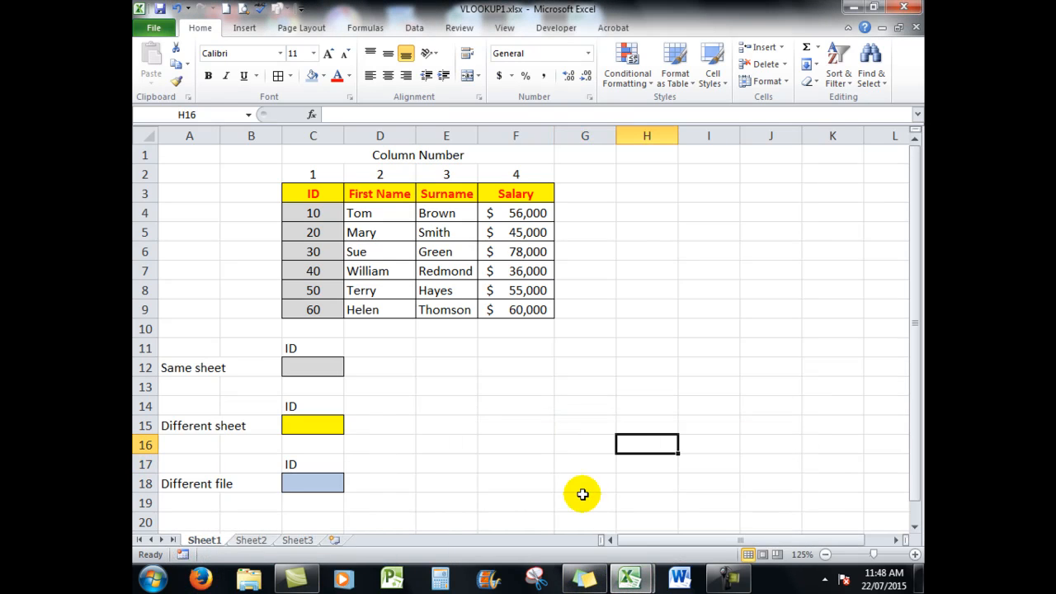
pyautogui.moveTo(630, 578)
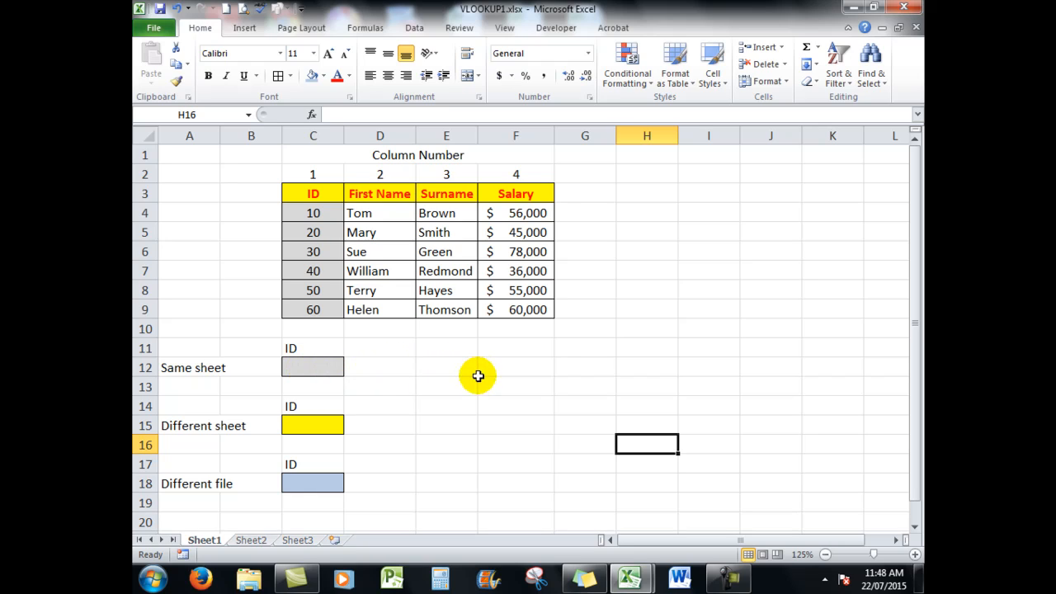
pyautogui.moveTo(510, 365)
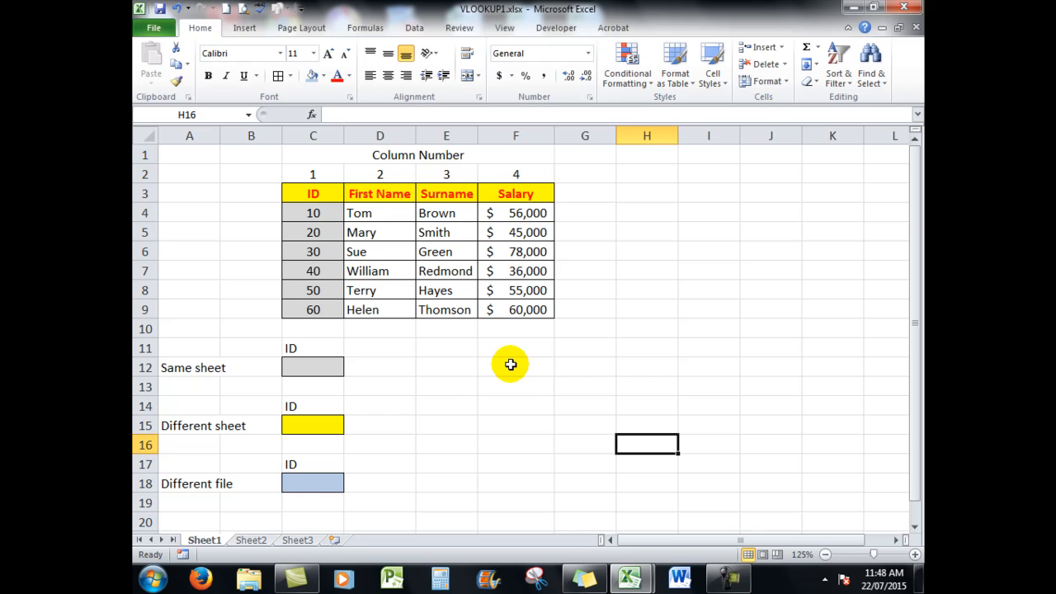
pyautogui.moveTo(465, 196)
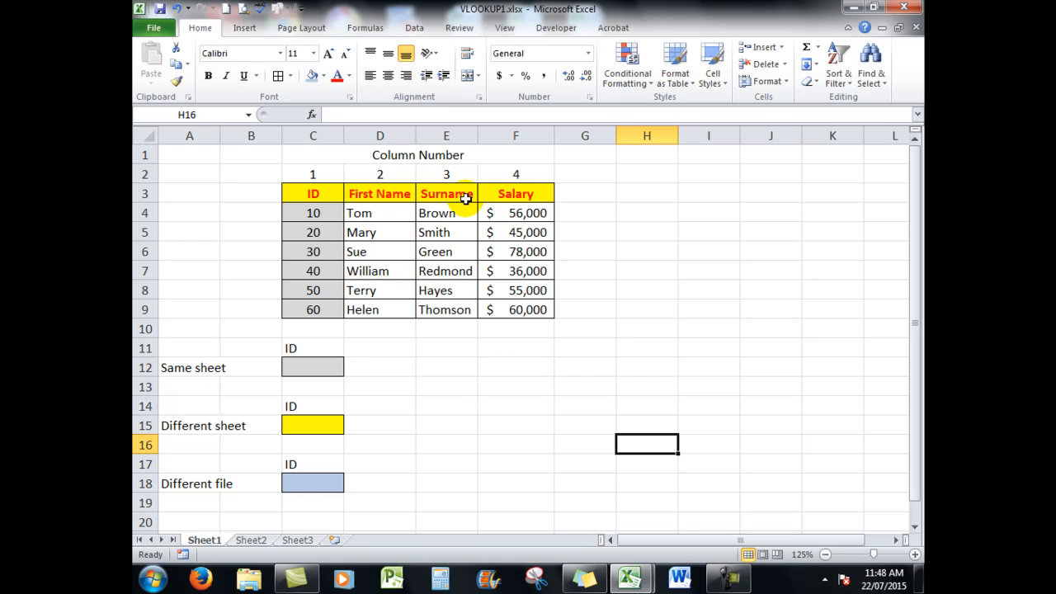
pyautogui.moveTo(435, 189)
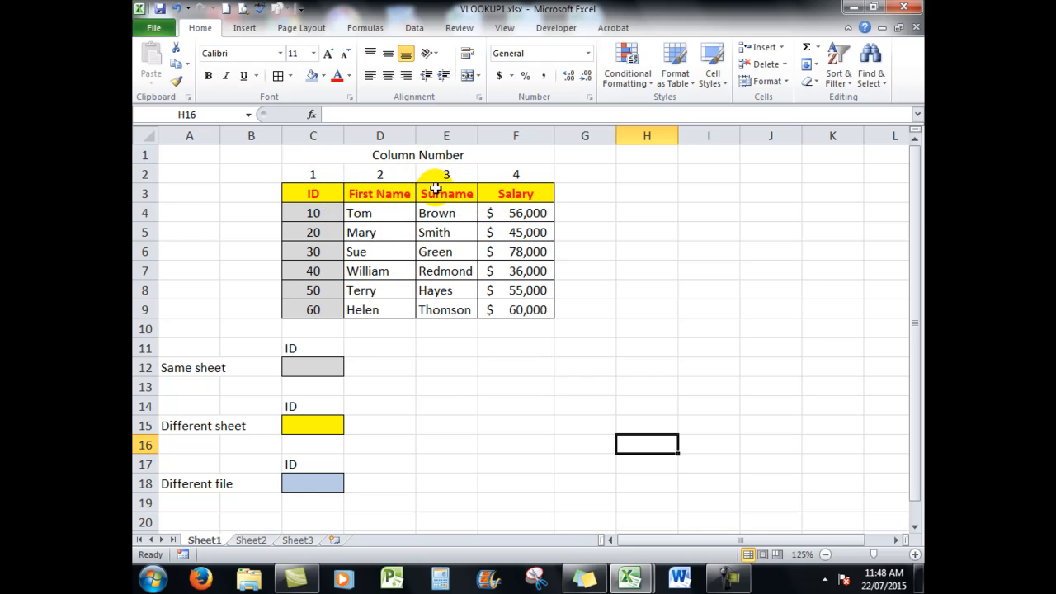
pyautogui.moveTo(512, 173)
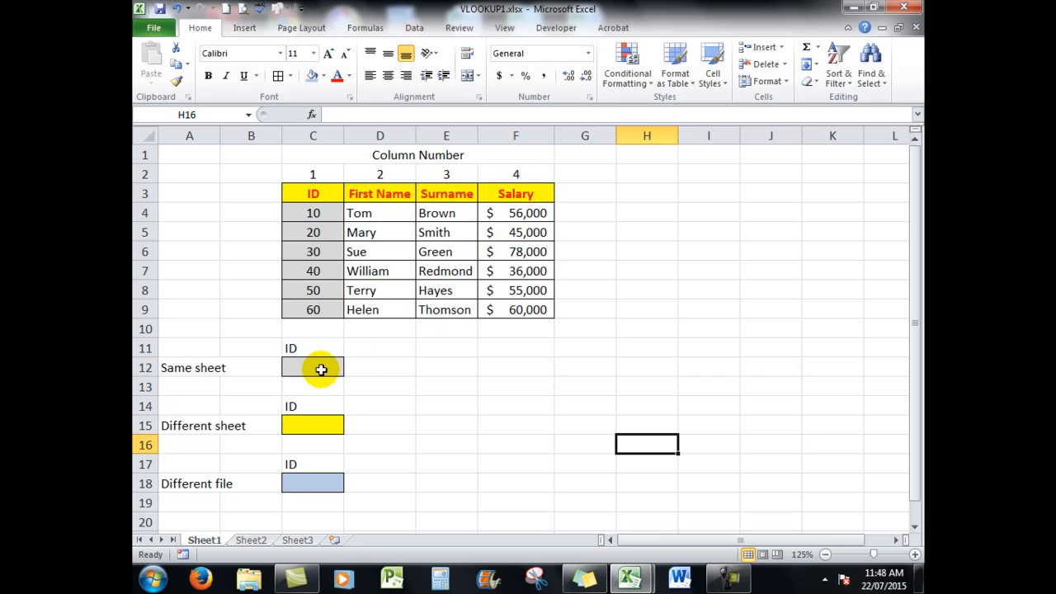
pyautogui.moveTo(336, 365)
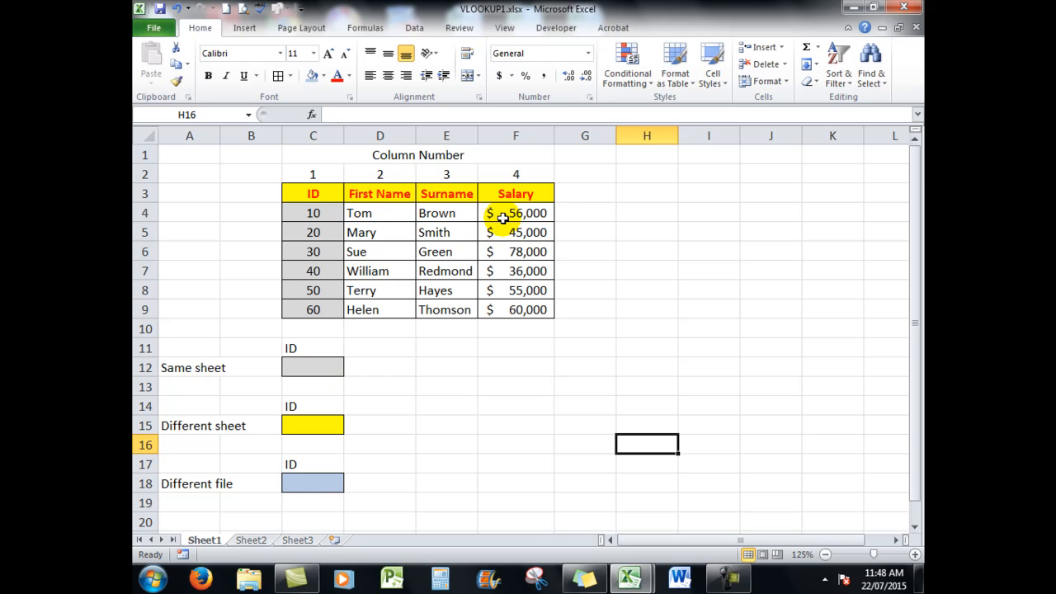
pyautogui.moveTo(370, 366)
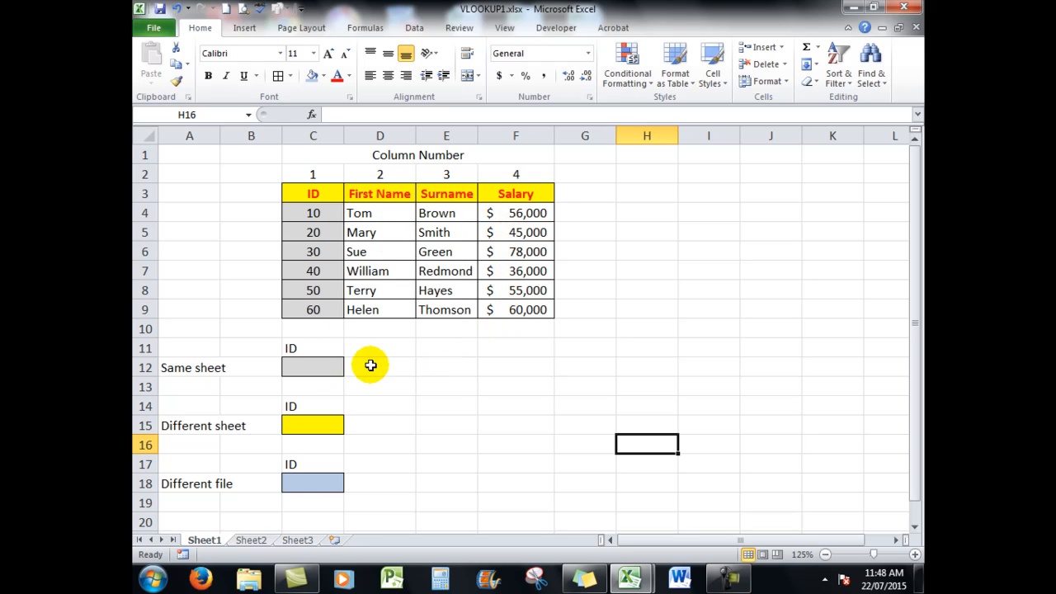
pyautogui.moveTo(355, 368)
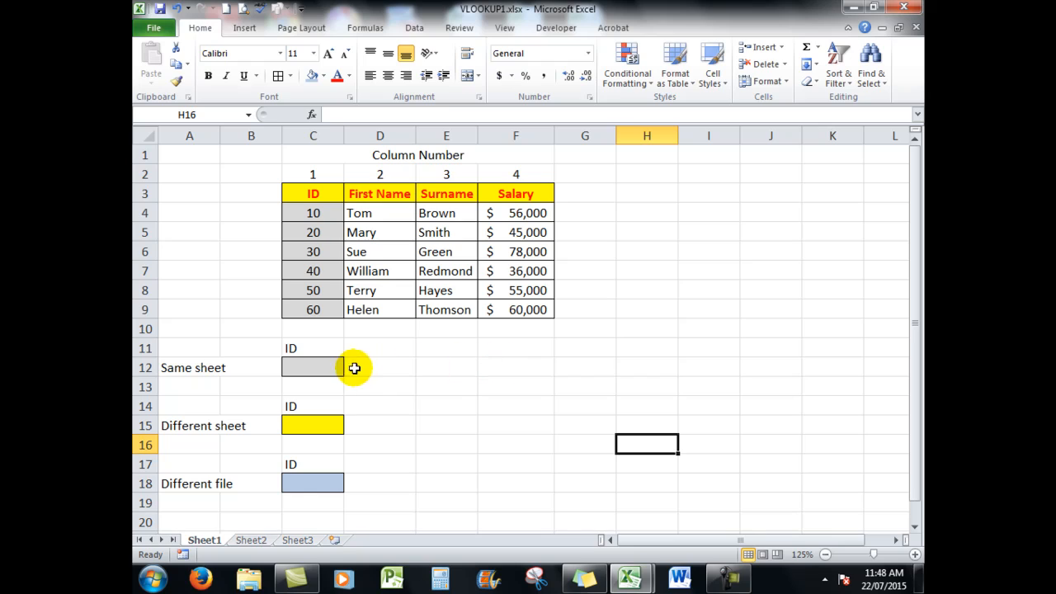
pyautogui.moveTo(376, 370)
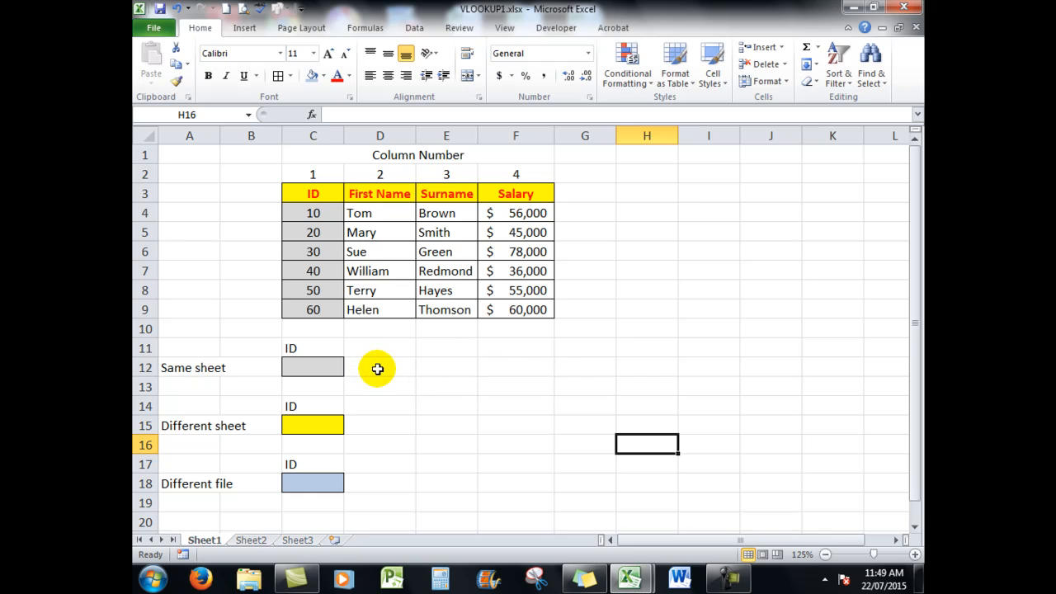
# Write =vlookup(c12,C4:F9,2,false) in D12 to return the first name for the C12 ID.
pyautogui.click(379, 366)
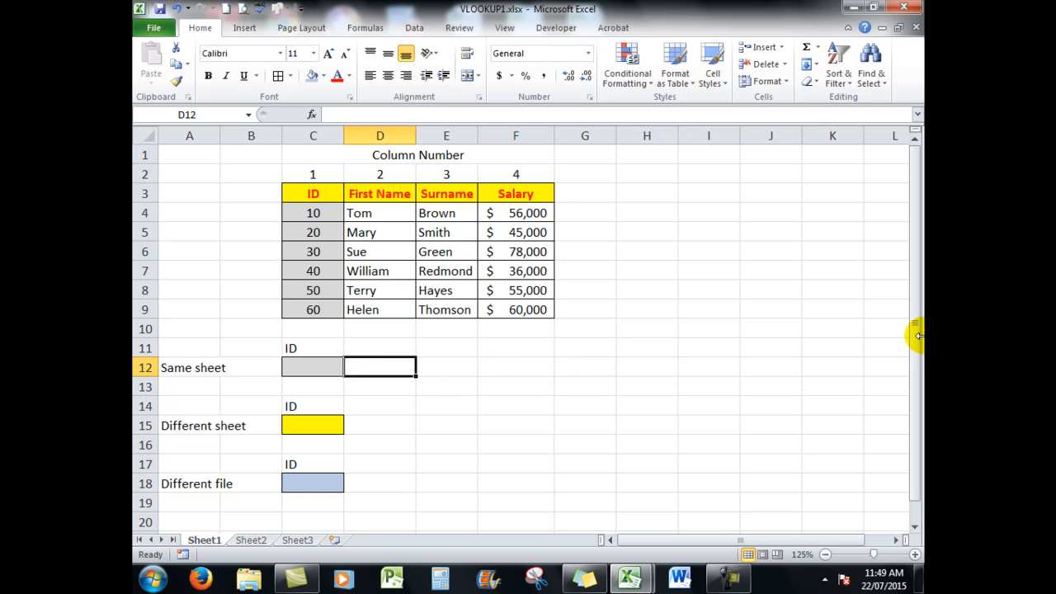
pyautogui.write('=')
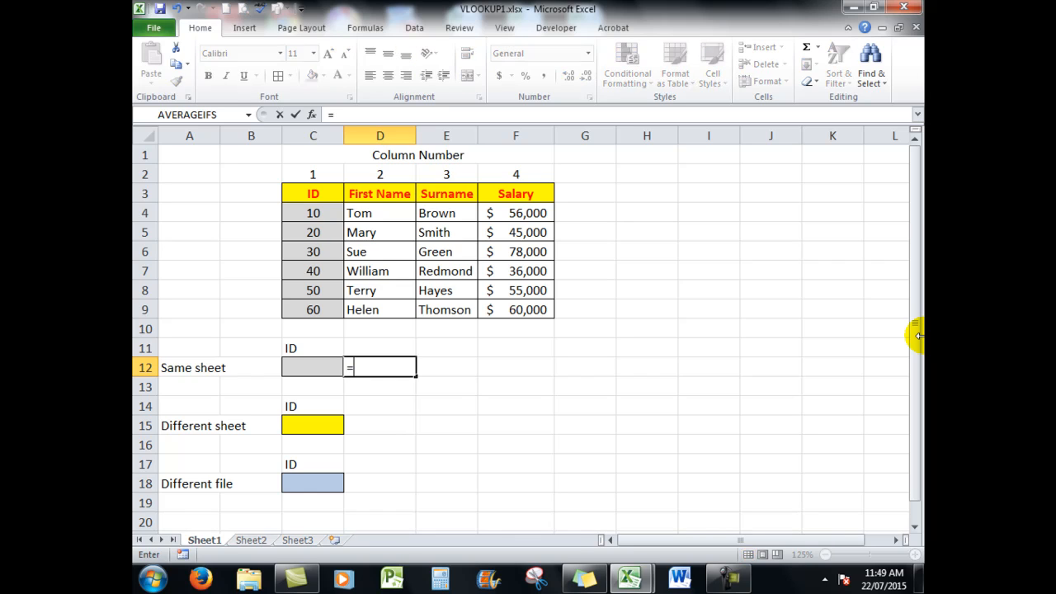
pyautogui.write('vloo')
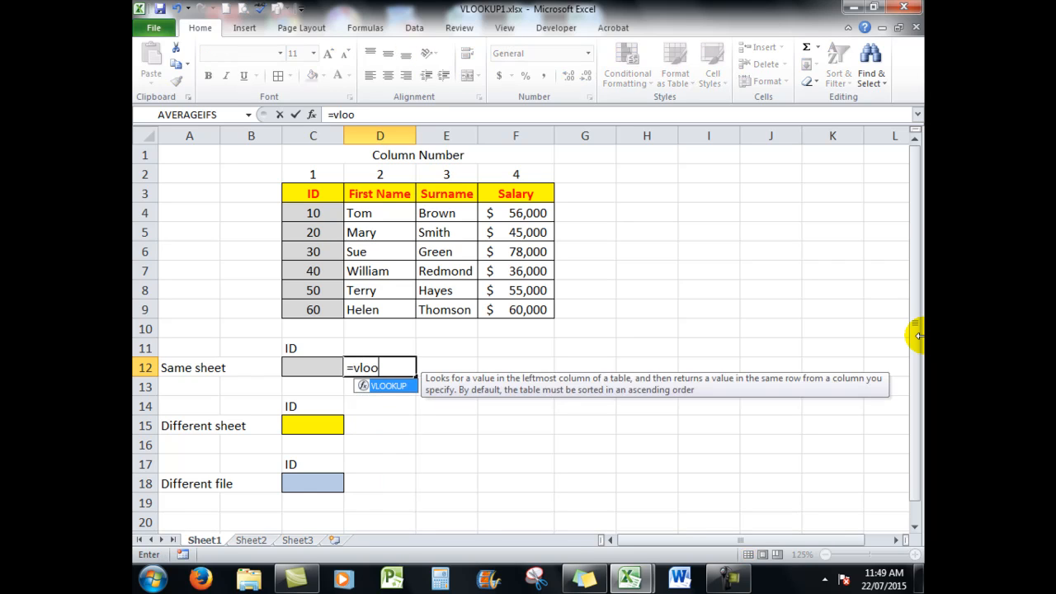
pyautogui.write('kup(c12')
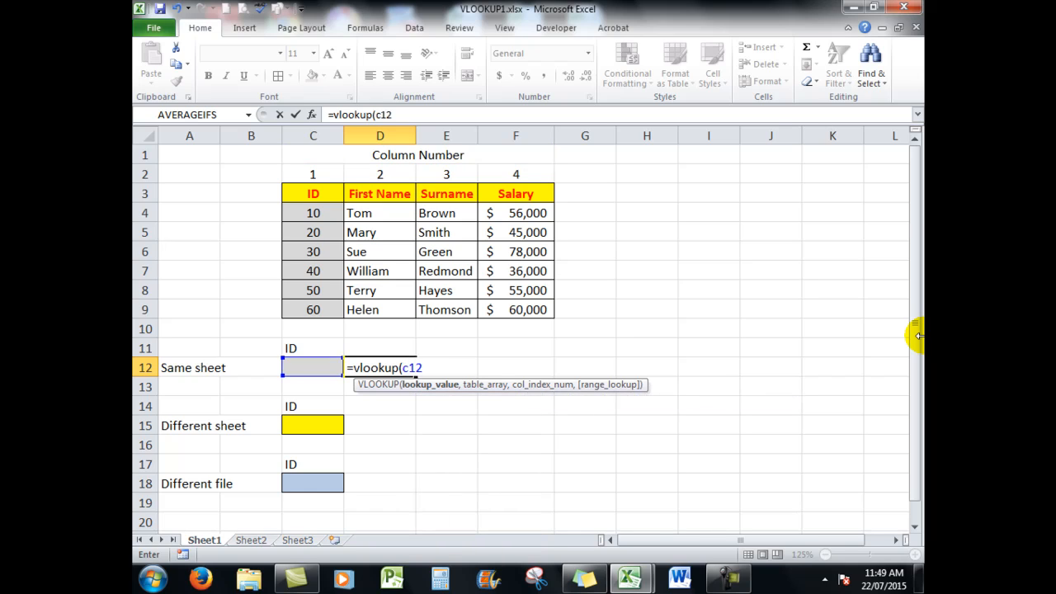
pyautogui.write(',')
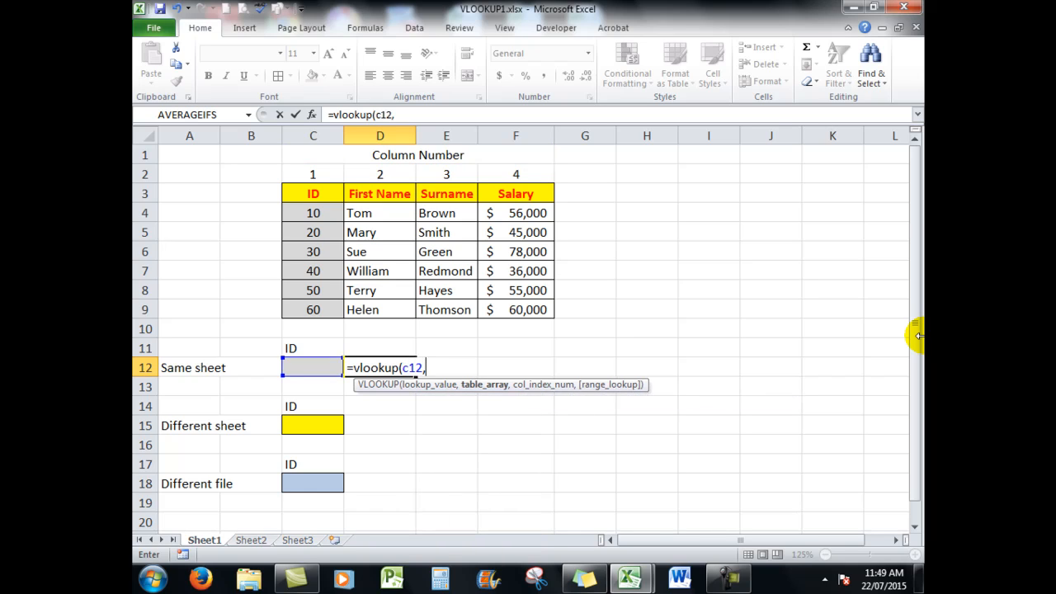
pyautogui.moveTo(399, 214)
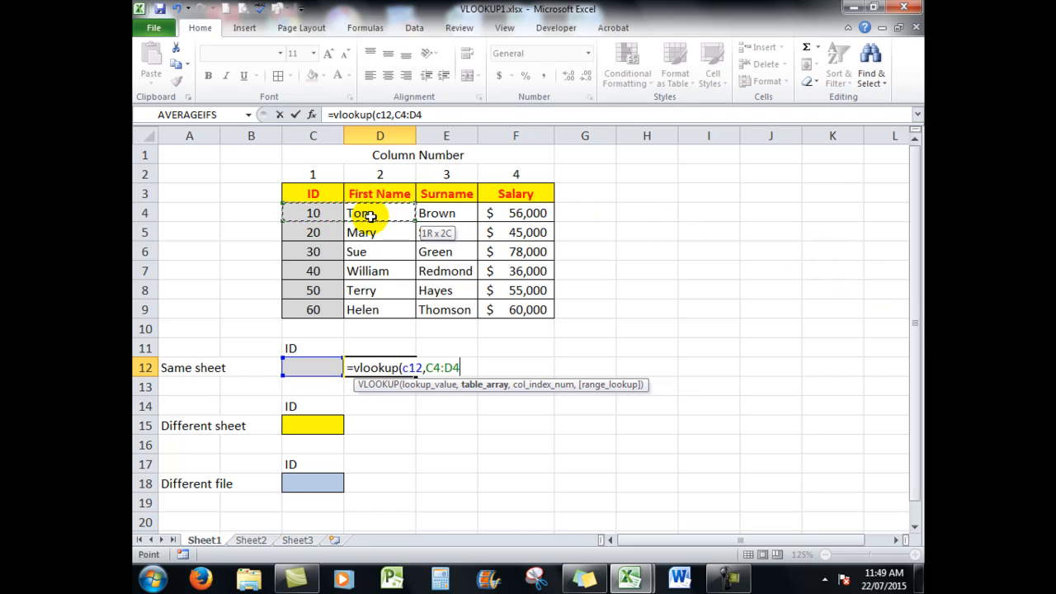
pyautogui.moveTo(380, 213); pyautogui.dragTo(515, 311)
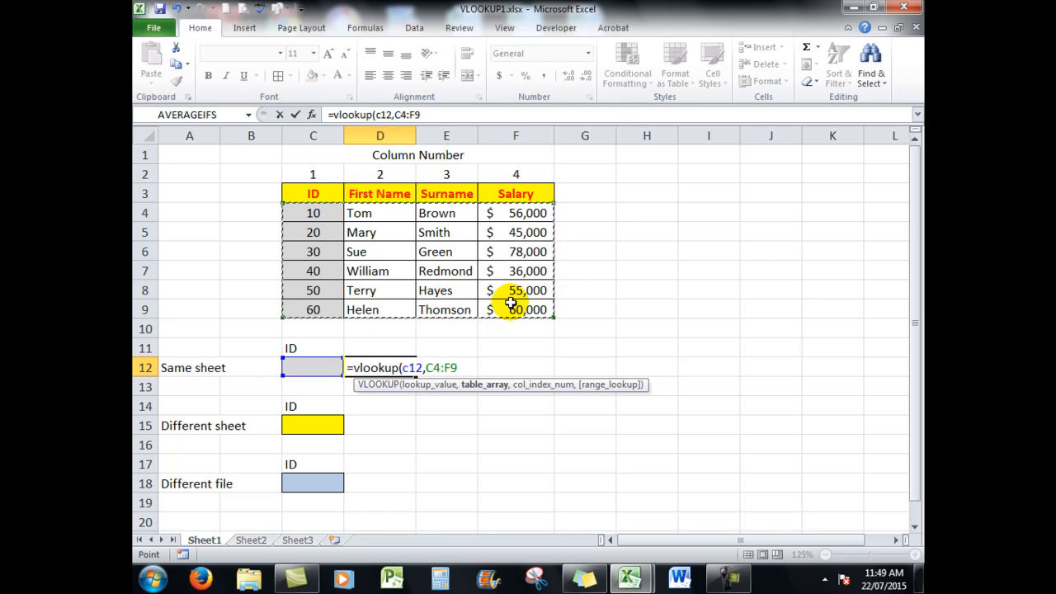
pyautogui.write(',2')
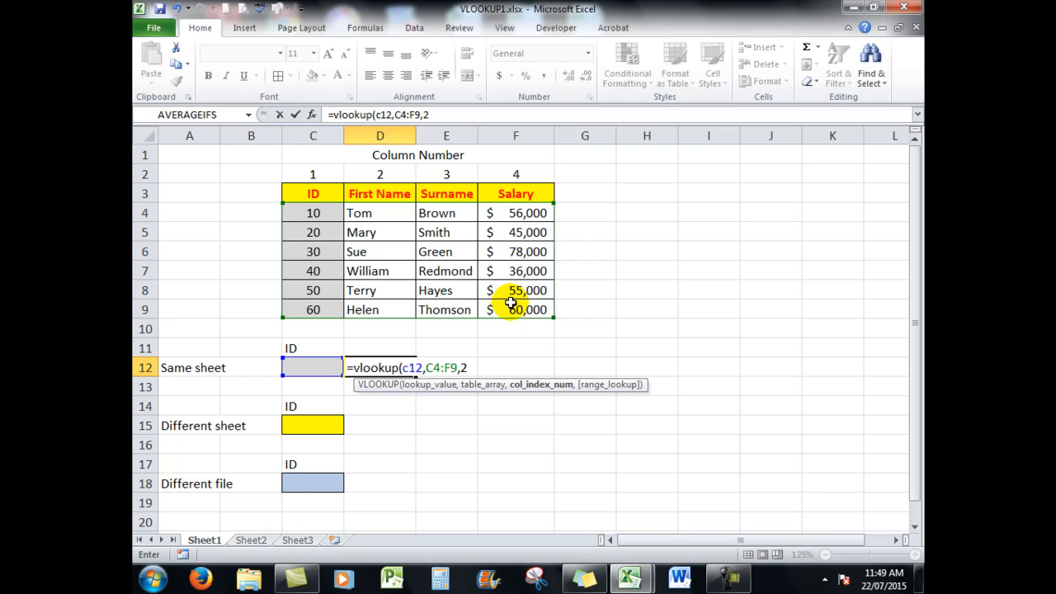
pyautogui.write(',')
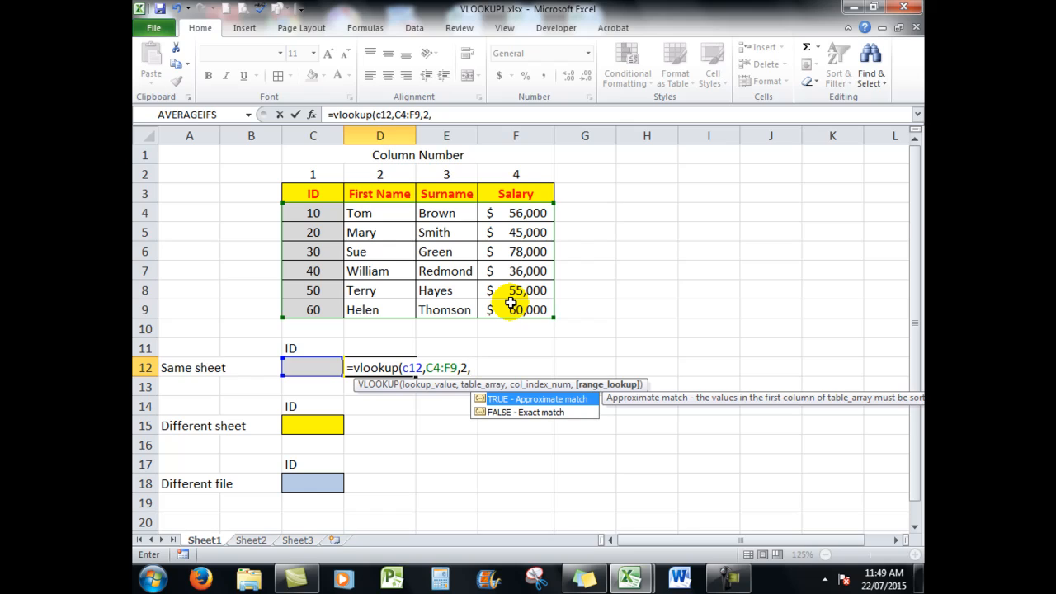
pyautogui.write('fal')
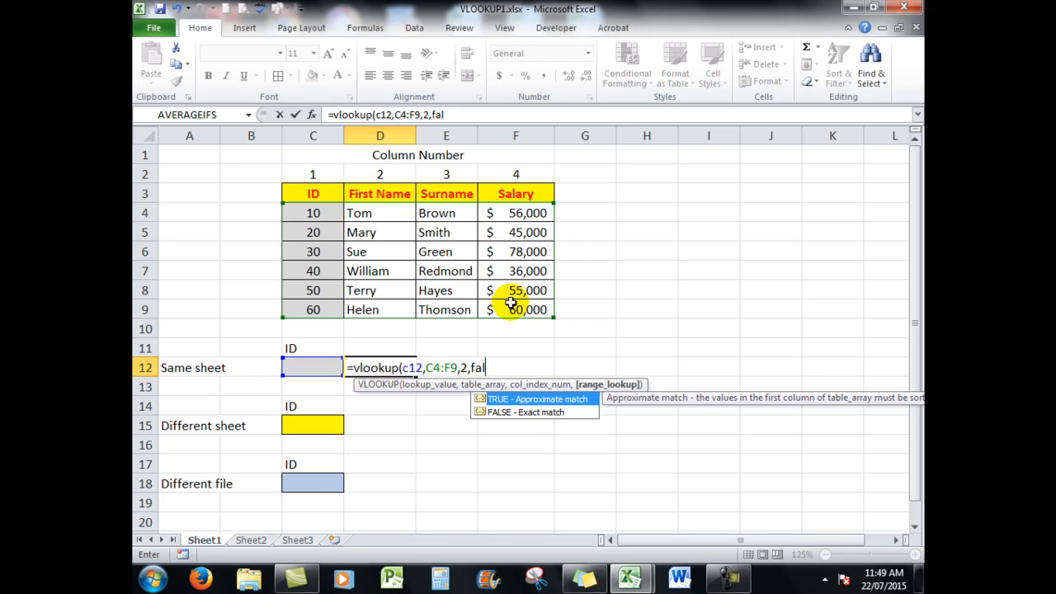
pyautogui.write('se)')
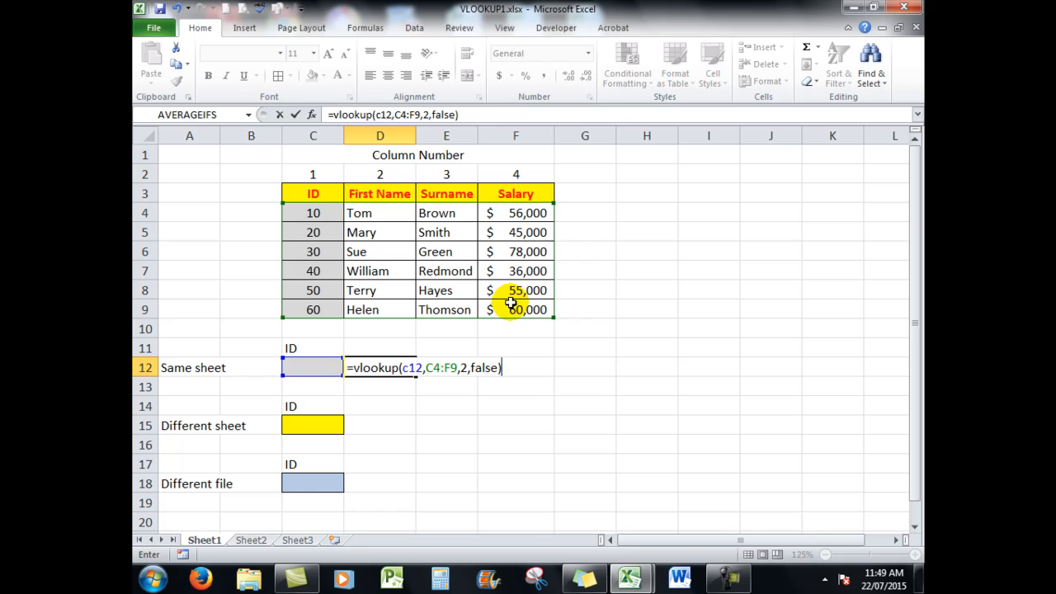
pyautogui.moveTo(498, 367)
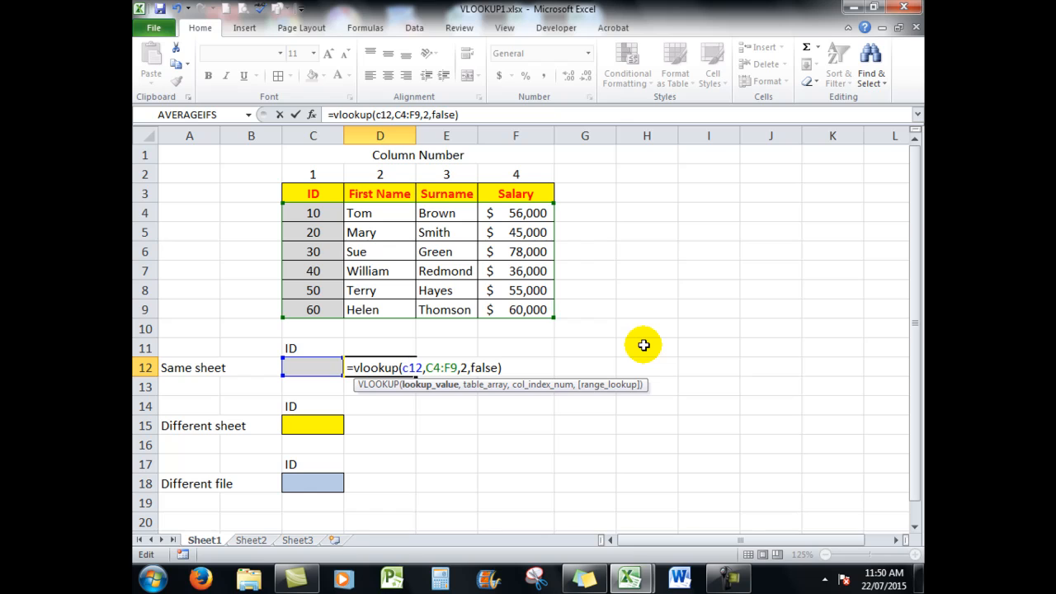
# Make C12, C4 and F9 absolute with F4 and enter the formula, showing #N/A with no ID.
pyautogui.press('f4')
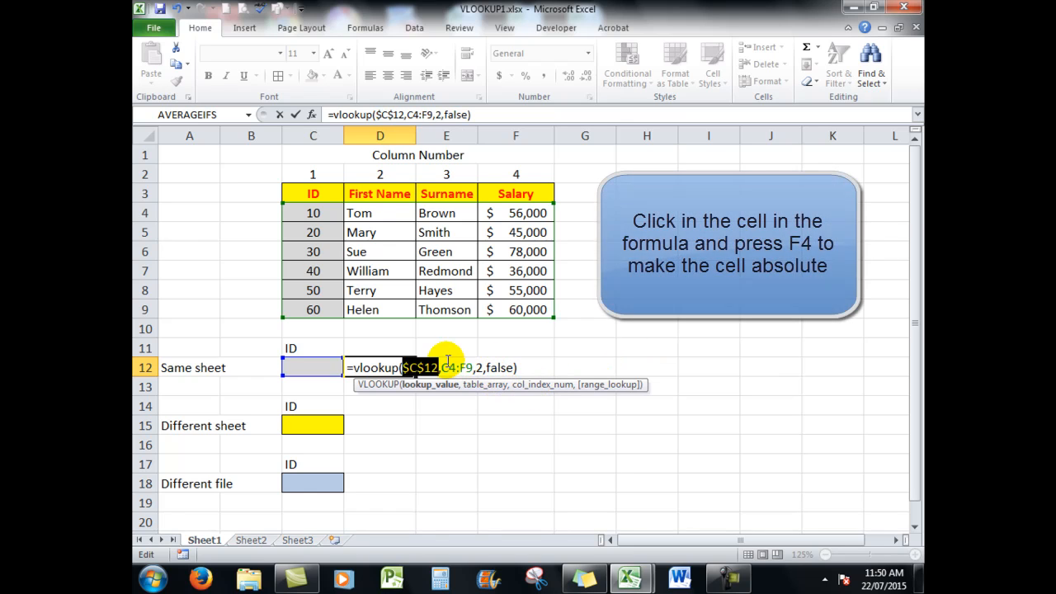
pyautogui.press('f4')
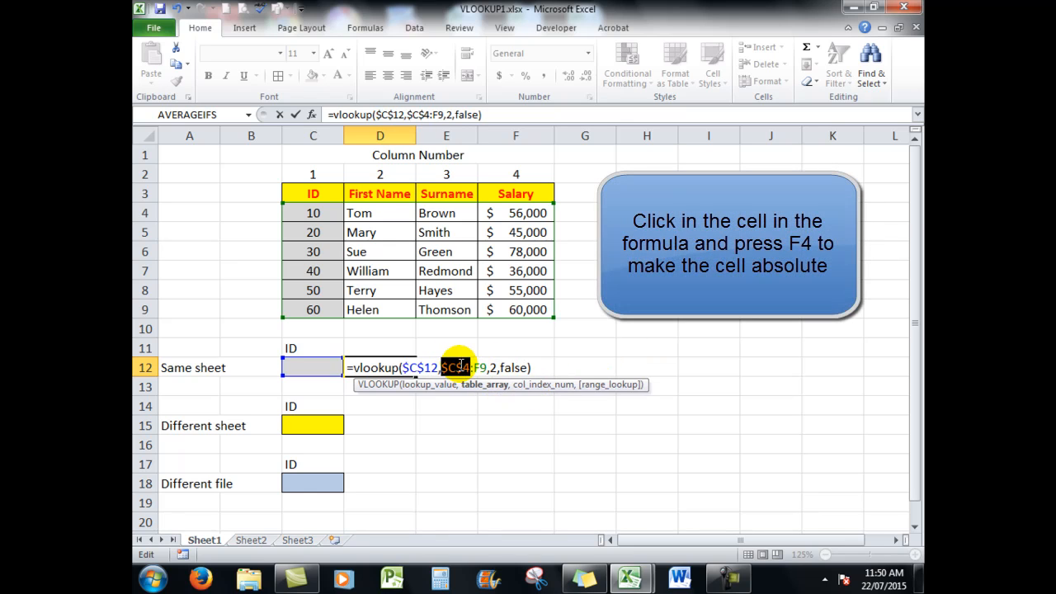
pyautogui.press('f4')
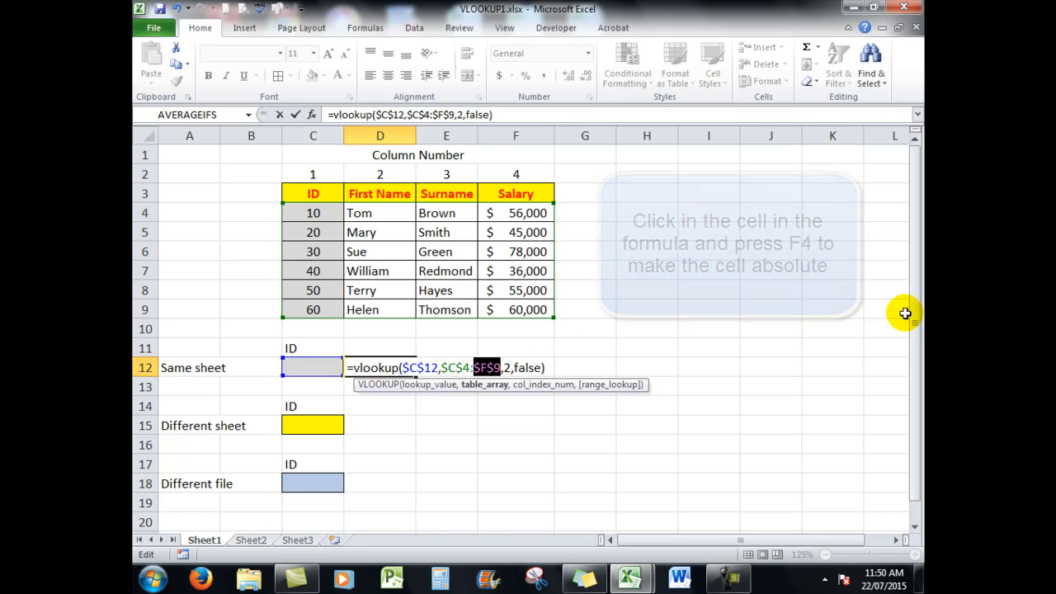
pyautogui.press('Return')
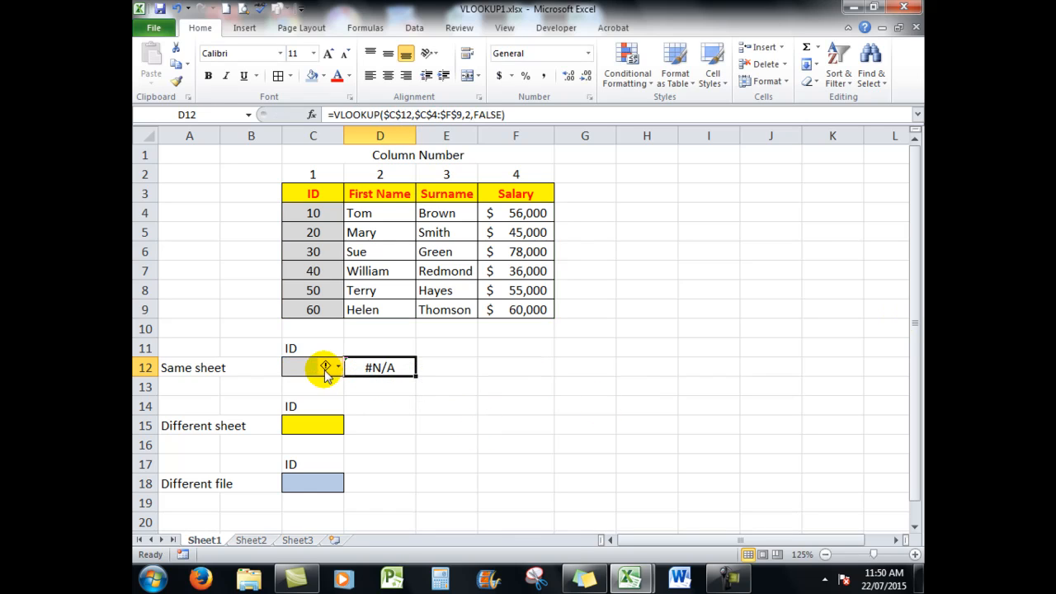
# Enter ID 20 in C12 so the D12 lookup returns Mary.
pyautogui.click(314, 367)
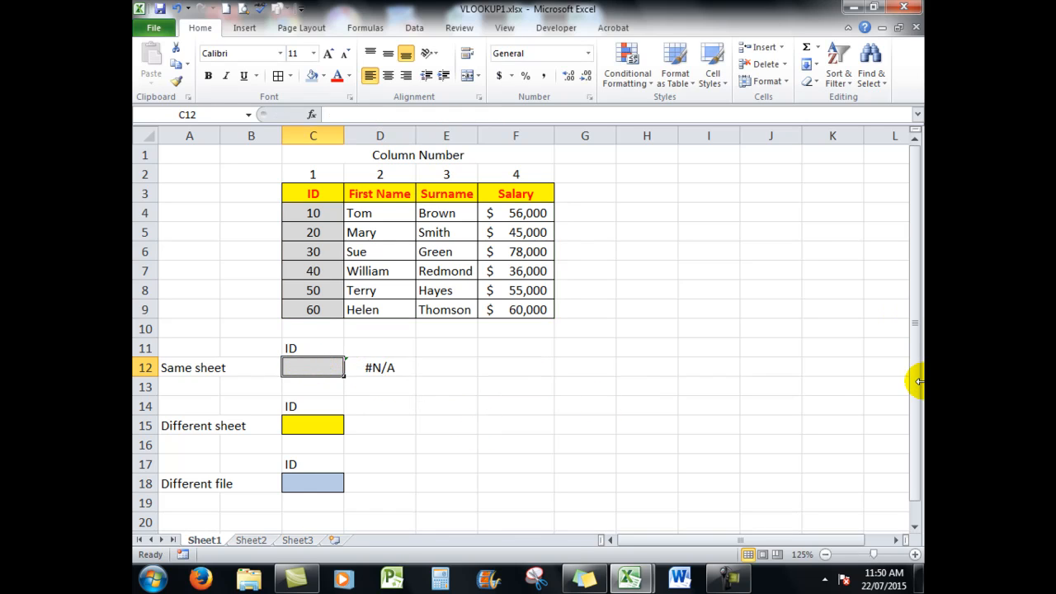
pyautogui.write('20')
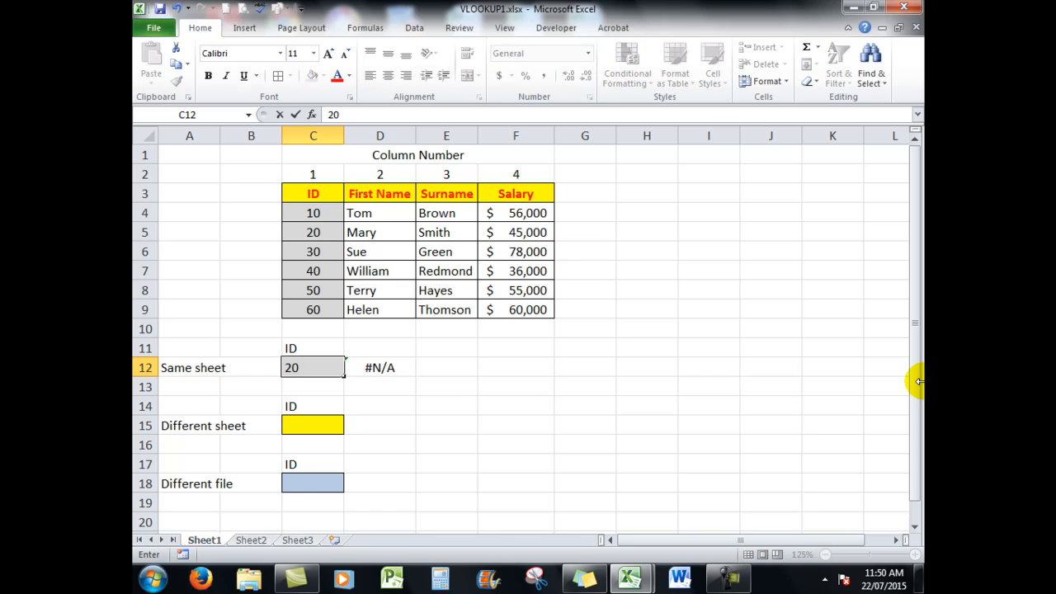
pyautogui.press('Return')
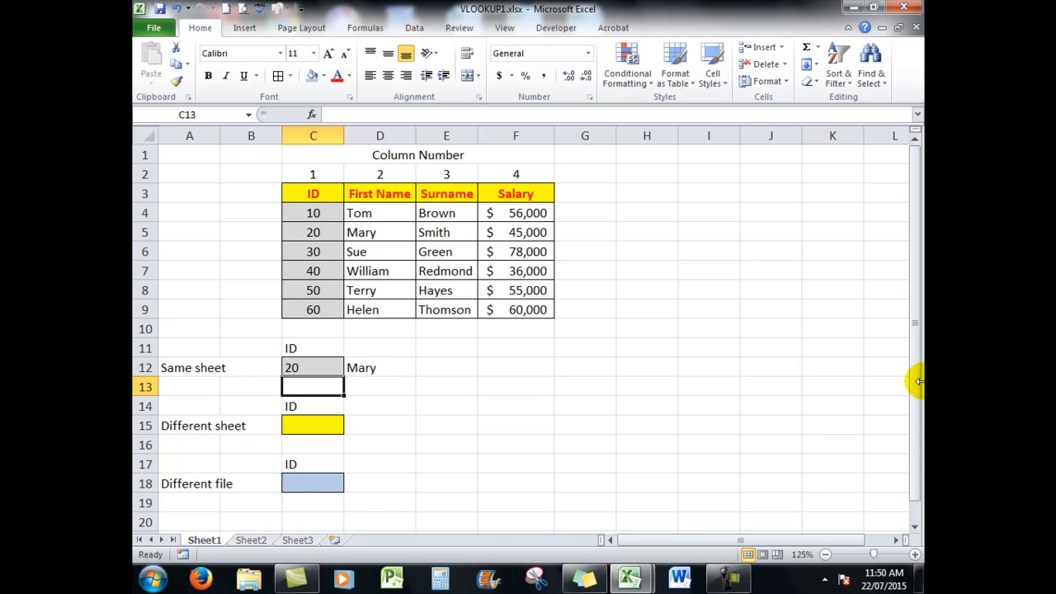
pyautogui.moveTo(394, 367)
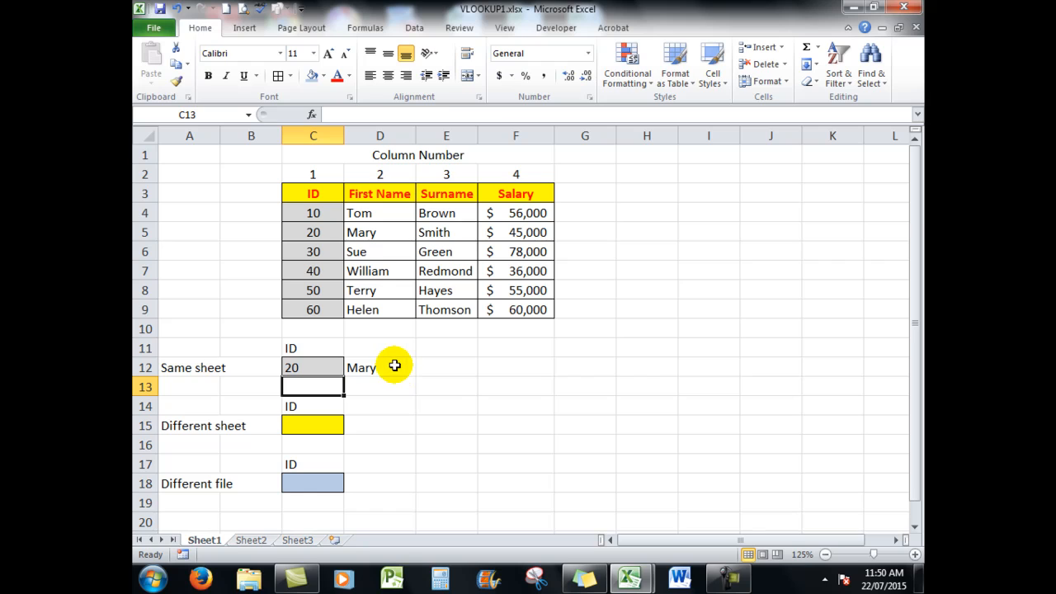
pyautogui.click(379, 367)
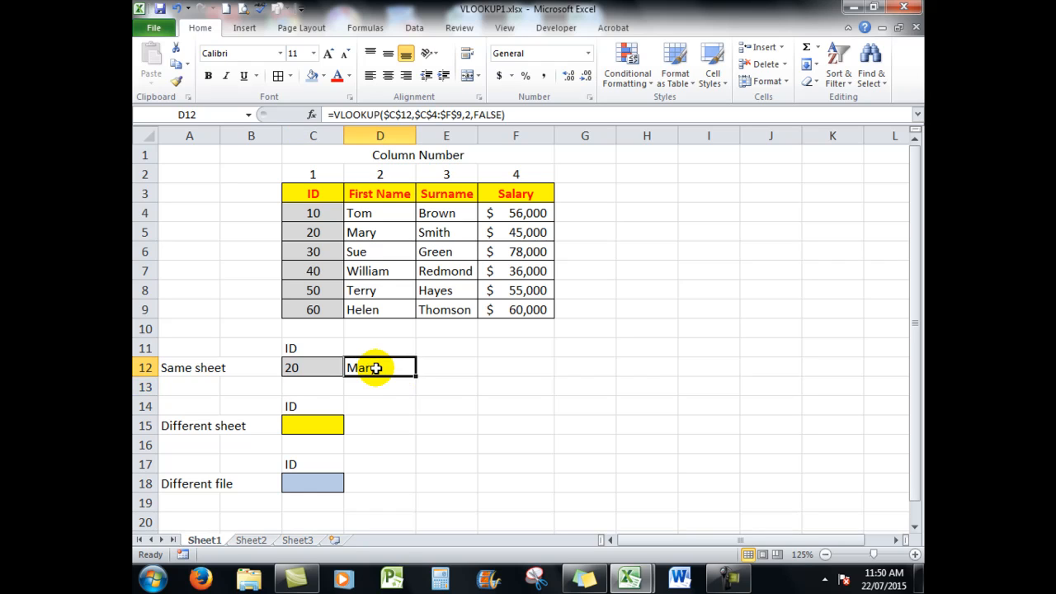
pyautogui.moveTo(380, 114)
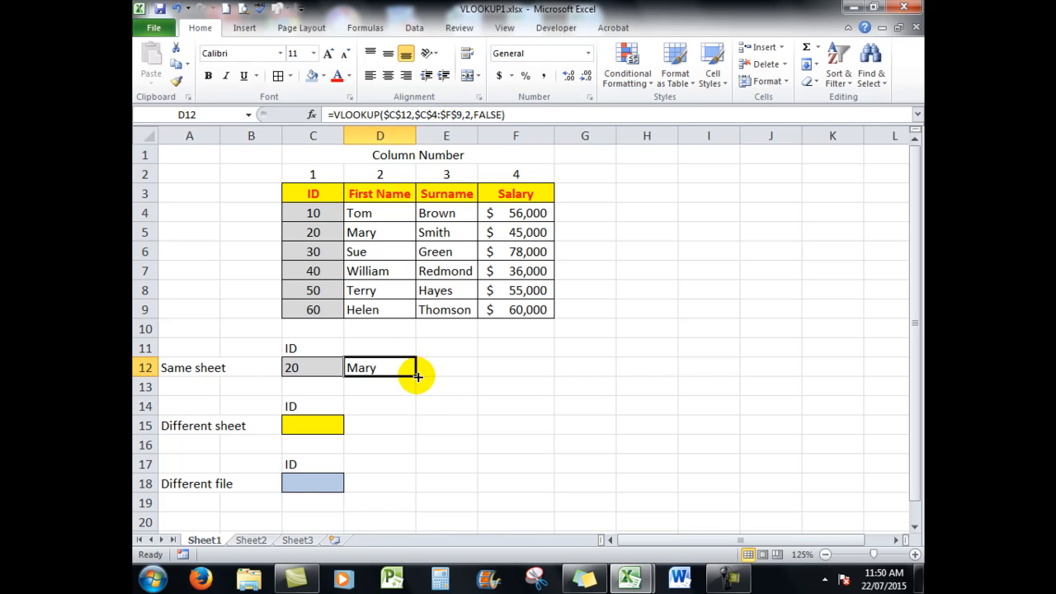
# Fill D12 to F12 and set column indexes 3 and 4 so E12 and F12 return Smith and 45000.
pyautogui.moveTo(416, 376); pyautogui.dragTo(544, 368)
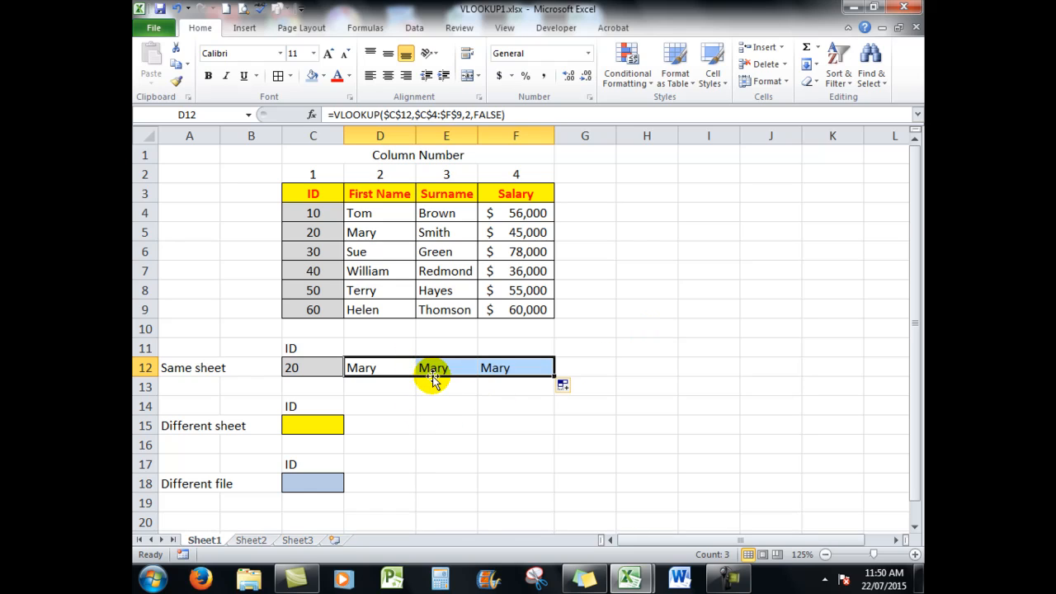
pyautogui.moveTo(432, 388)
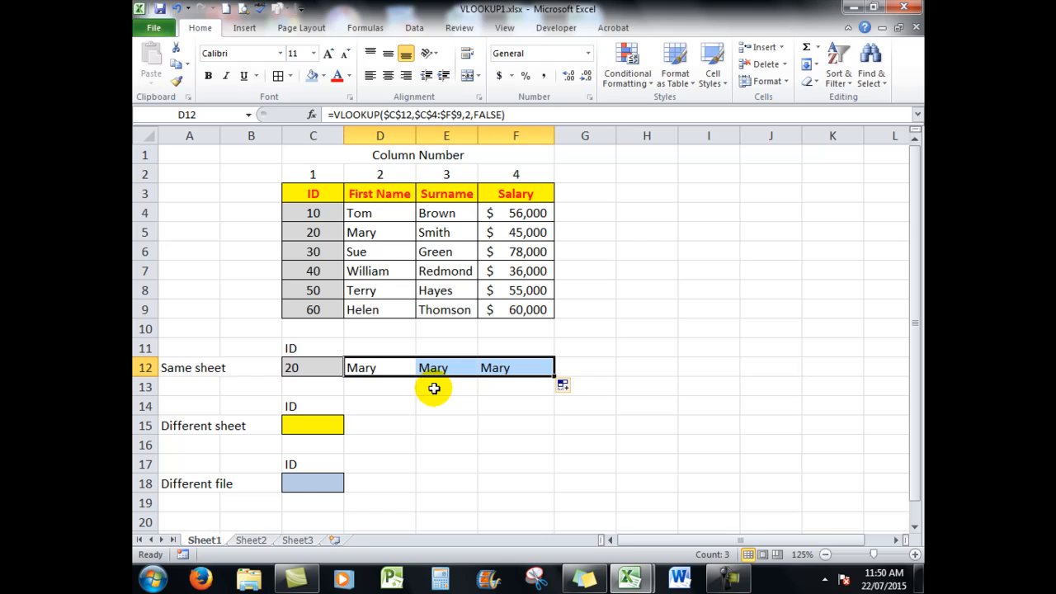
pyautogui.click(446, 367)
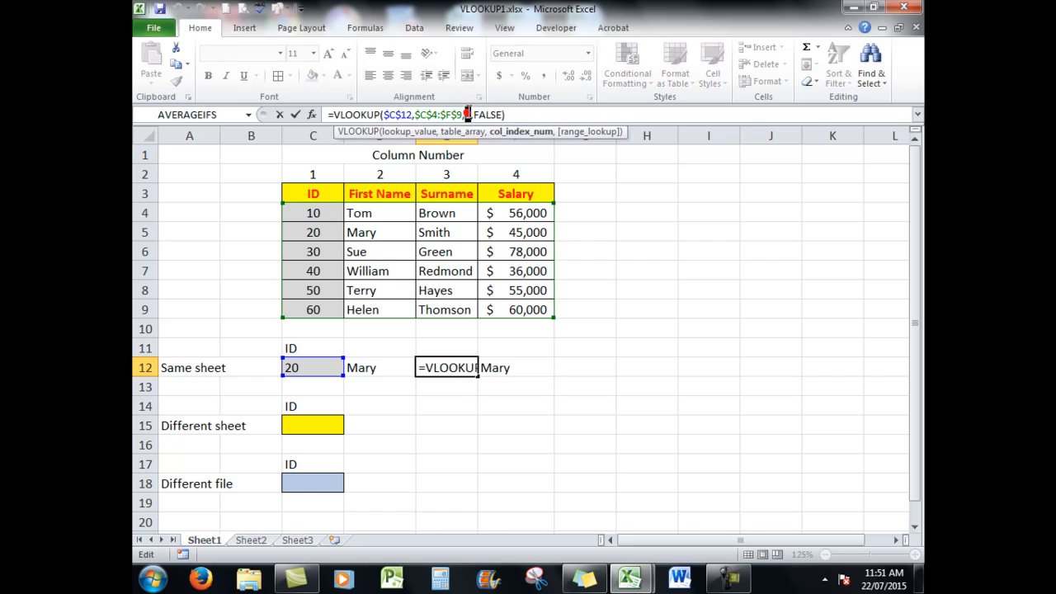
pyautogui.write('3')
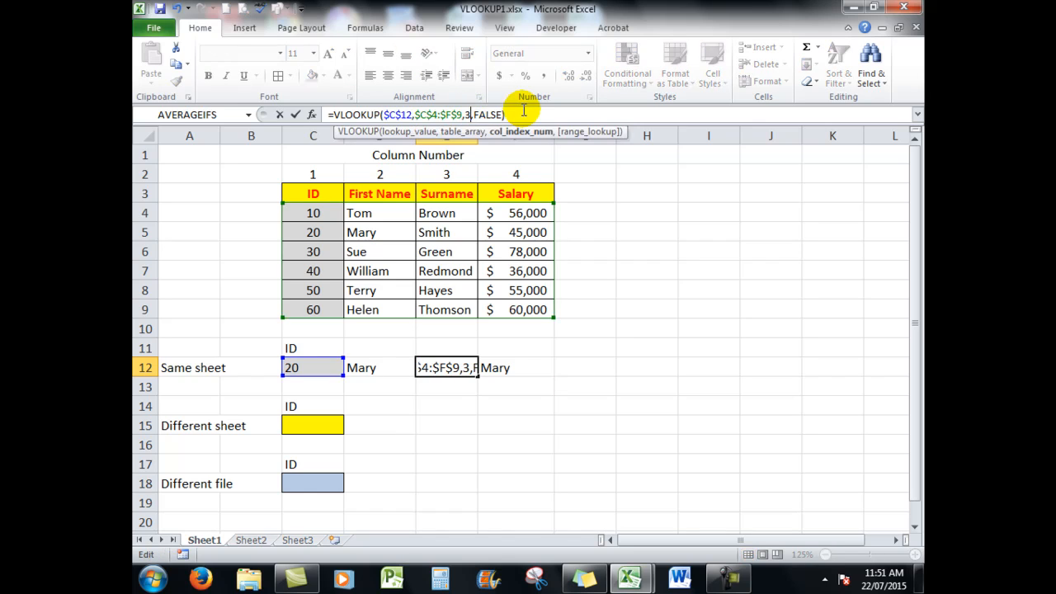
pyautogui.moveTo(551, 277)
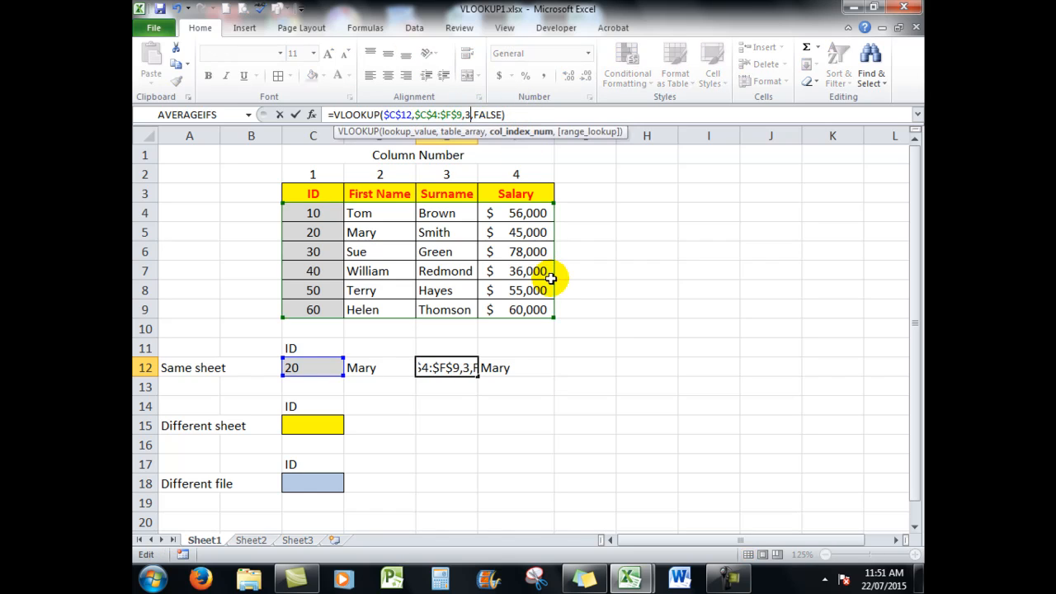
pyautogui.press('Return')
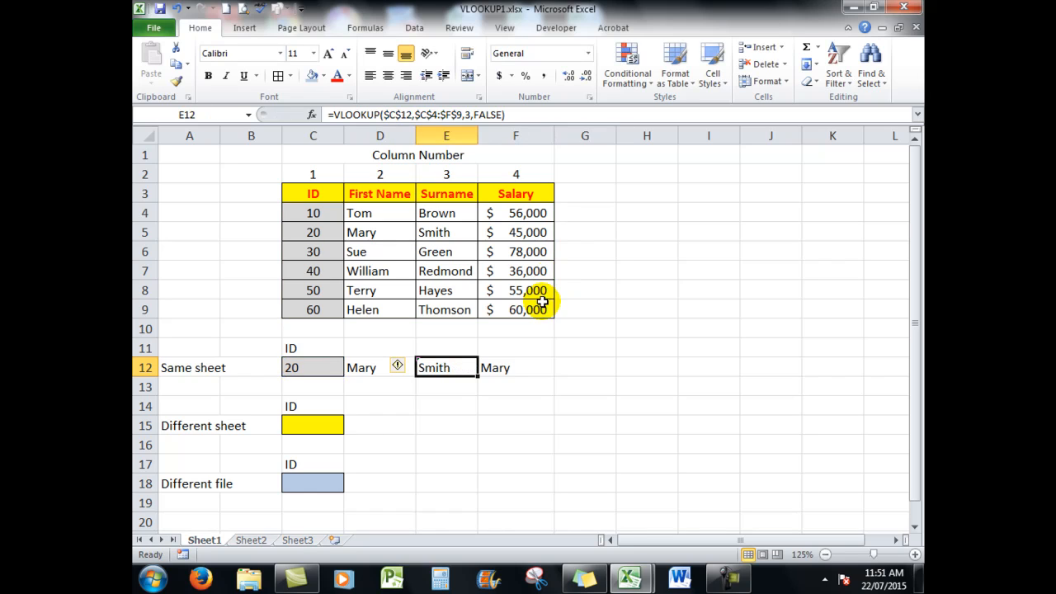
pyautogui.click(515, 366)
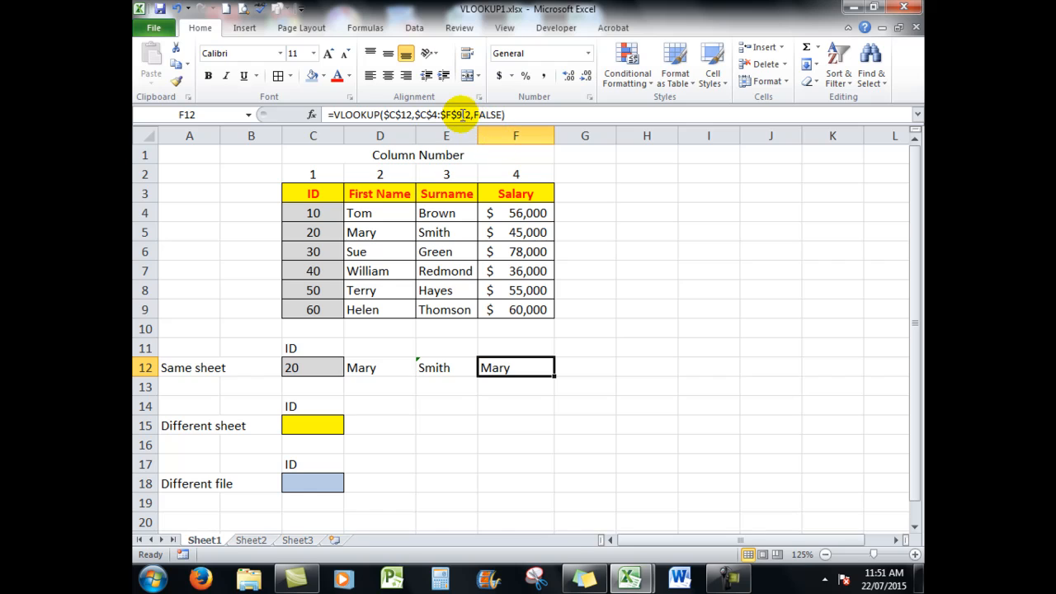
pyautogui.moveTo(464, 114)
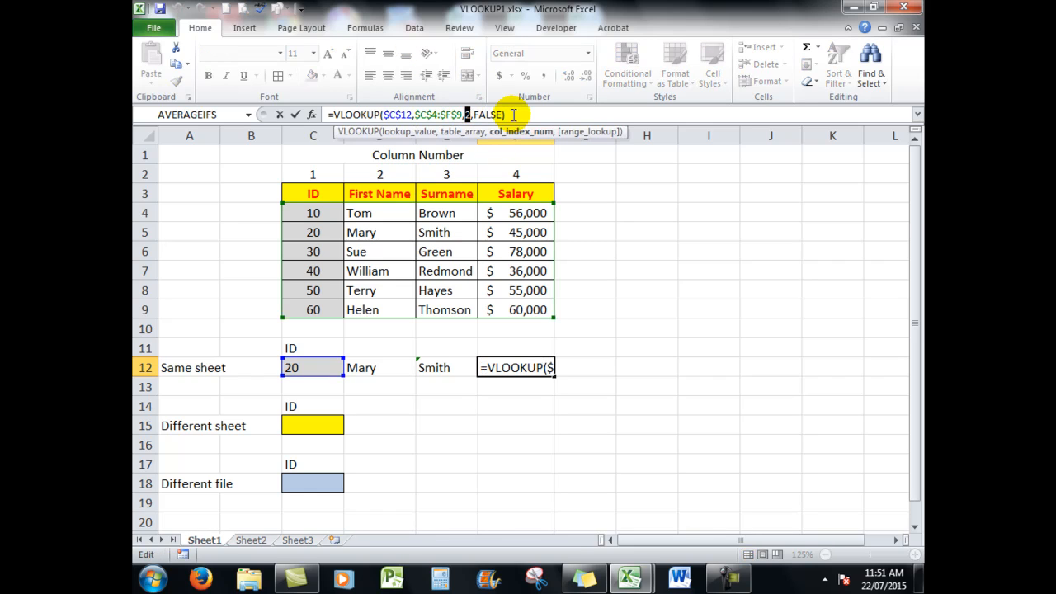
pyautogui.write('4')
pyautogui.press('Return')
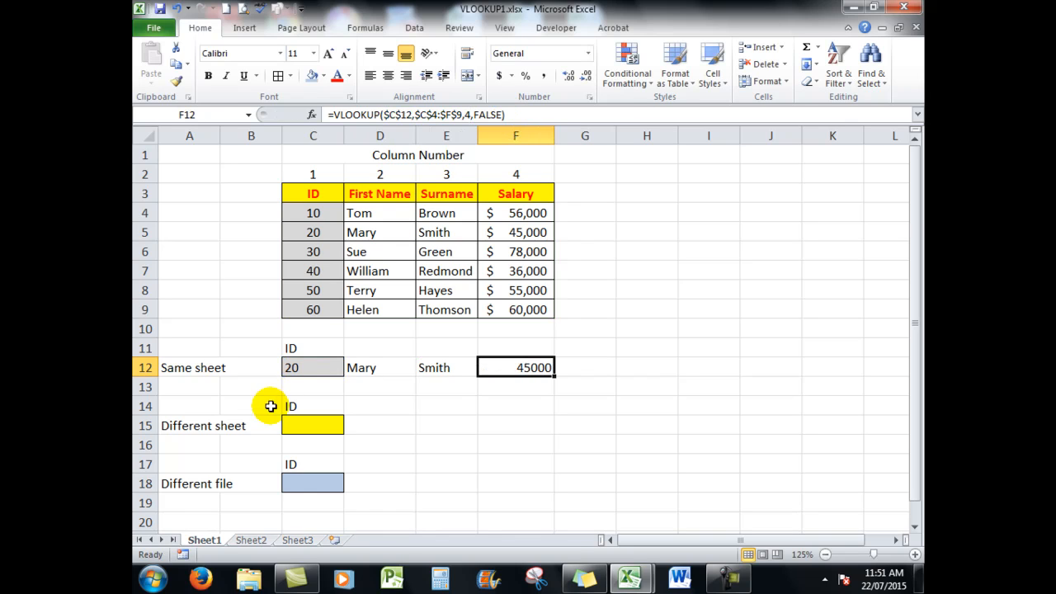
pyautogui.click(314, 366)
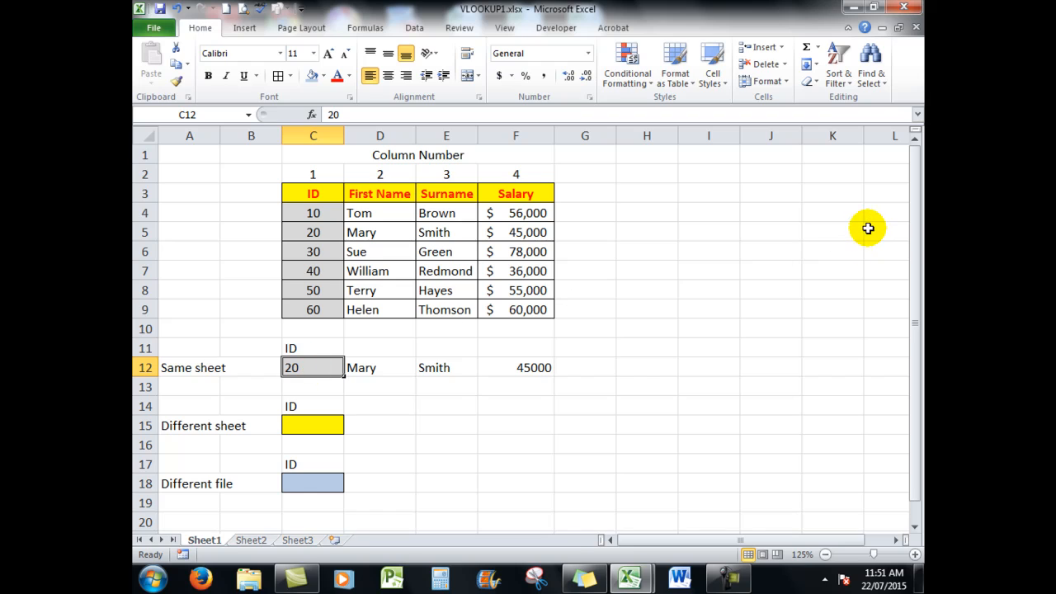
pyautogui.write('5')
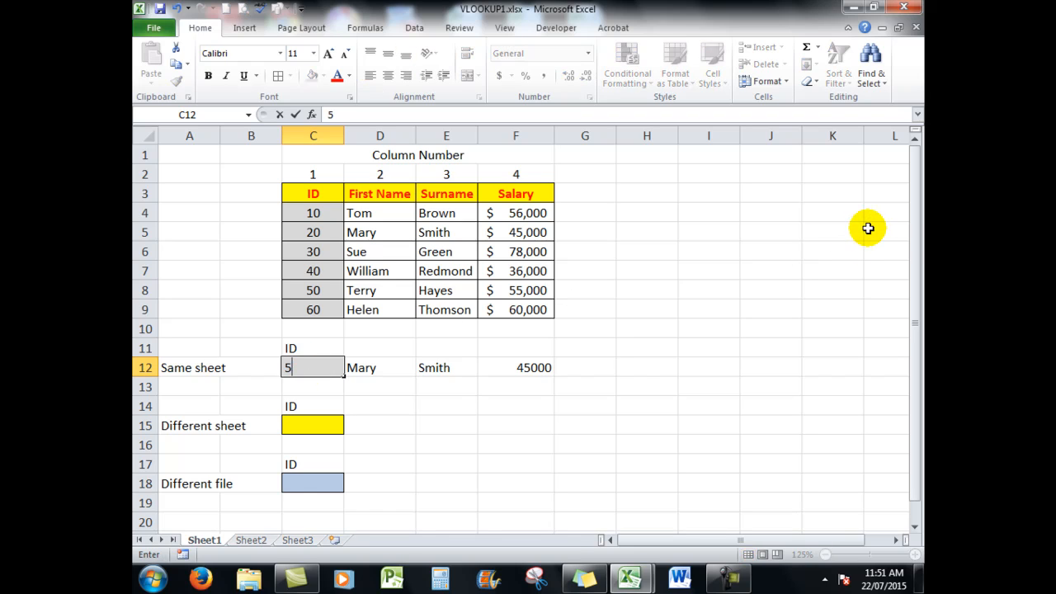
pyautogui.press('Return')
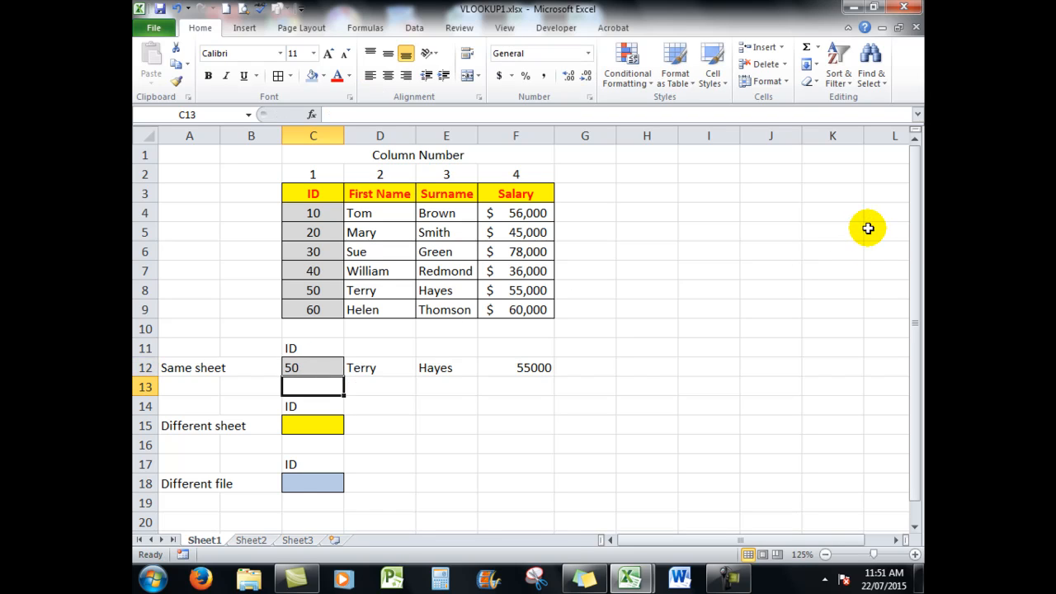
pyautogui.moveTo(482, 297)
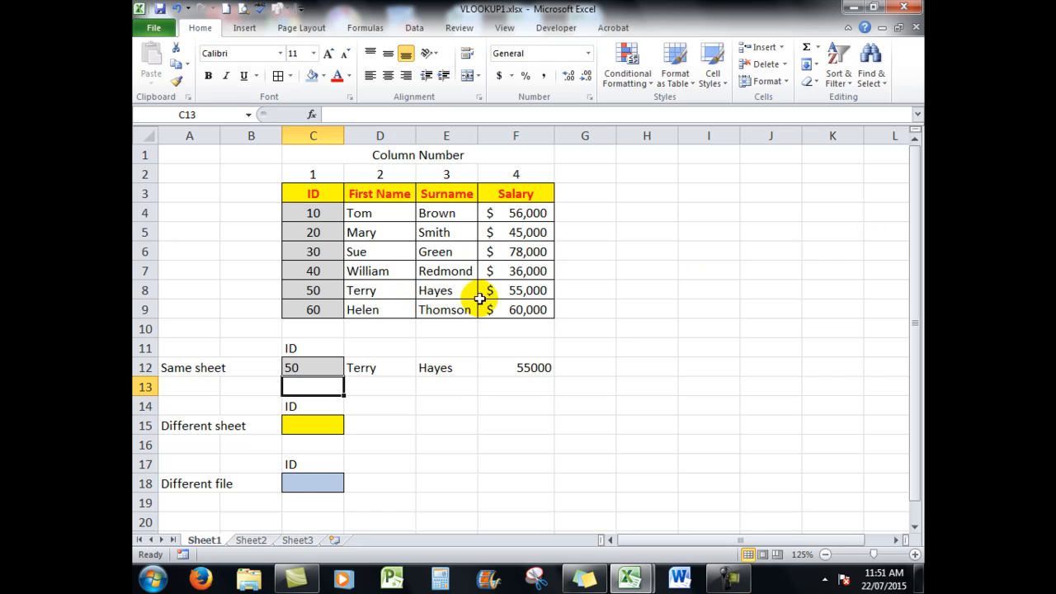
pyautogui.moveTo(601, 297)
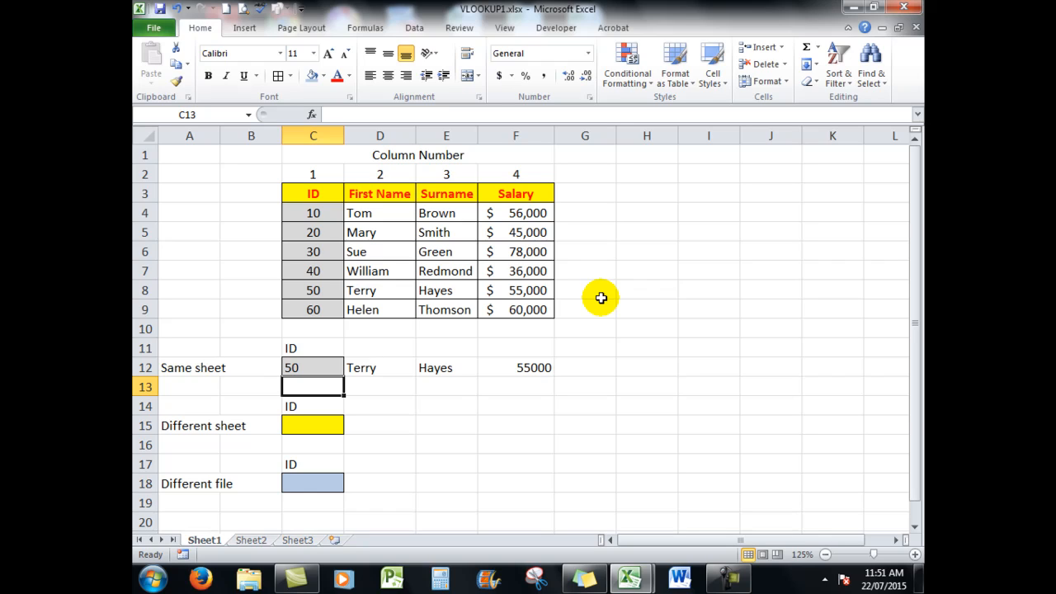
pyautogui.moveTo(221, 195)
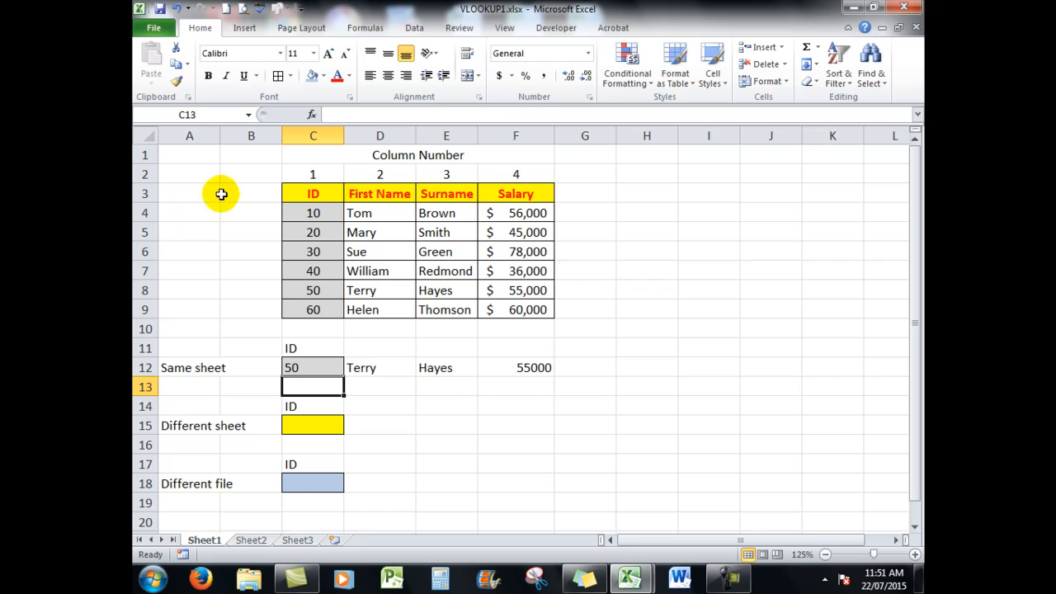
pyautogui.moveTo(297, 428)
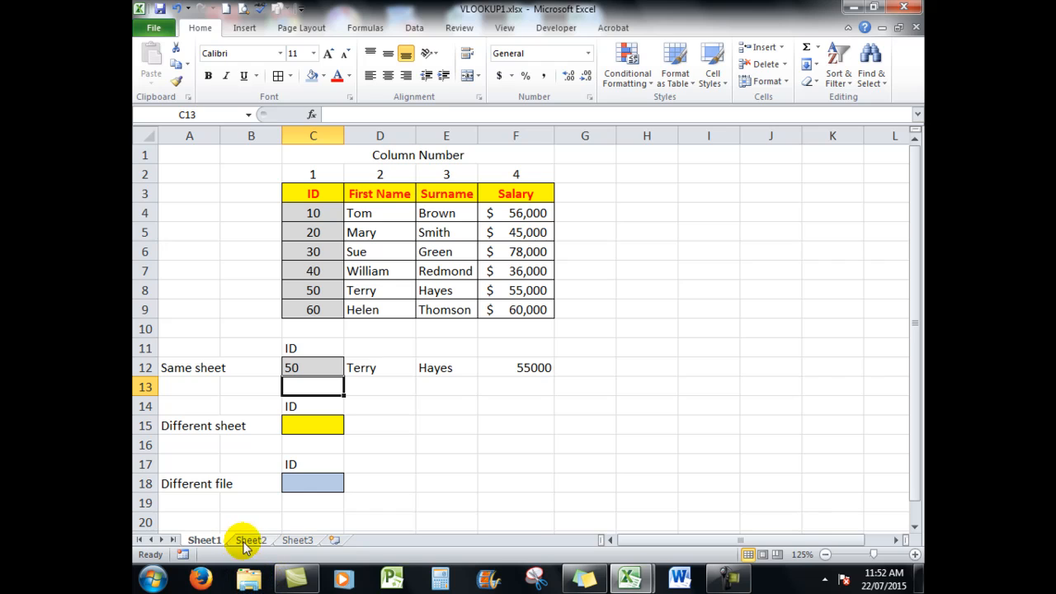
pyautogui.click(251, 539)
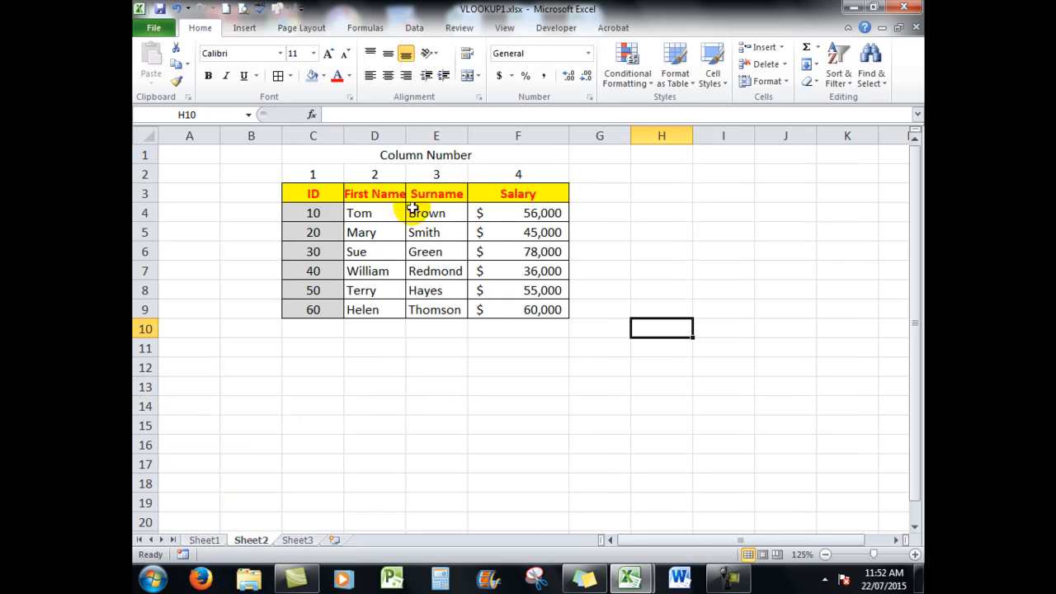
pyautogui.click(205, 539)
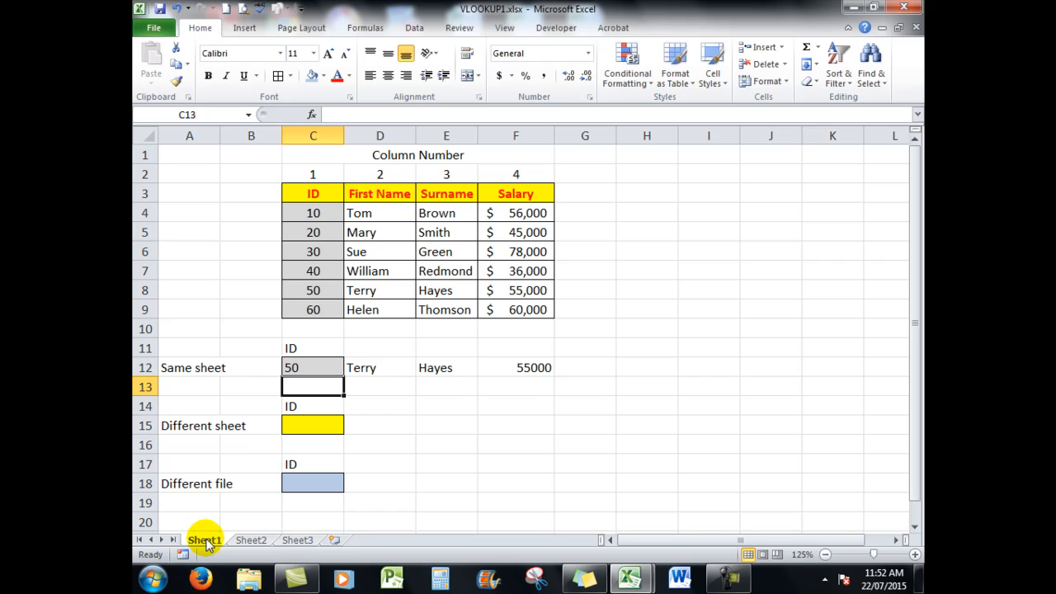
pyautogui.click(380, 426)
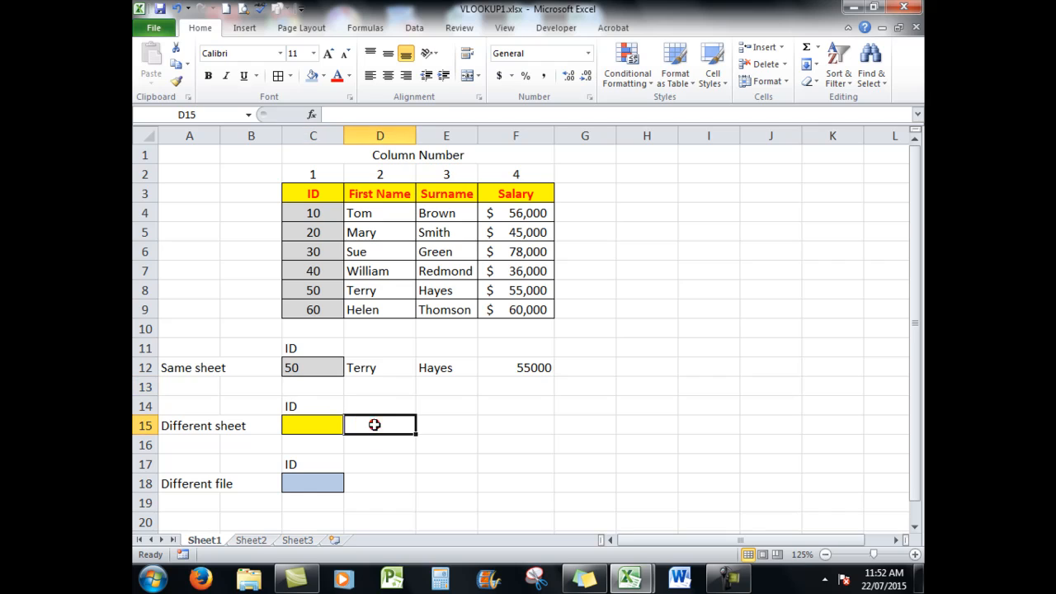
# Start =vlookup(c15, in D15 and set Sheet2's C4:F9 employee table as the lookup range.
pyautogui.write('=')
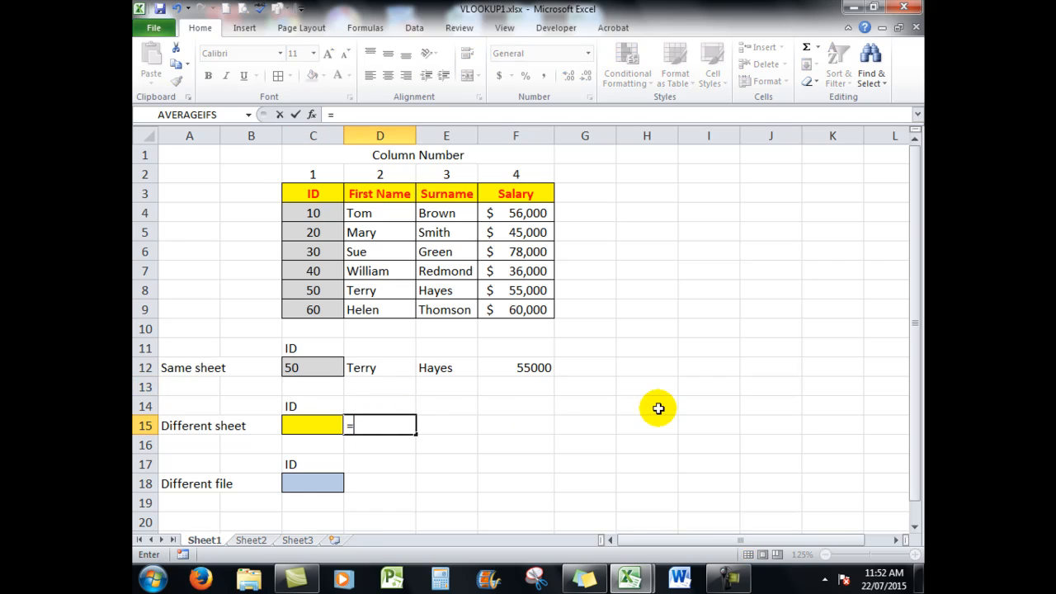
pyautogui.write('vlookup(')
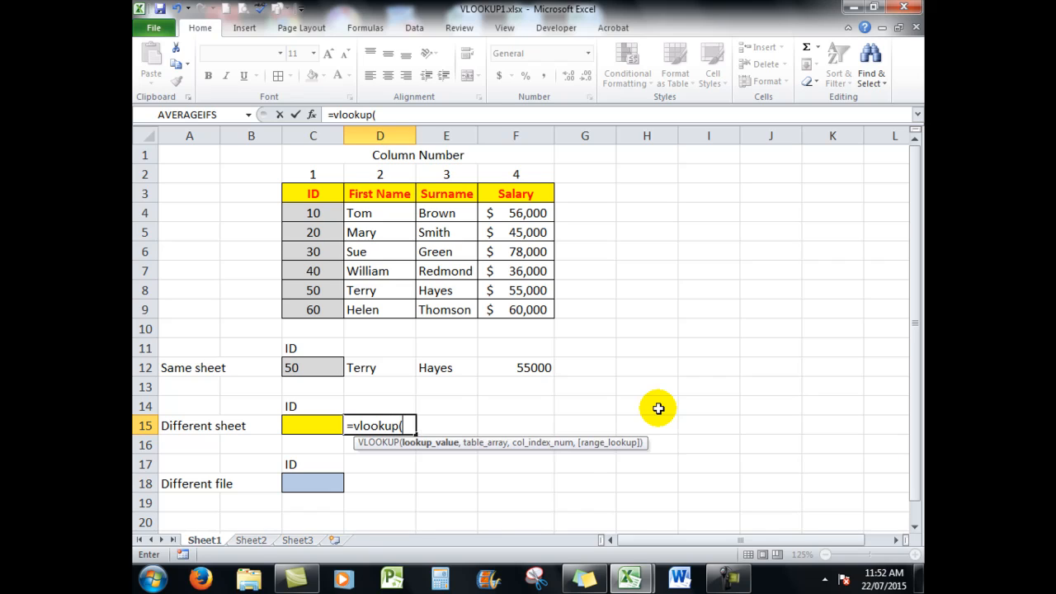
pyautogui.moveTo(330, 429)
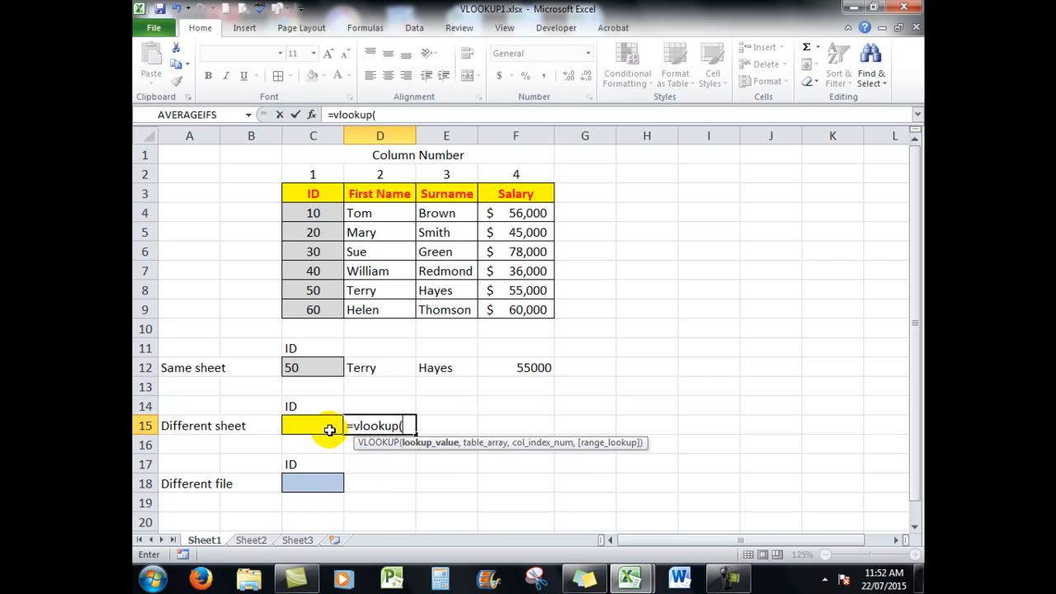
pyautogui.write('c')
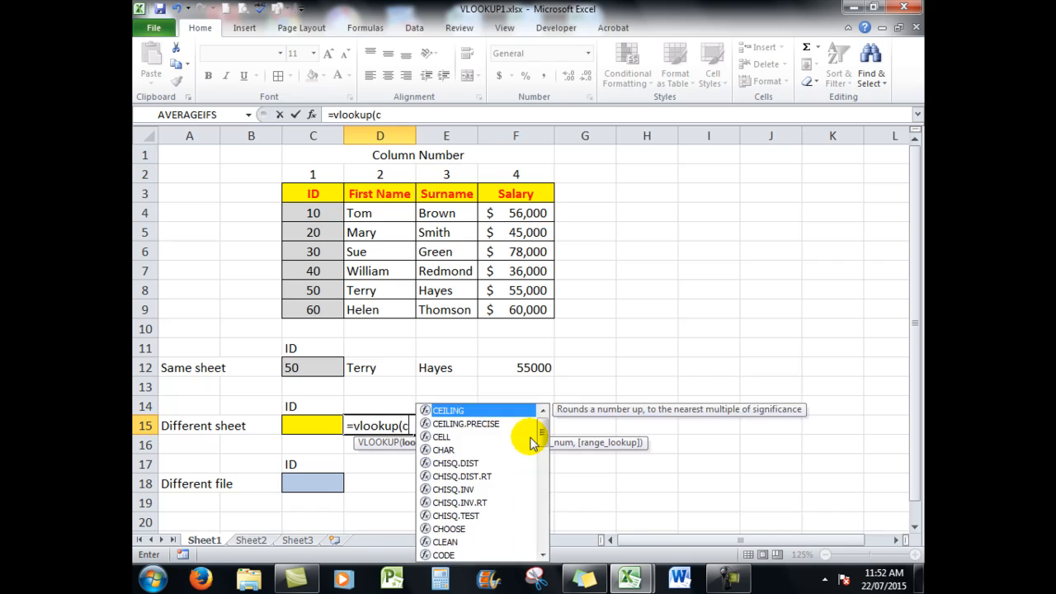
pyautogui.write('15,')
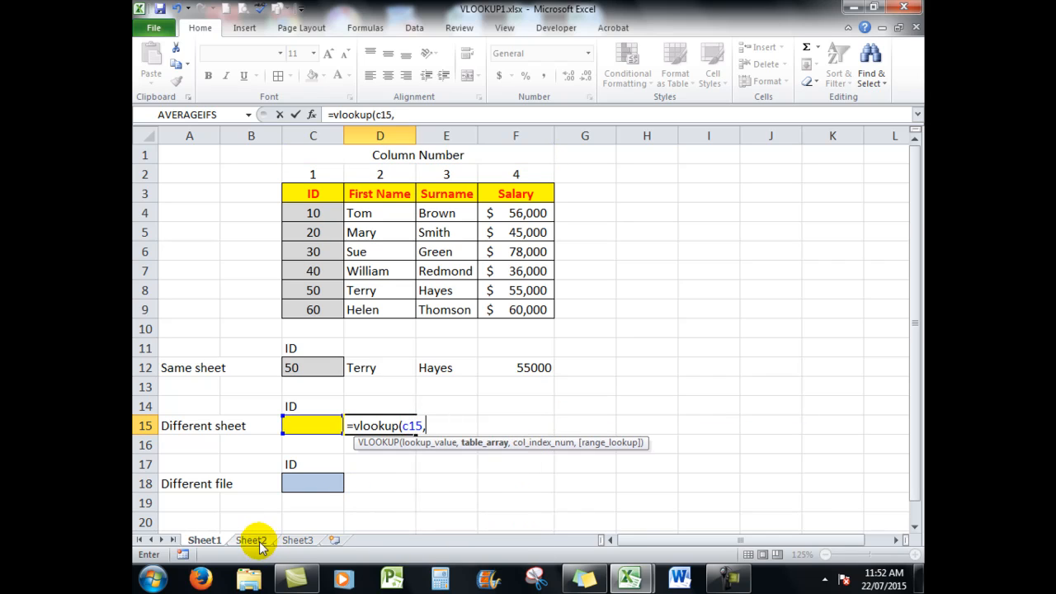
pyautogui.click(251, 540)
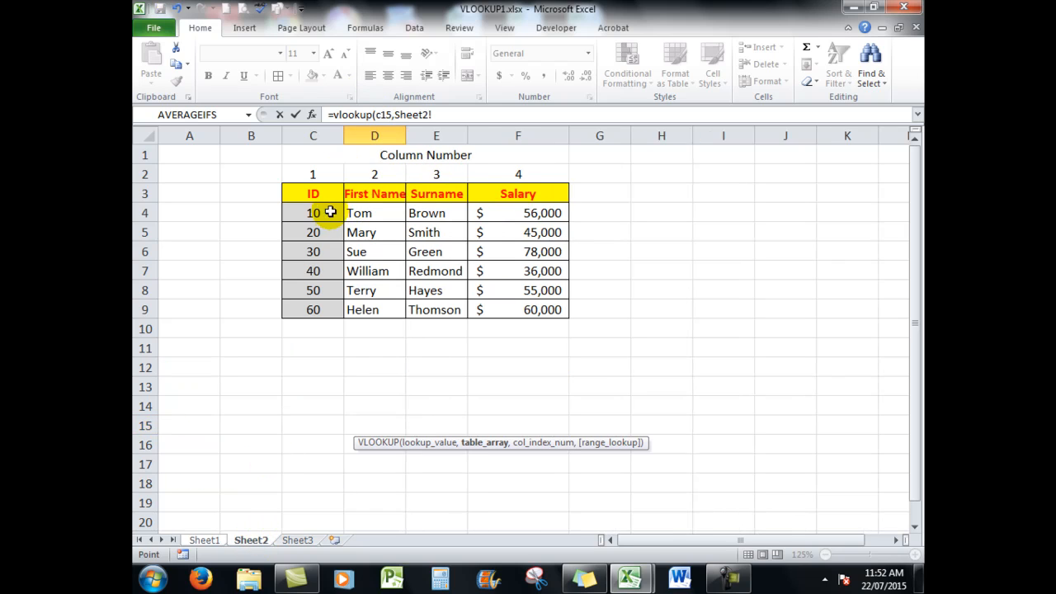
pyautogui.moveTo(313, 213); pyautogui.dragTo(507, 271)
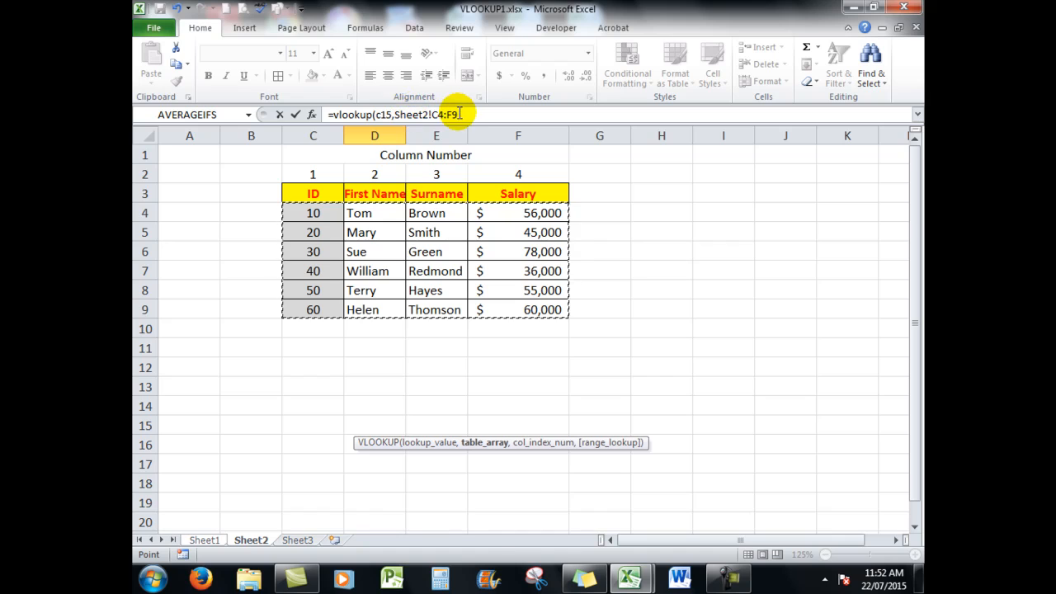
# Finish the D15 formula with column 2 and false, enter it, and select the C15 ID cell.
pyautogui.click(482, 114)
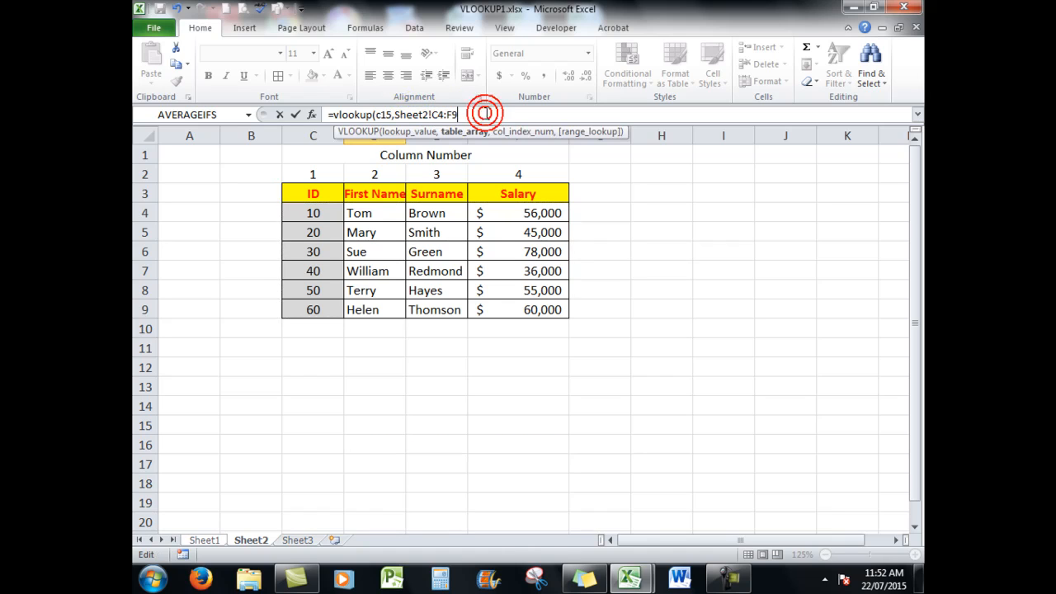
pyautogui.write(',')
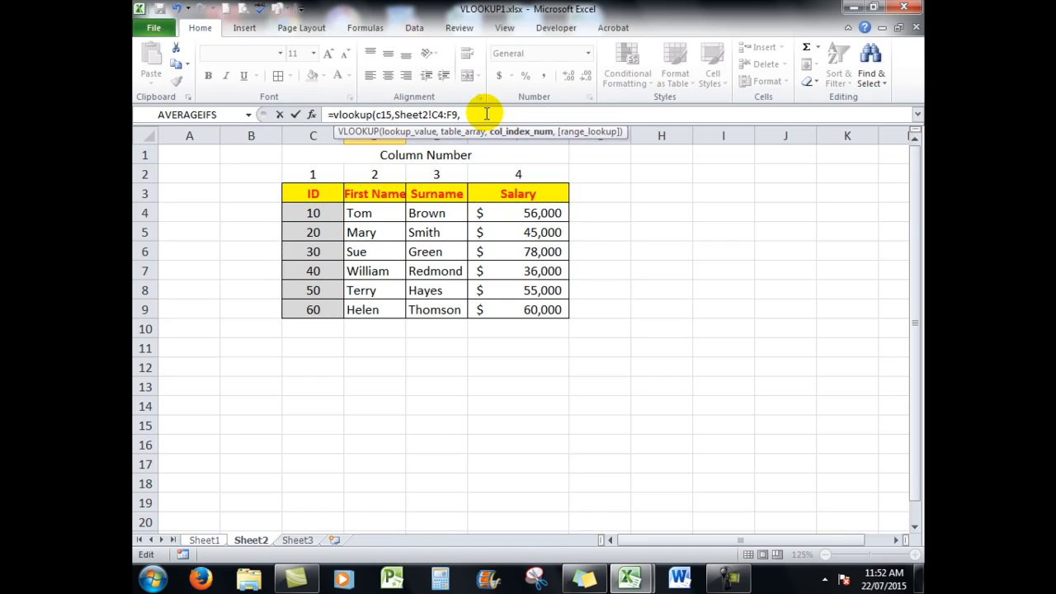
pyautogui.write('2')
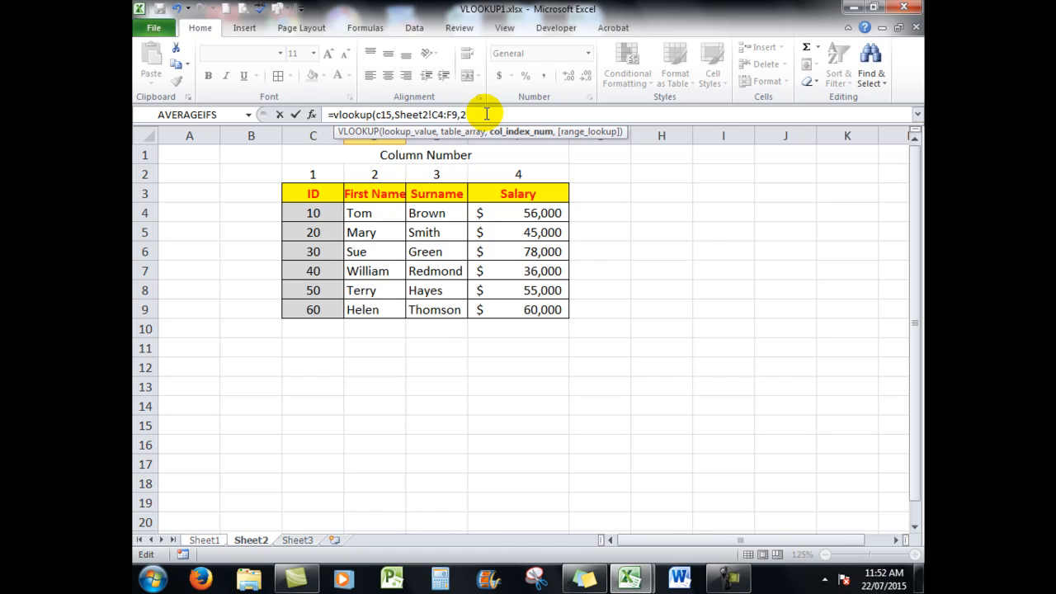
pyautogui.write(',')
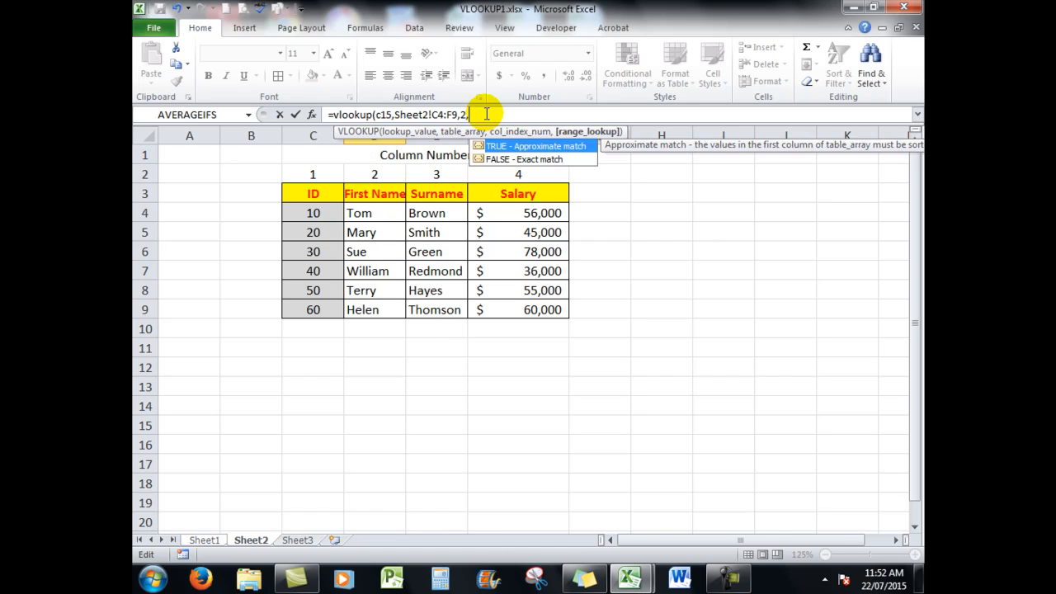
pyautogui.write('false)')
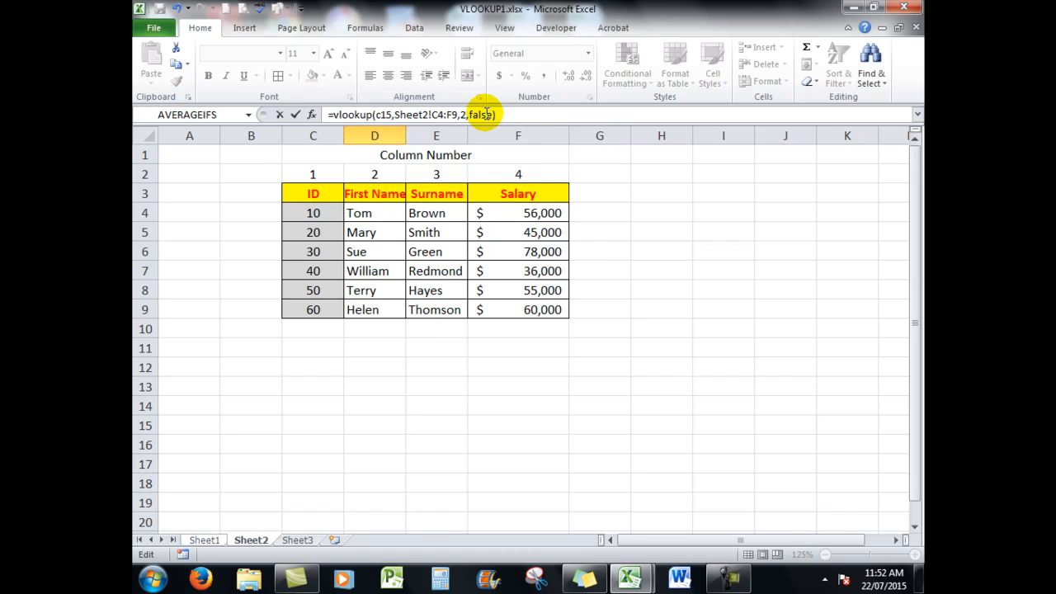
pyautogui.click(205, 539)
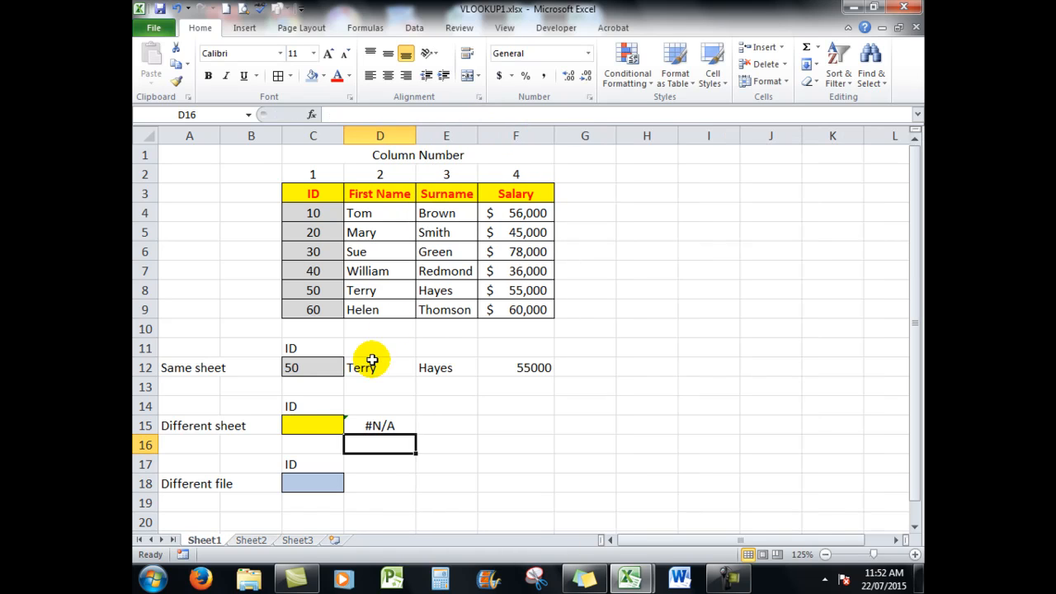
pyautogui.click(312, 426)
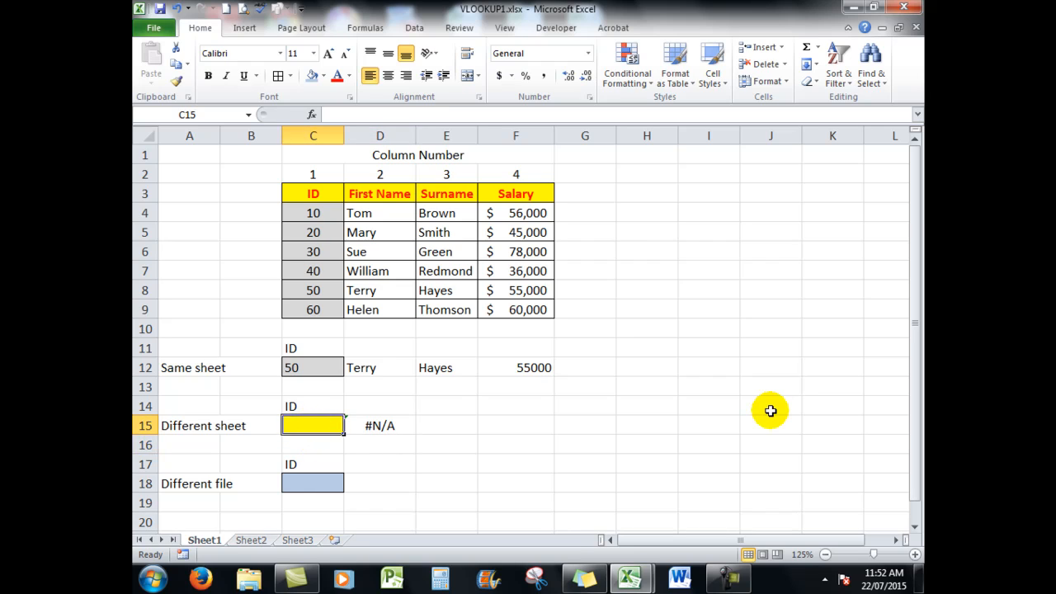
# Enter ID 20 in C15 so the Sheet2-based lookup in D15 returns Mary.
pyautogui.write('20')
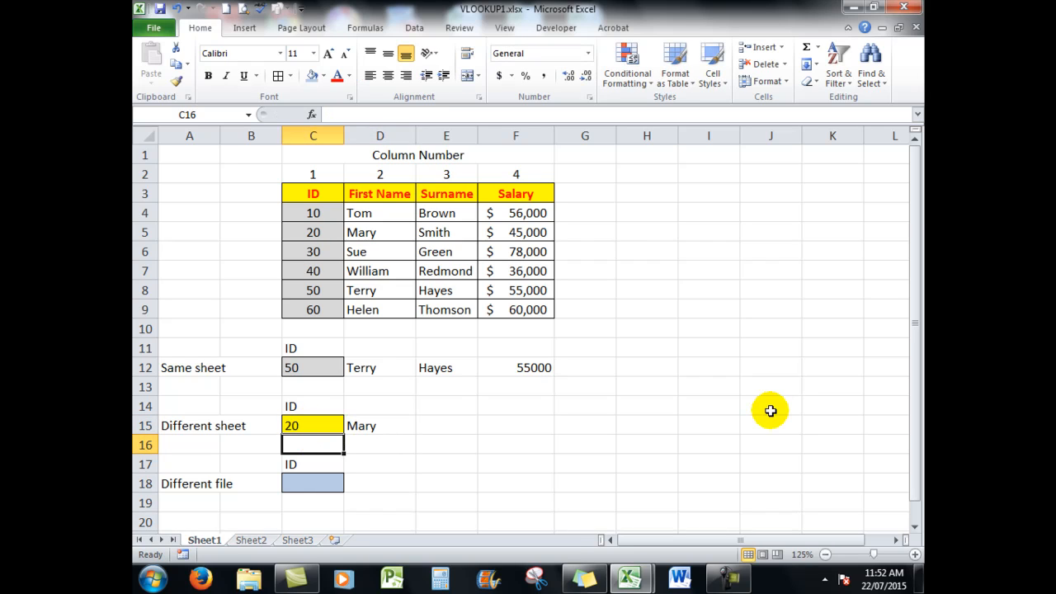
pyautogui.moveTo(529, 452)
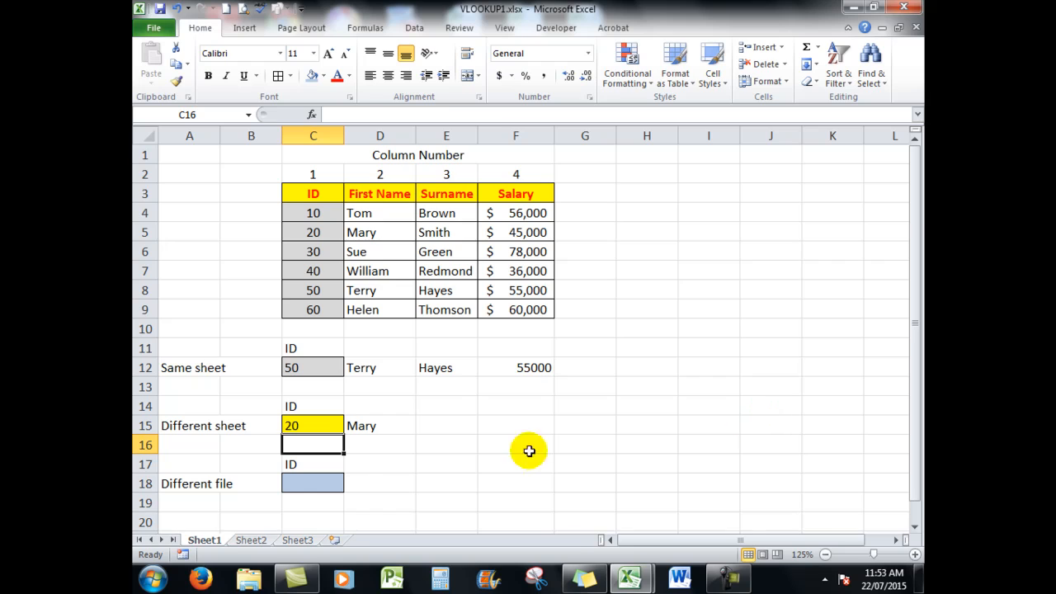
pyautogui.click(380, 426)
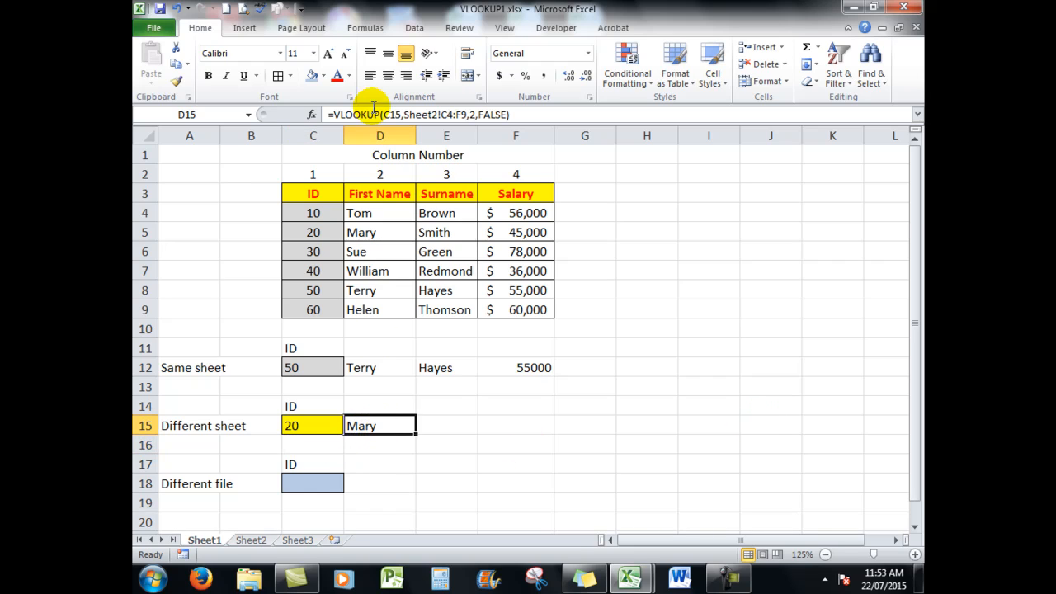
pyautogui.moveTo(421, 435)
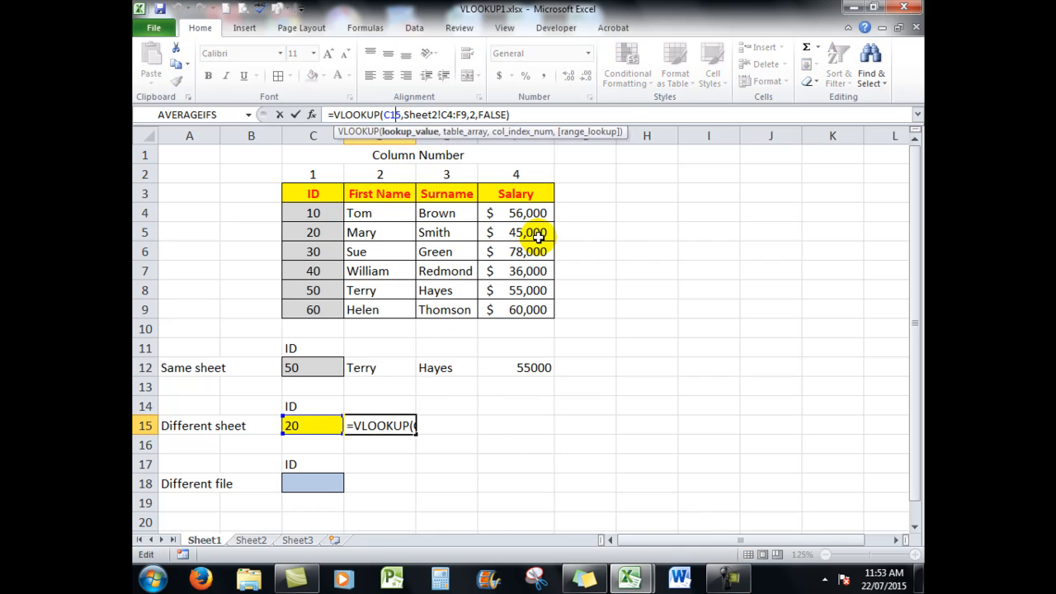
pyautogui.moveTo(716, 298)
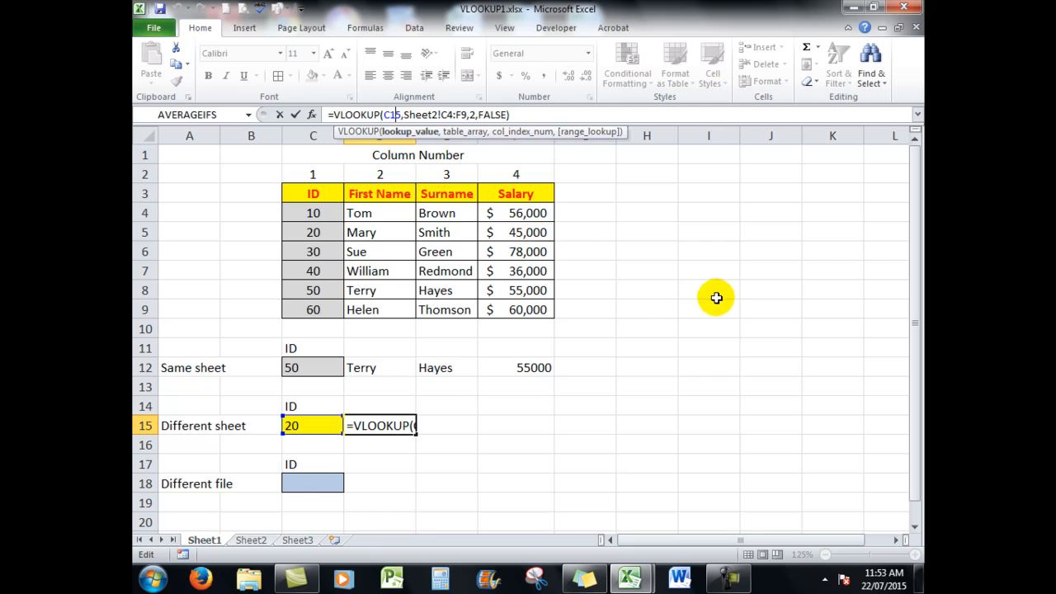
# Lock the ID reference in D15 with F4 and fill the formula right to F15.
pyautogui.press('f4')
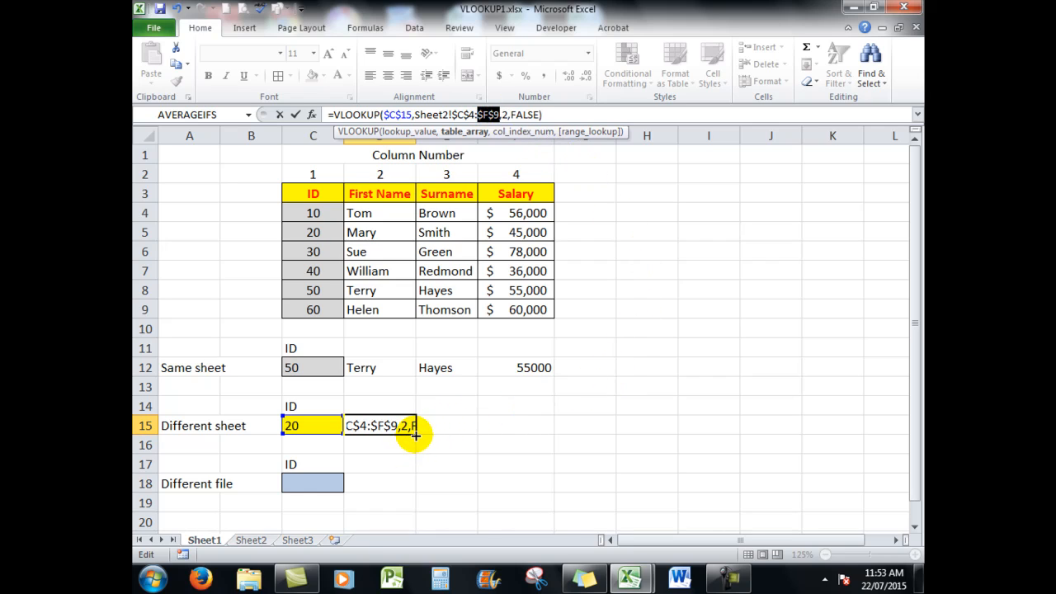
pyautogui.moveTo(429, 439)
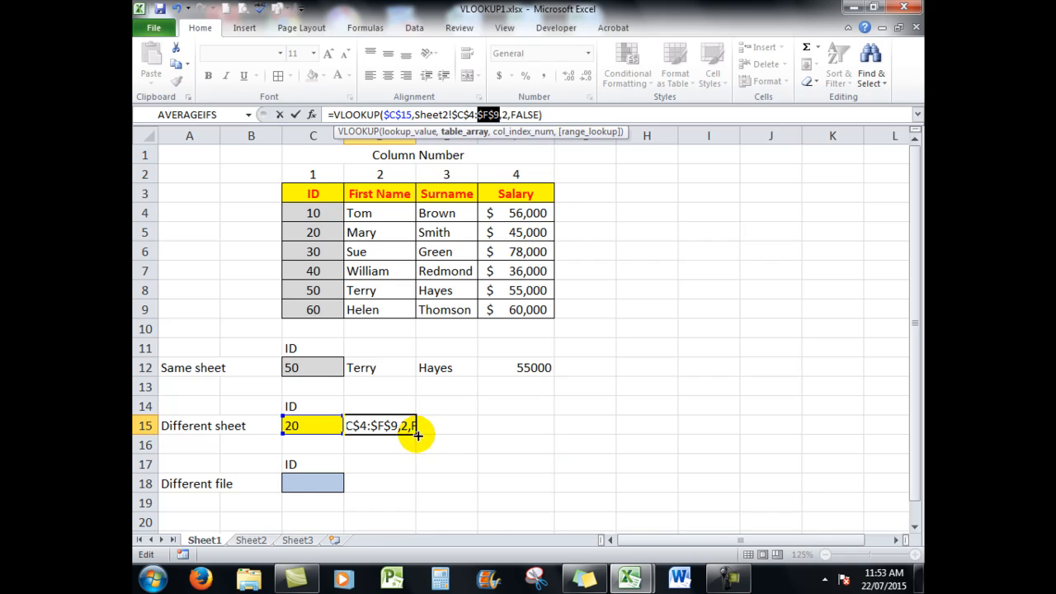
pyautogui.moveTo(411, 433)
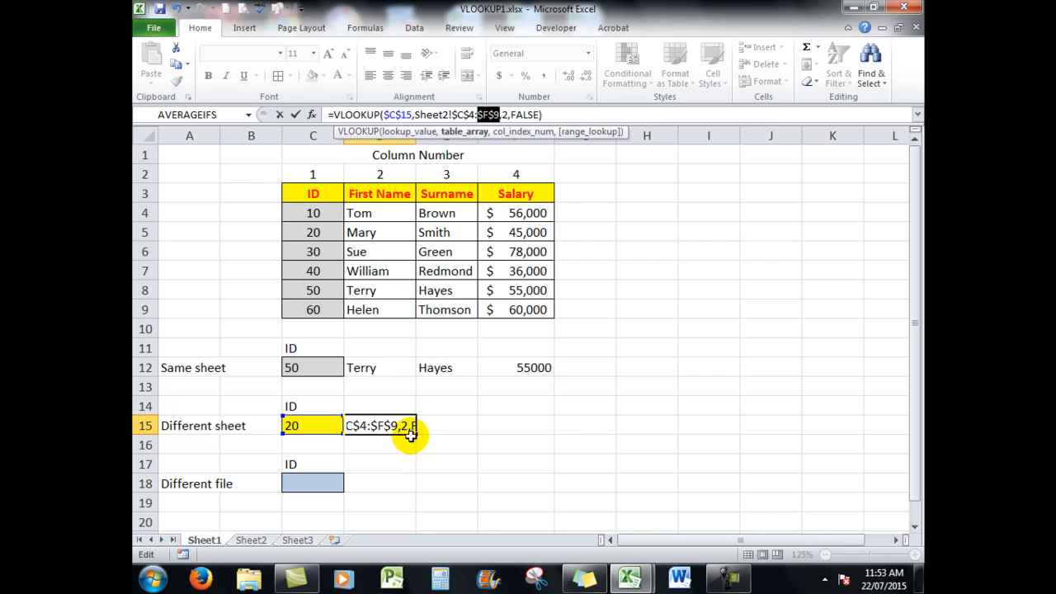
pyautogui.moveTo(394, 452)
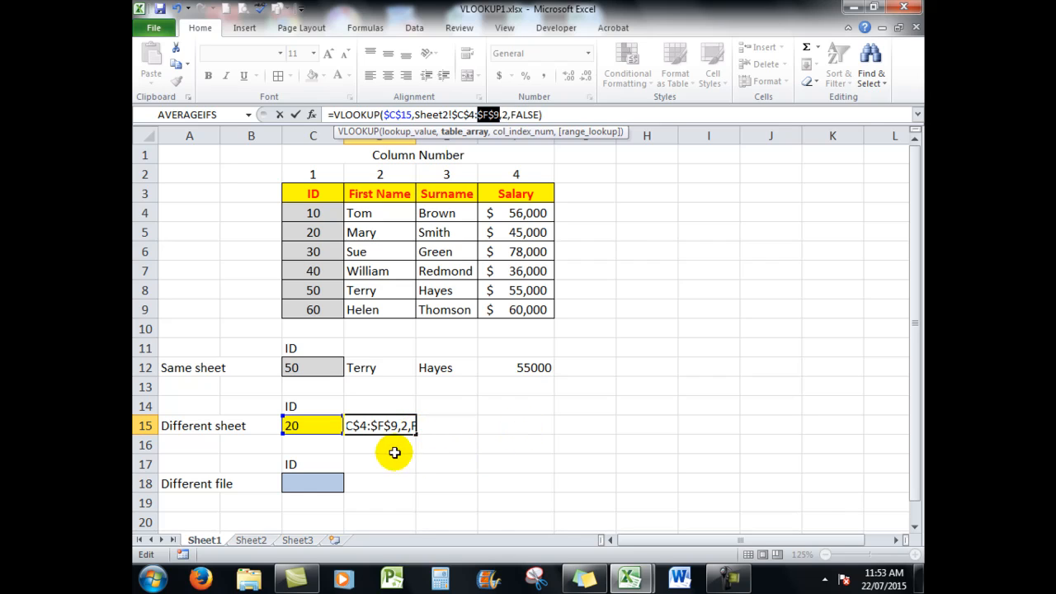
pyautogui.press('Return')
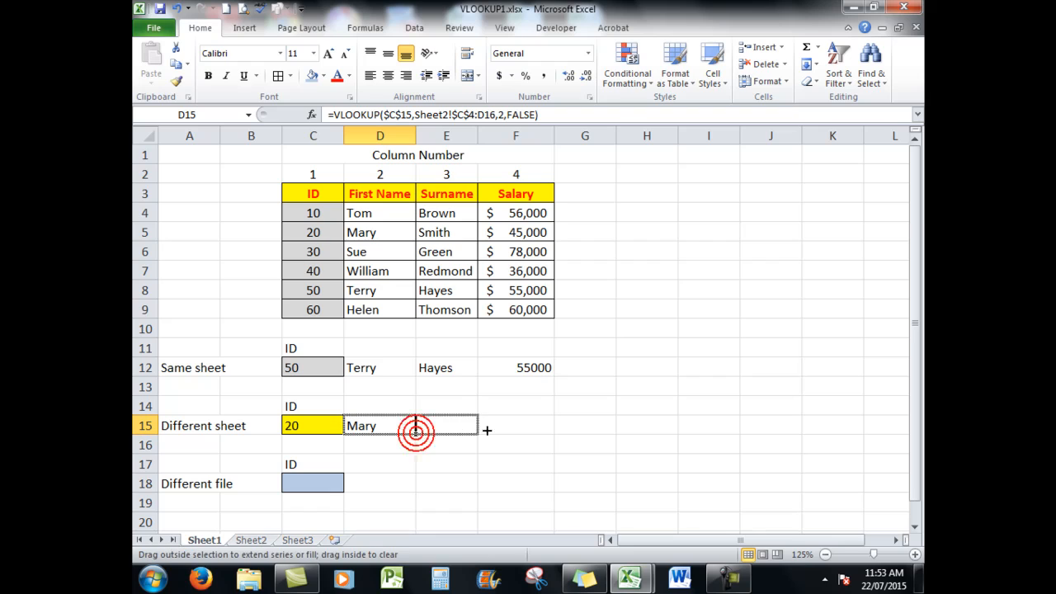
pyautogui.moveTo(487, 429); pyautogui.dragTo(545, 426)
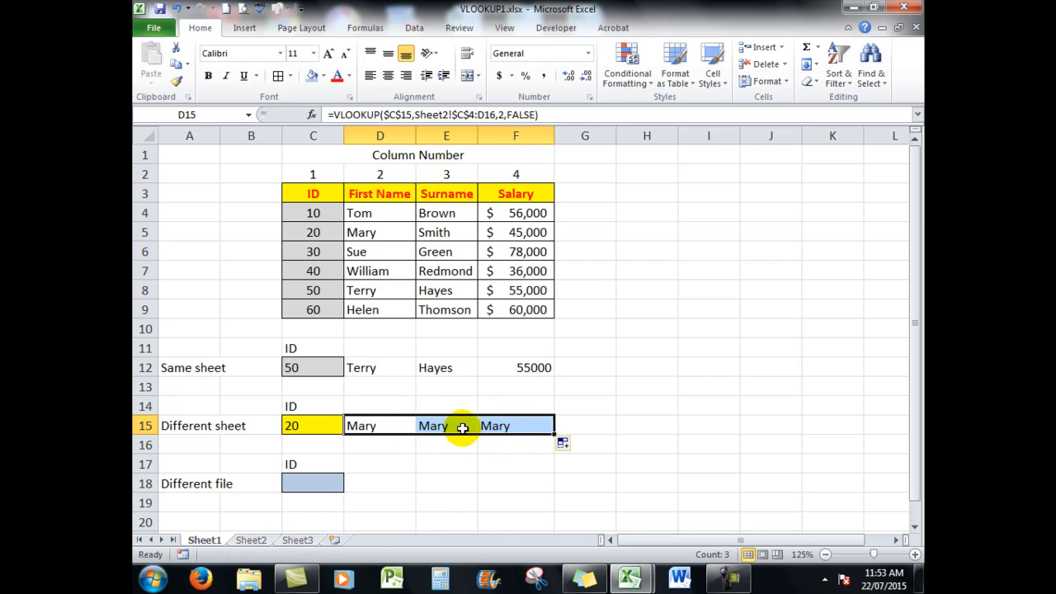
# Set column index 3 in E15 and 4 in F15 so they return Smith and 45000.
pyautogui.click(446, 426)
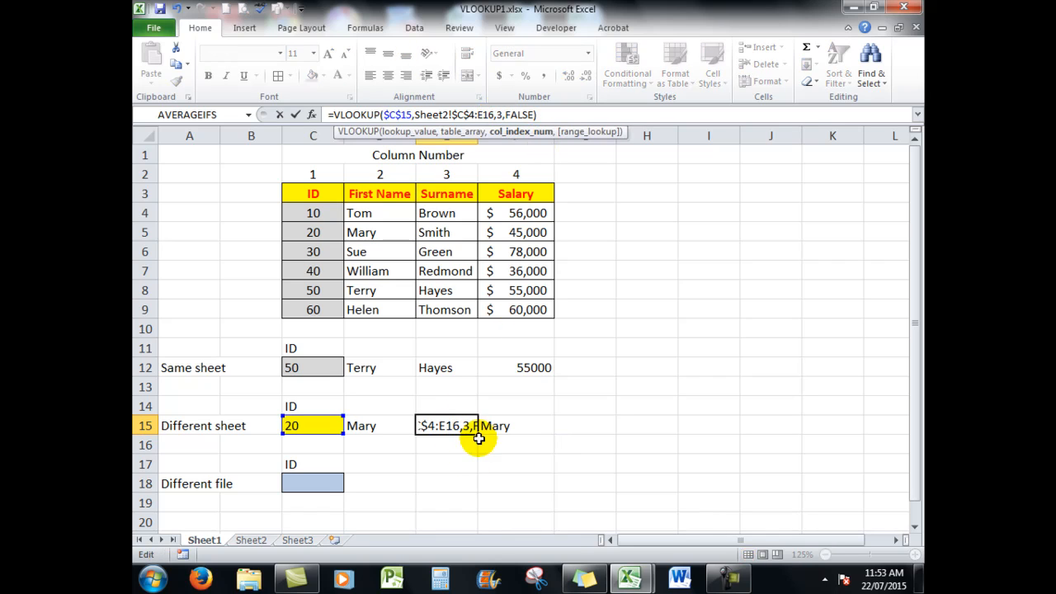
pyautogui.press('Return')
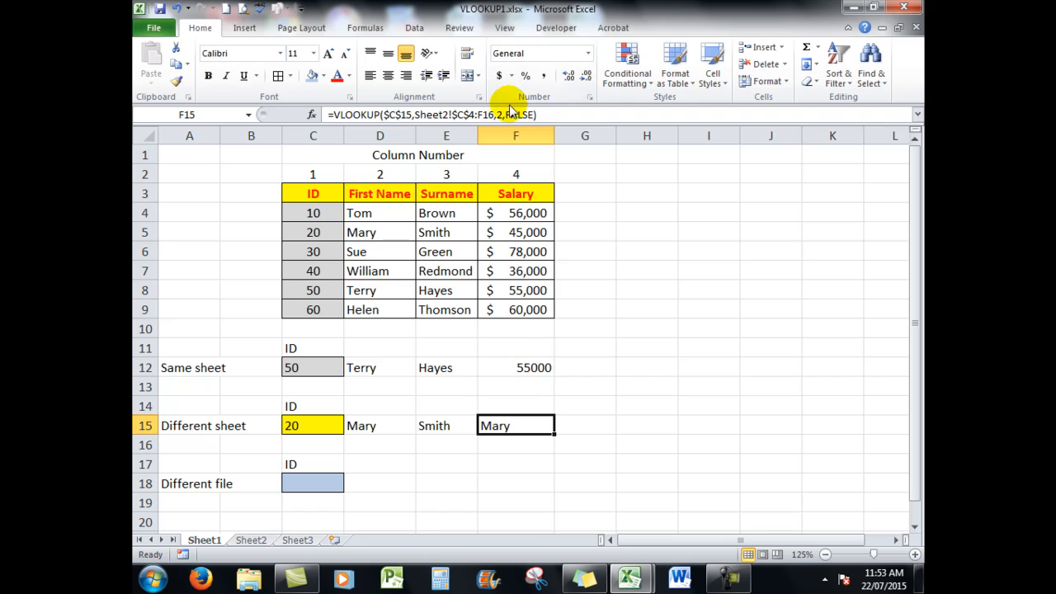
pyautogui.doubleClick(515, 425)
pyautogui.write('4')
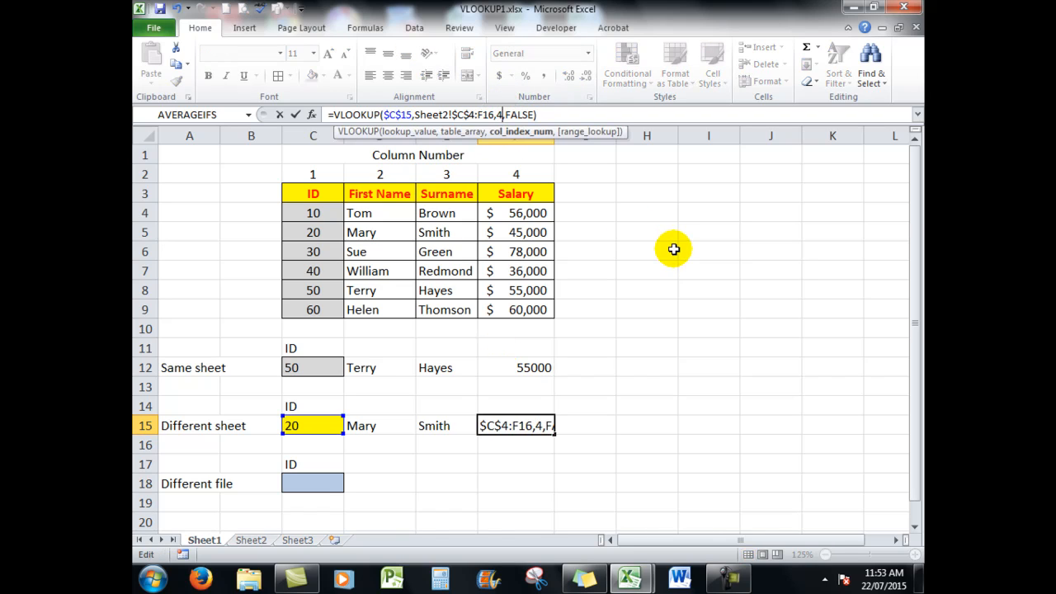
pyautogui.press('Return')
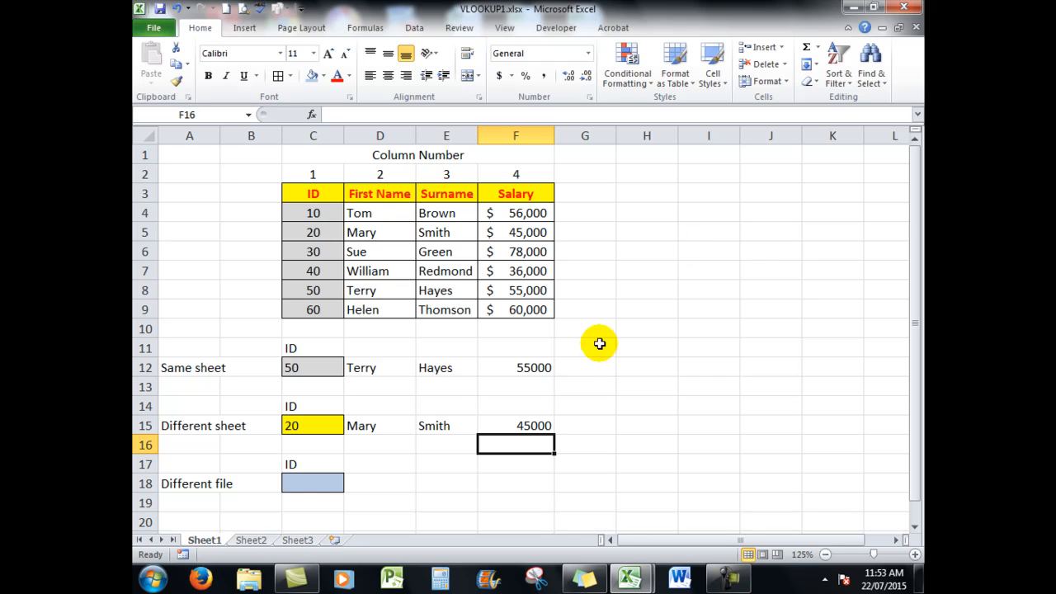
pyautogui.moveTo(538, 416)
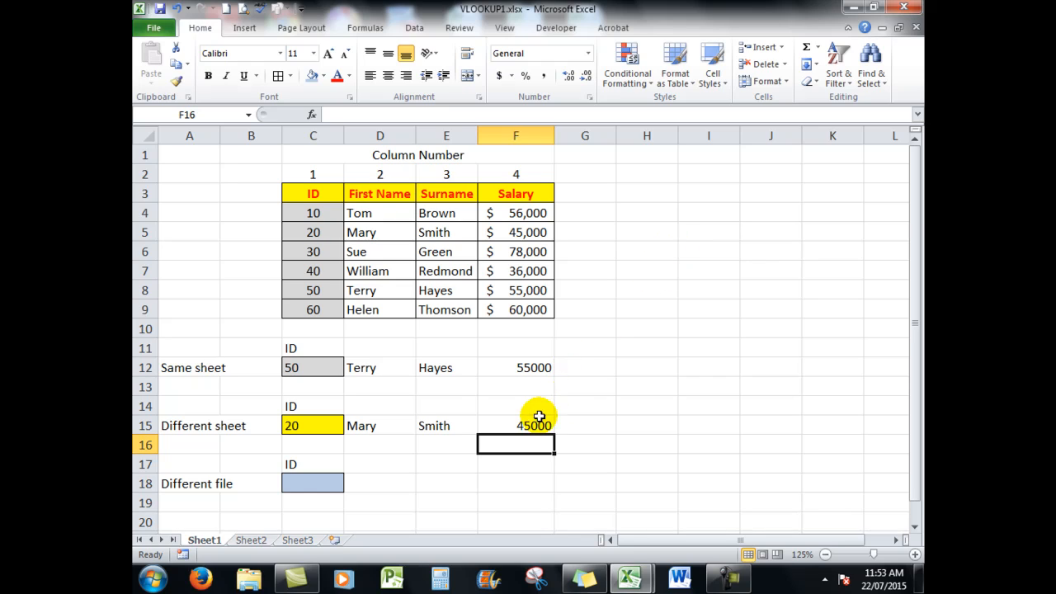
pyautogui.click(515, 426)
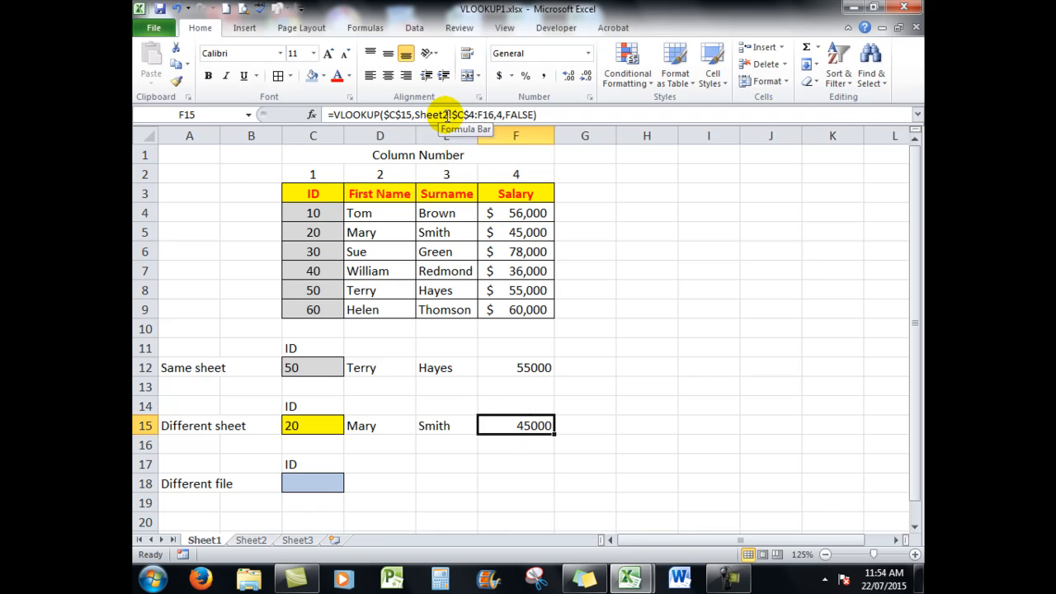
pyautogui.moveTo(532, 507)
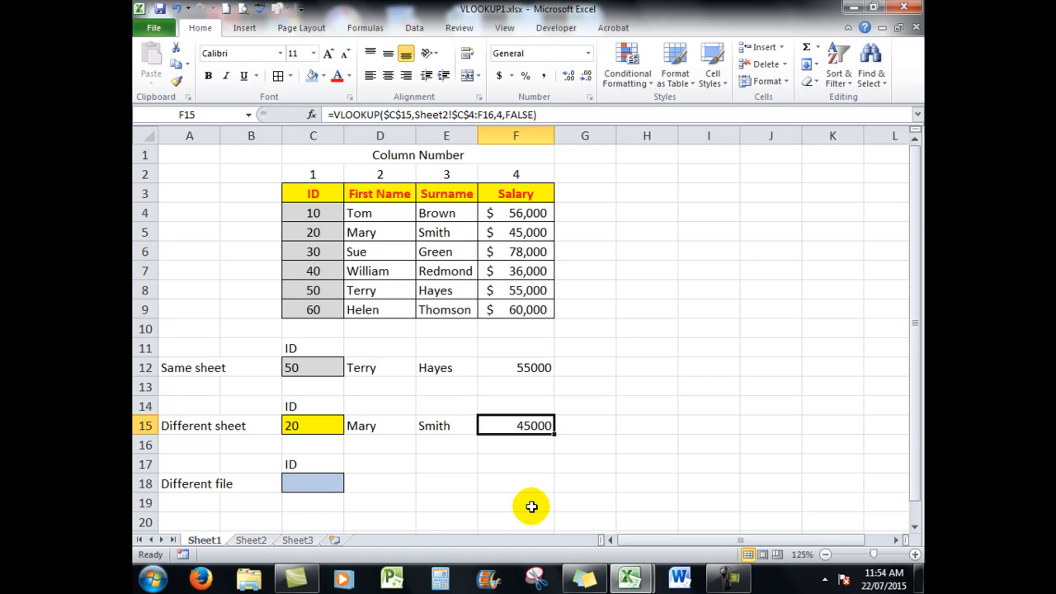
pyautogui.moveTo(585, 327)
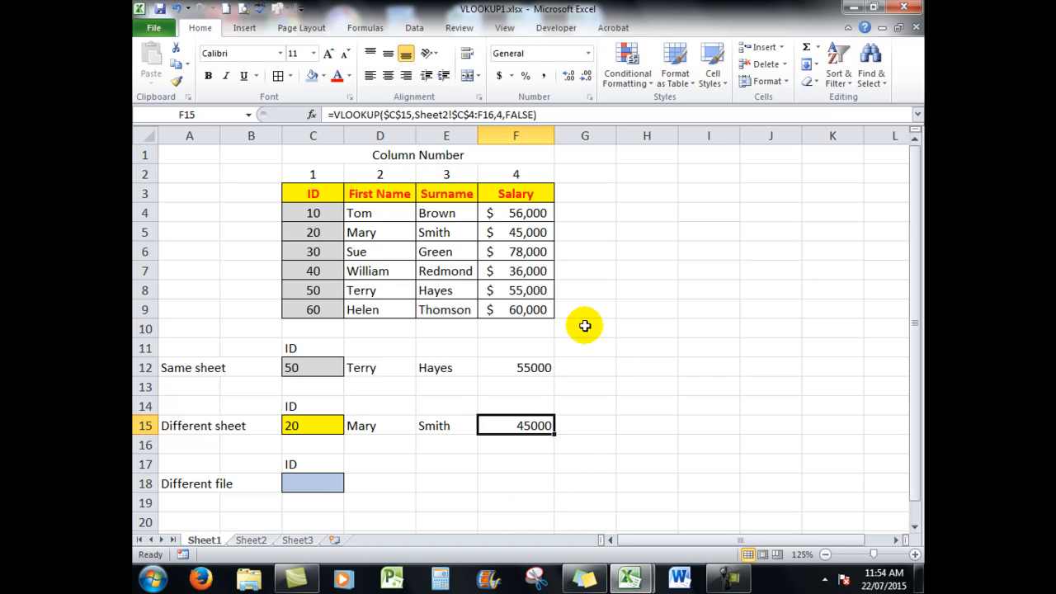
pyautogui.moveTo(510, 205)
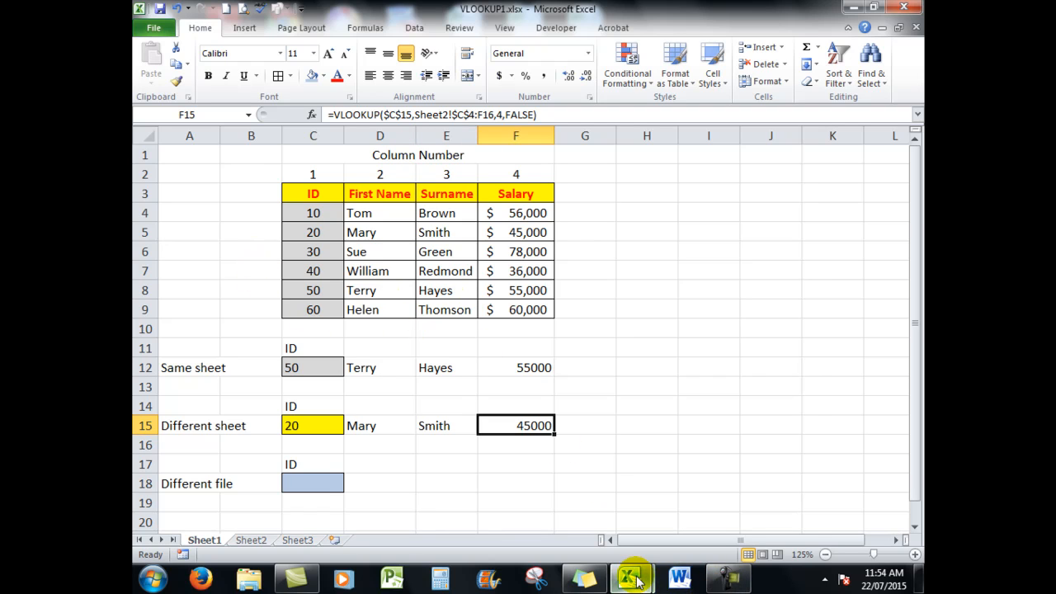
# Switch back to the VLOOKUP1.xlsx workbook and select D18 beside the Different file ID.
pyautogui.click(634, 577)
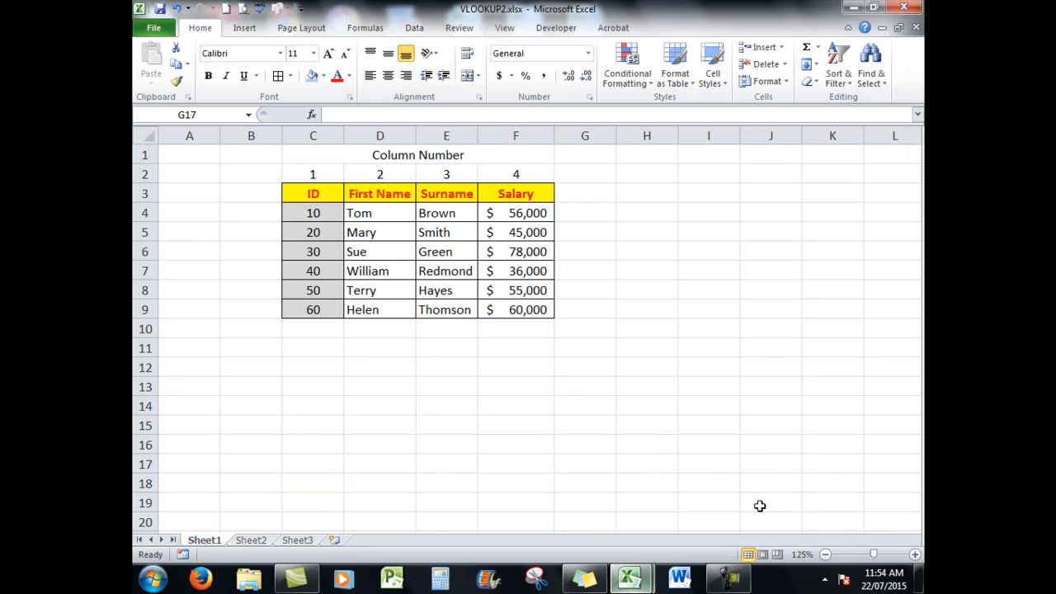
pyautogui.click(584, 462)
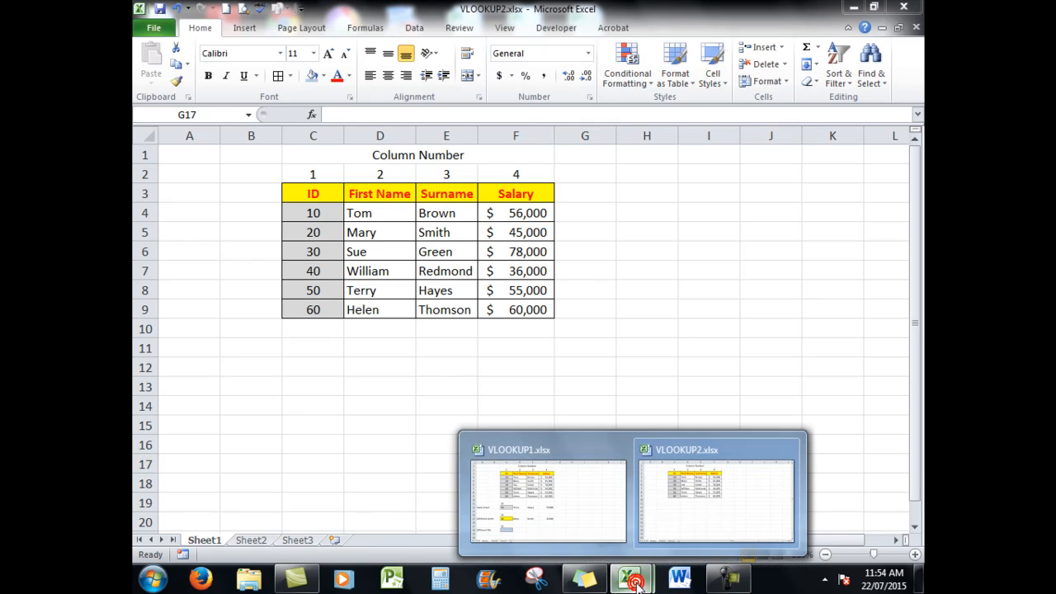
pyautogui.click(548, 495)
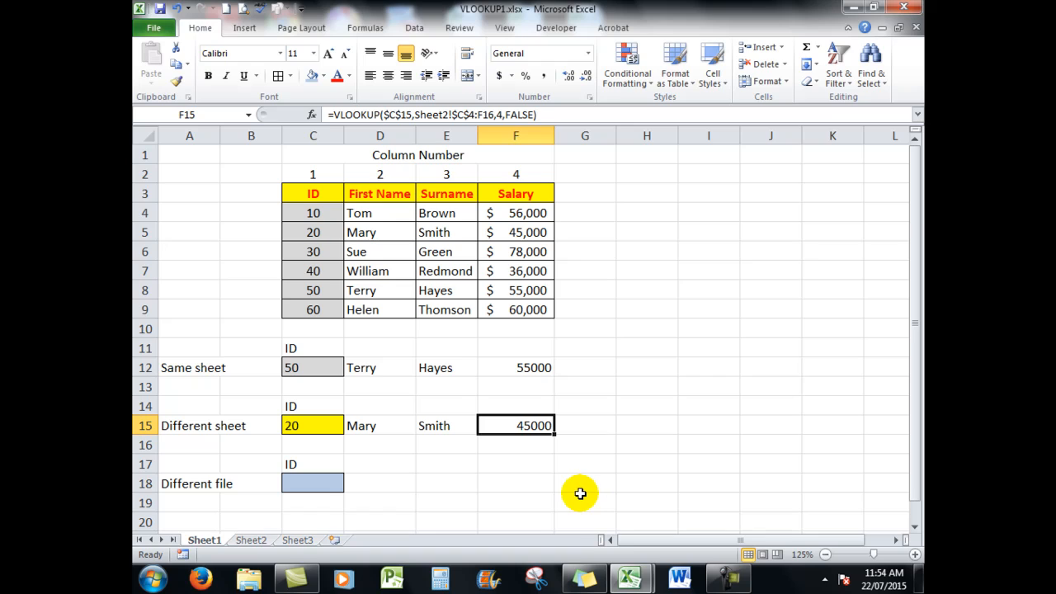
pyautogui.moveTo(353, 483)
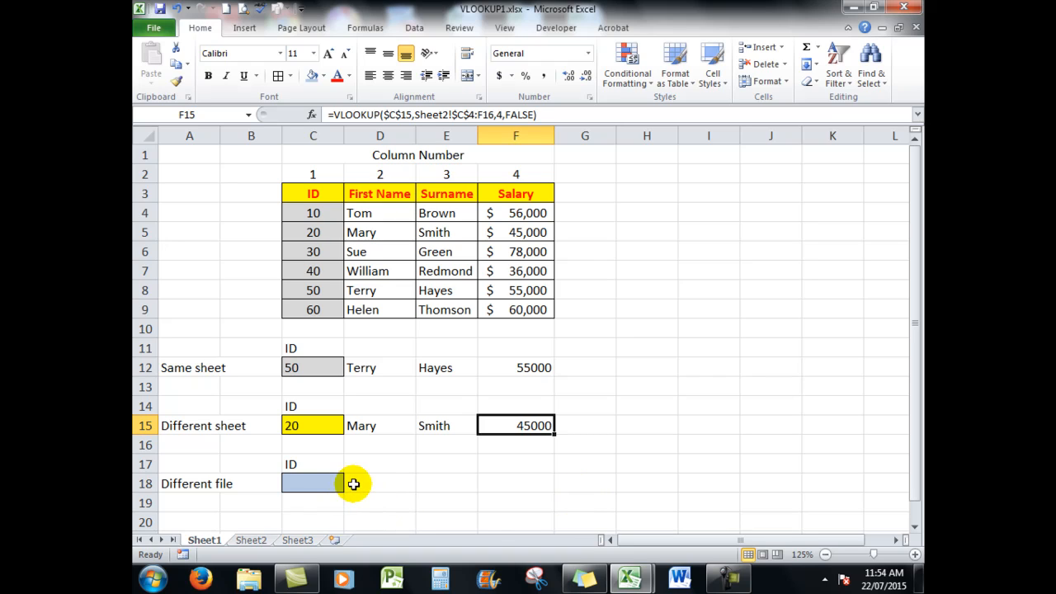
pyautogui.click(379, 484)
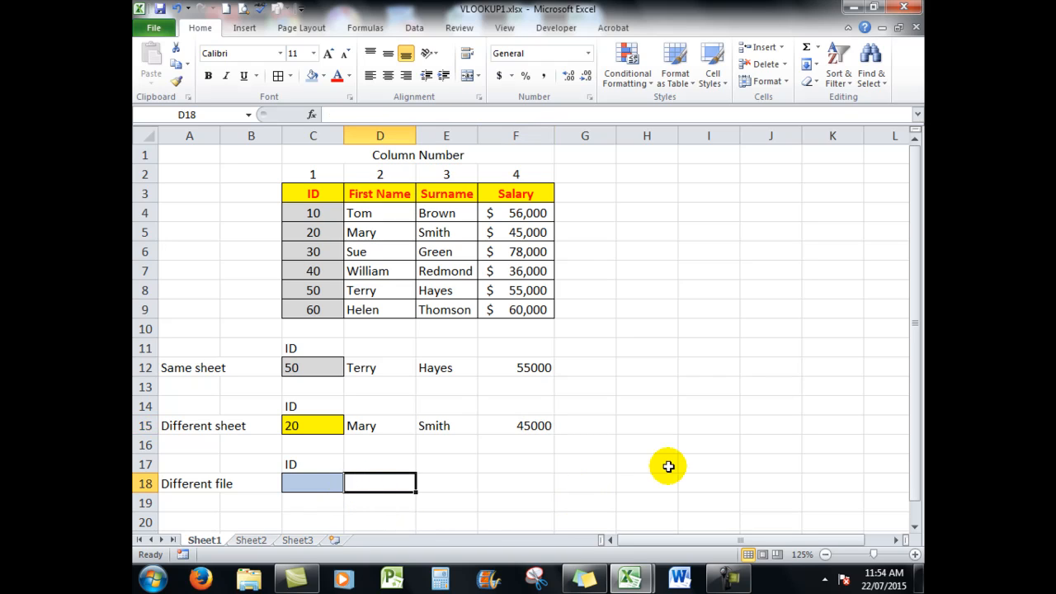
# Start =vlookup(c18, in D18 and switch to VLOOKUP2.xlsx to pick its table.
pyautogui.write('=')
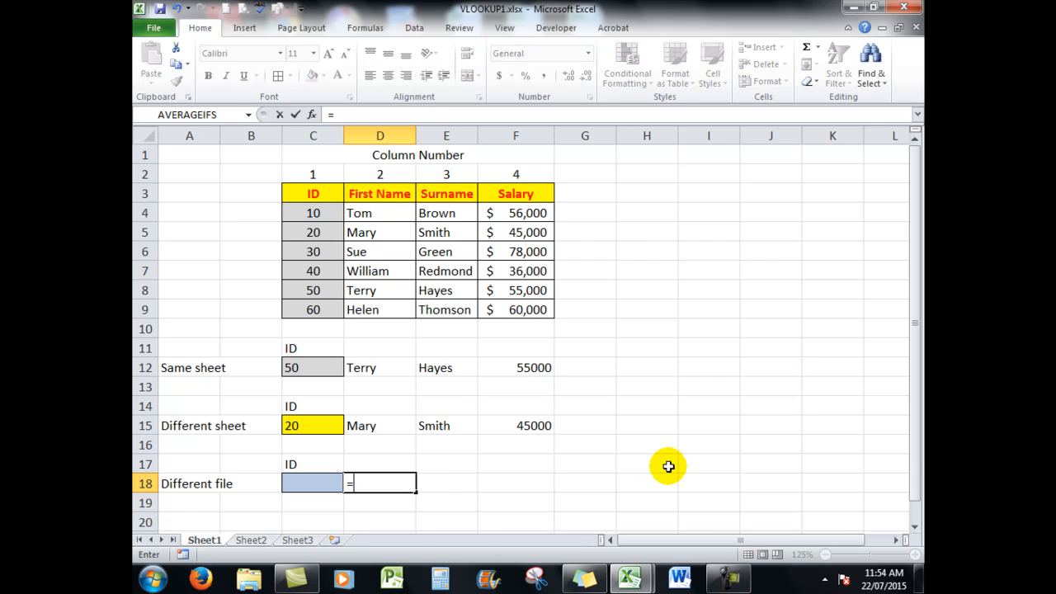
pyautogui.write('vlookup(')
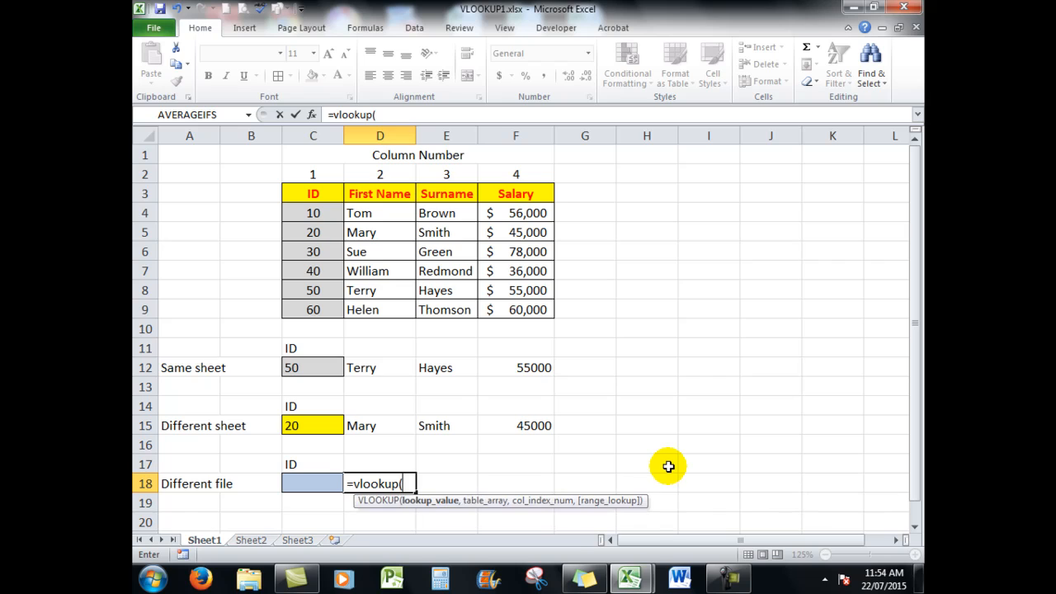
pyautogui.moveTo(591, 485)
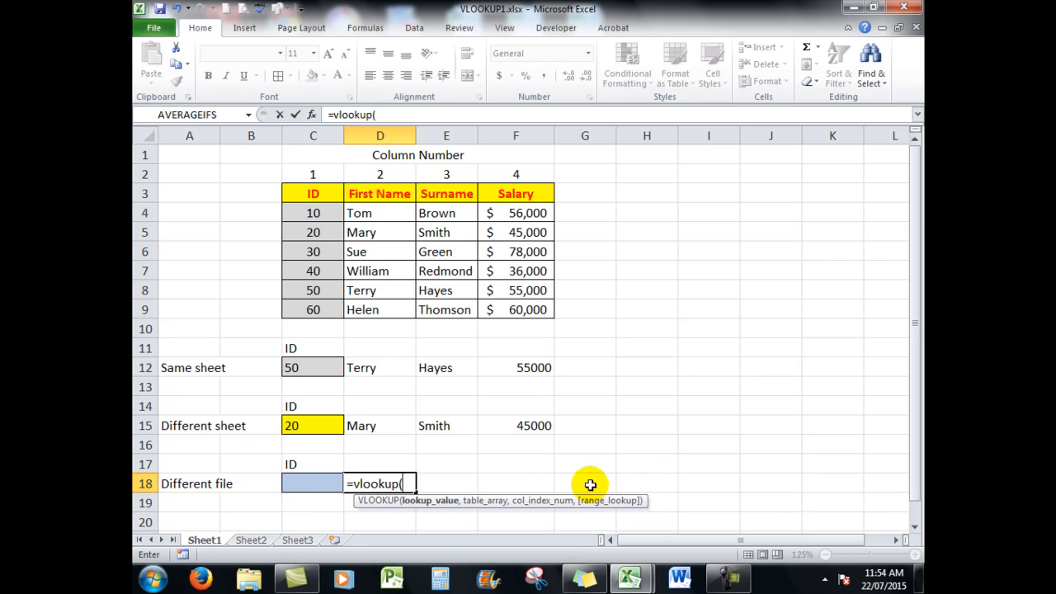
pyautogui.write('c1')
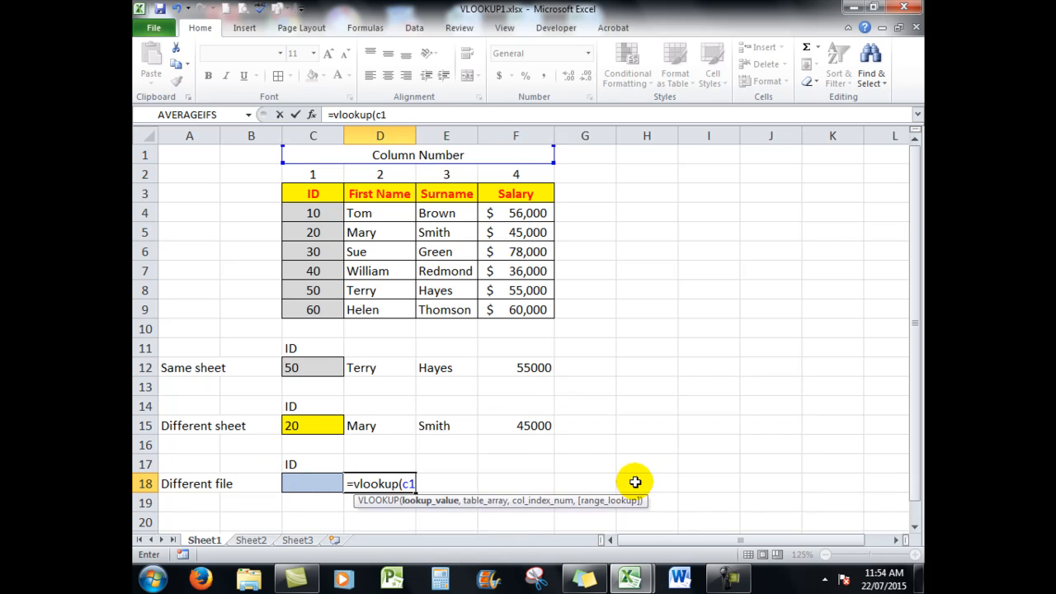
pyautogui.write('18,')
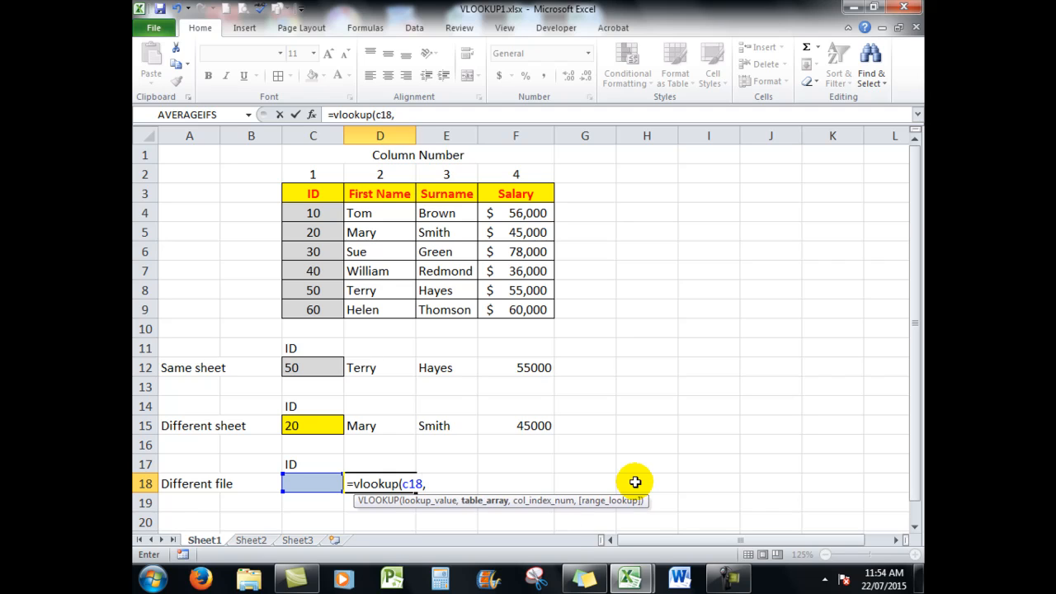
pyautogui.moveTo(633, 578)
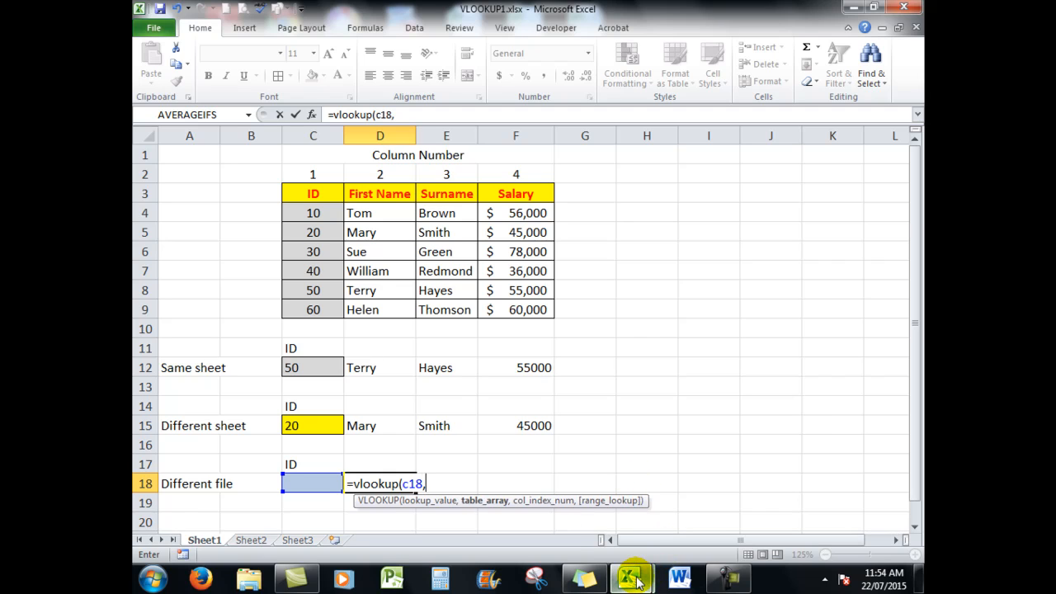
pyautogui.click(632, 578)
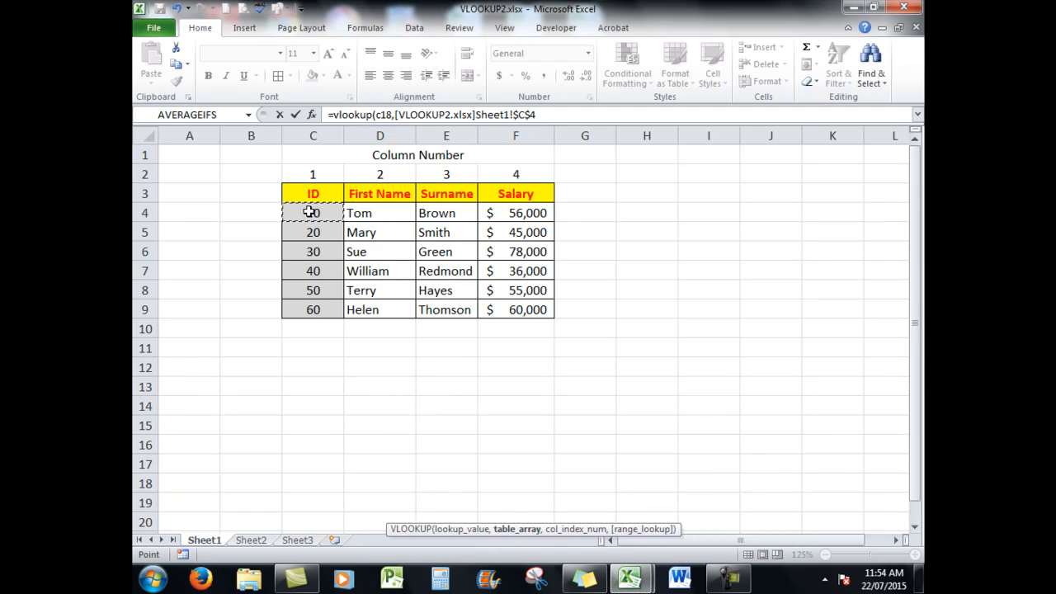
# Use VLOOKUP2's employee table C4:F9 as the range, returning column 2 with an exact (FALSE) match.
pyautogui.moveTo(312, 211); pyautogui.dragTo(531, 297)
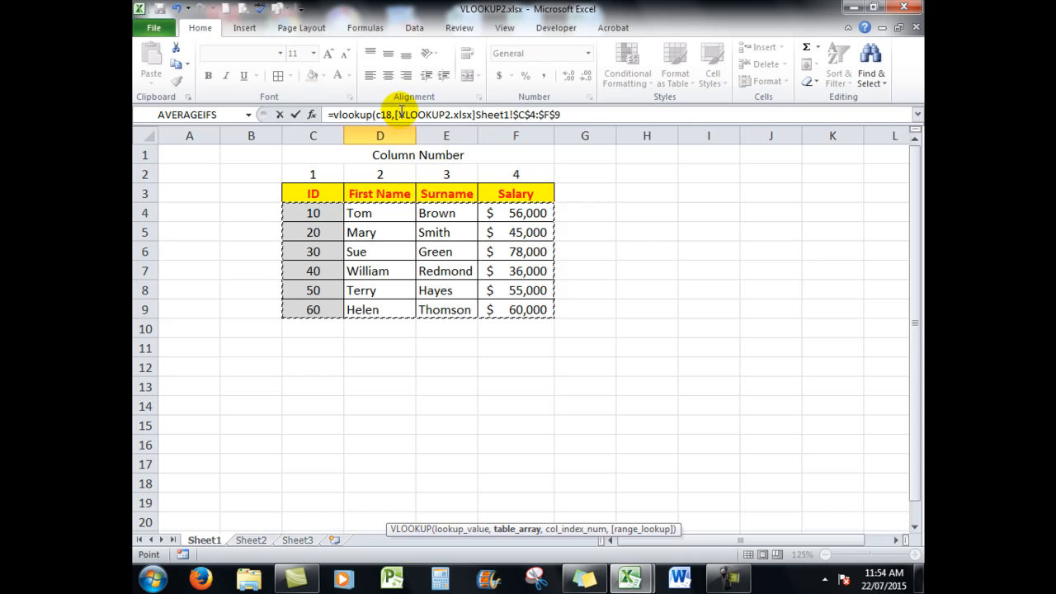
pyautogui.moveTo(462, 115)
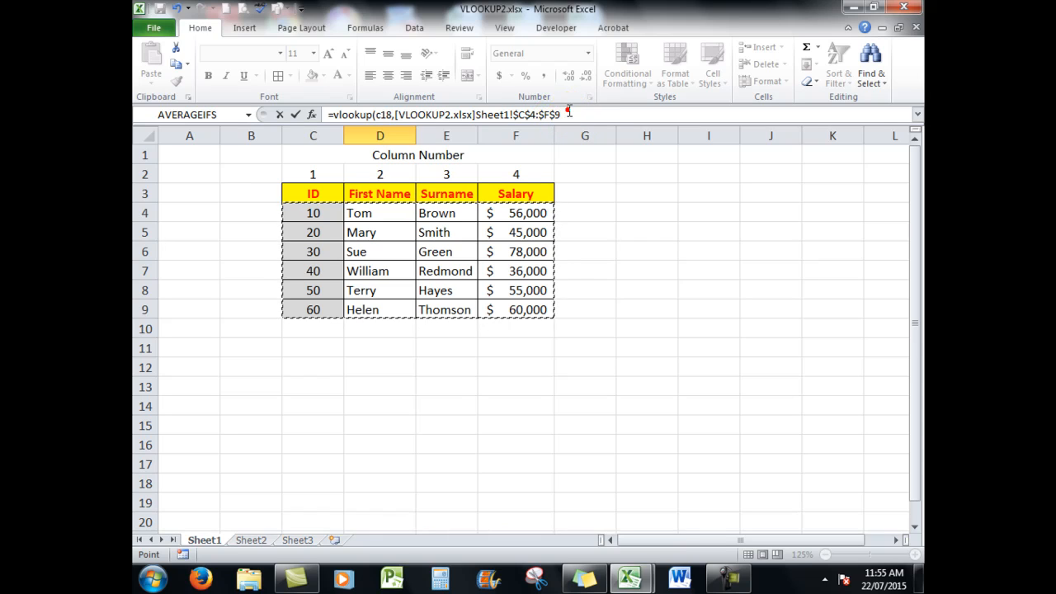
pyautogui.write(',')
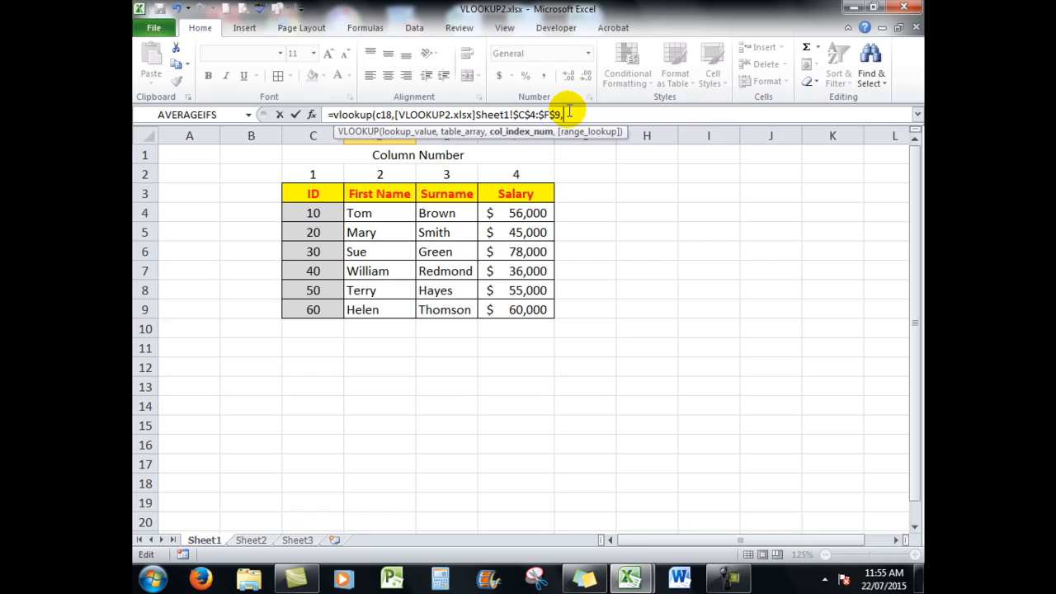
pyautogui.write('2')
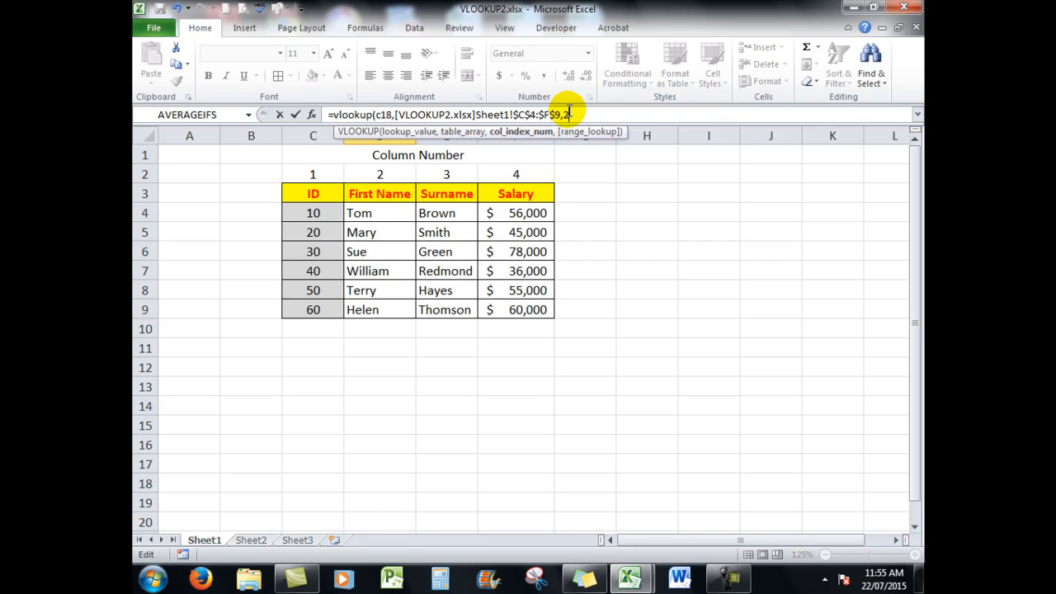
pyautogui.write(',fal')
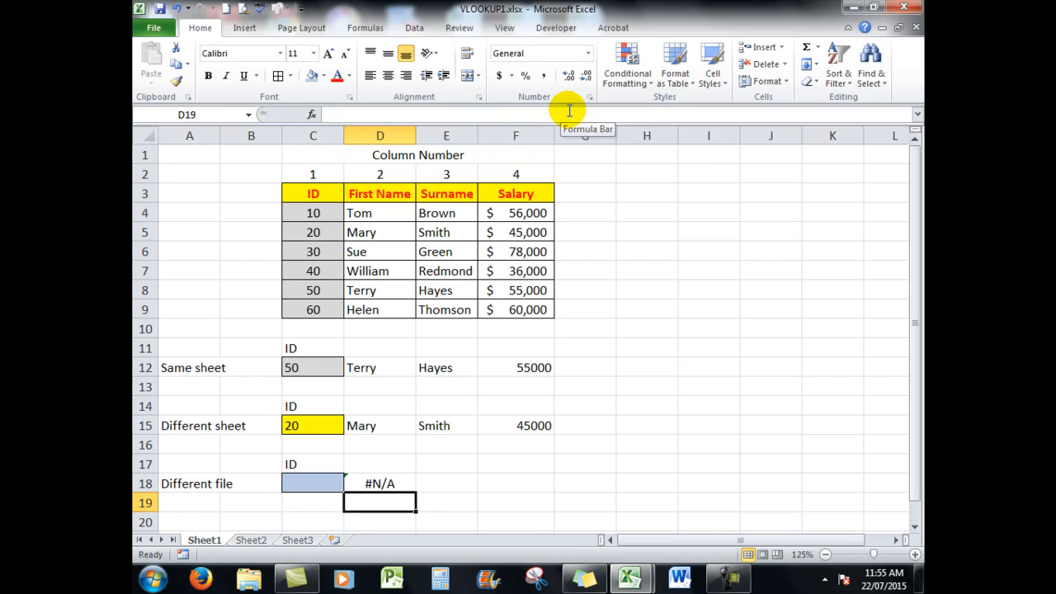
# Enter ID 30 in C18 so Sue appears, then lock D18's ID reference as $C$18.
pyautogui.click(314, 484)
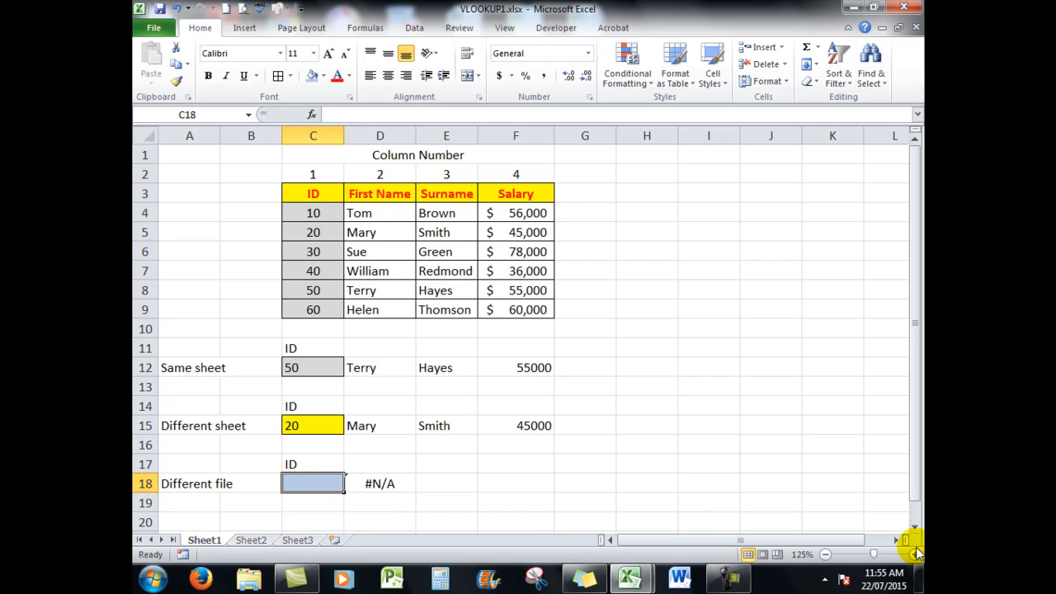
pyautogui.write('30')
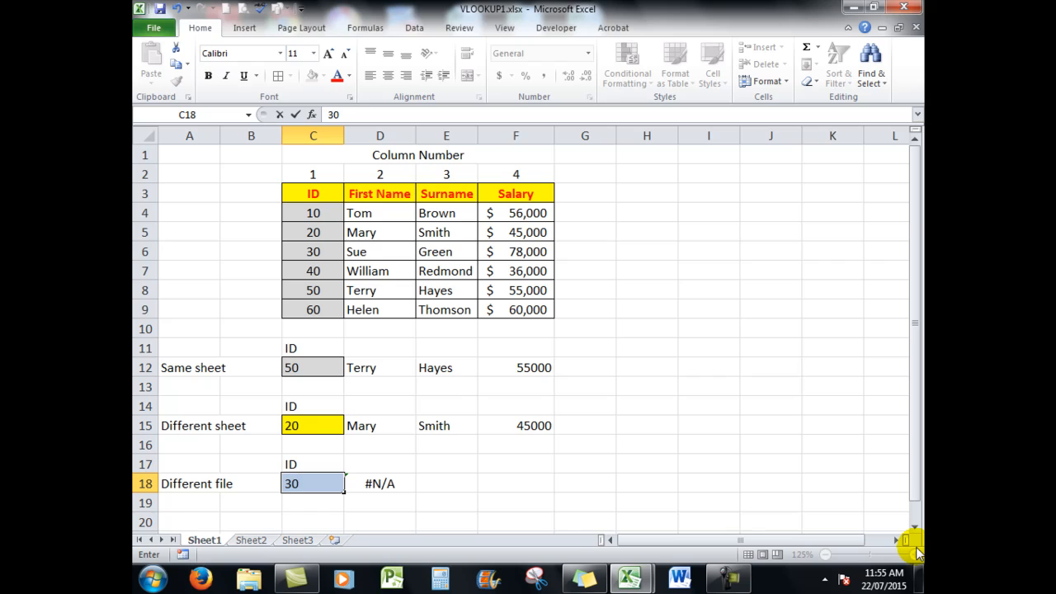
pyautogui.press('Return')
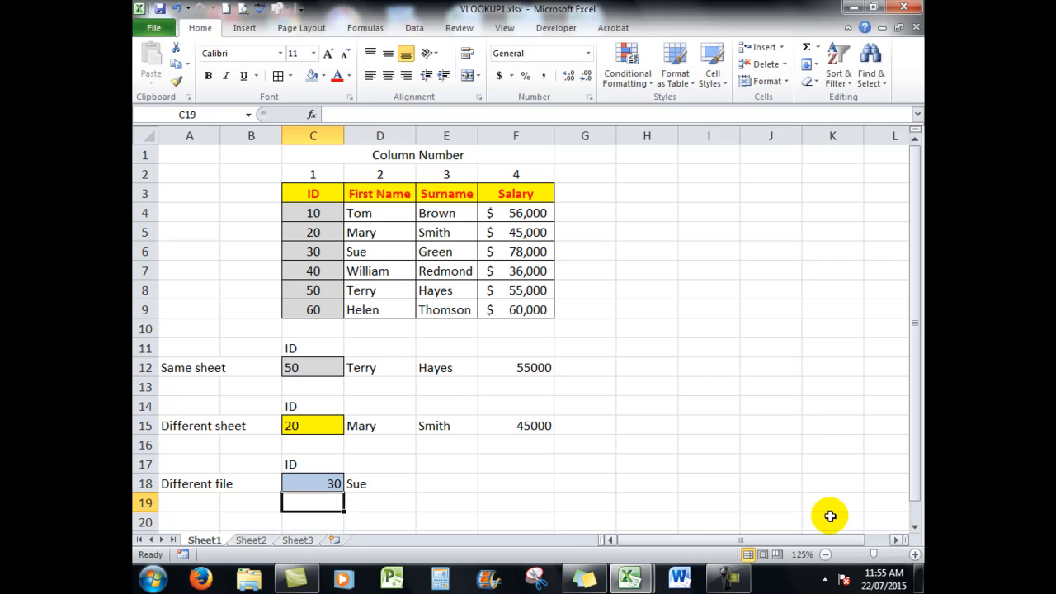
pyautogui.moveTo(365, 484)
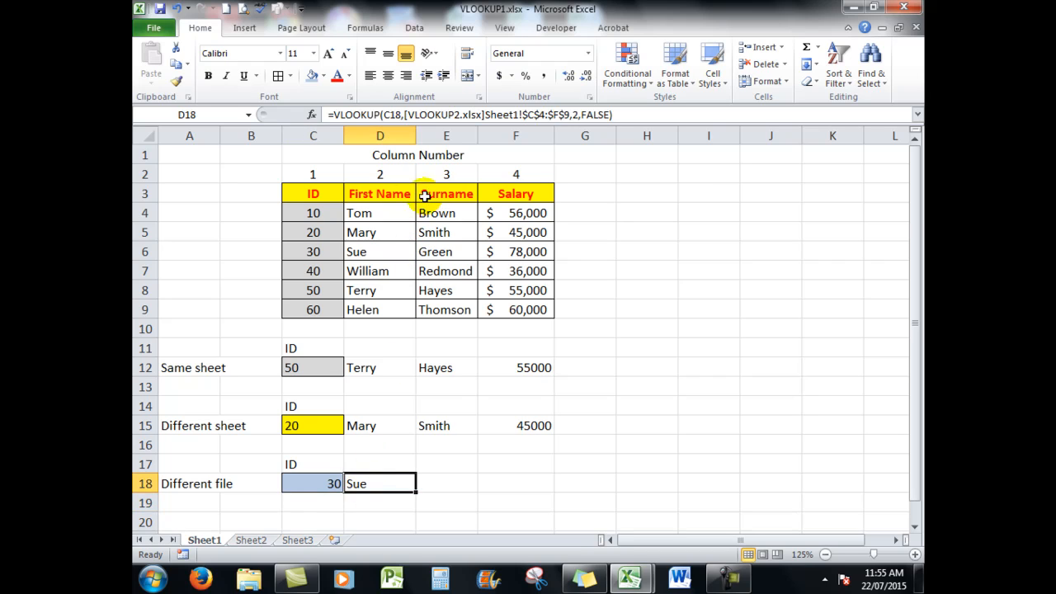
pyautogui.moveTo(392, 114)
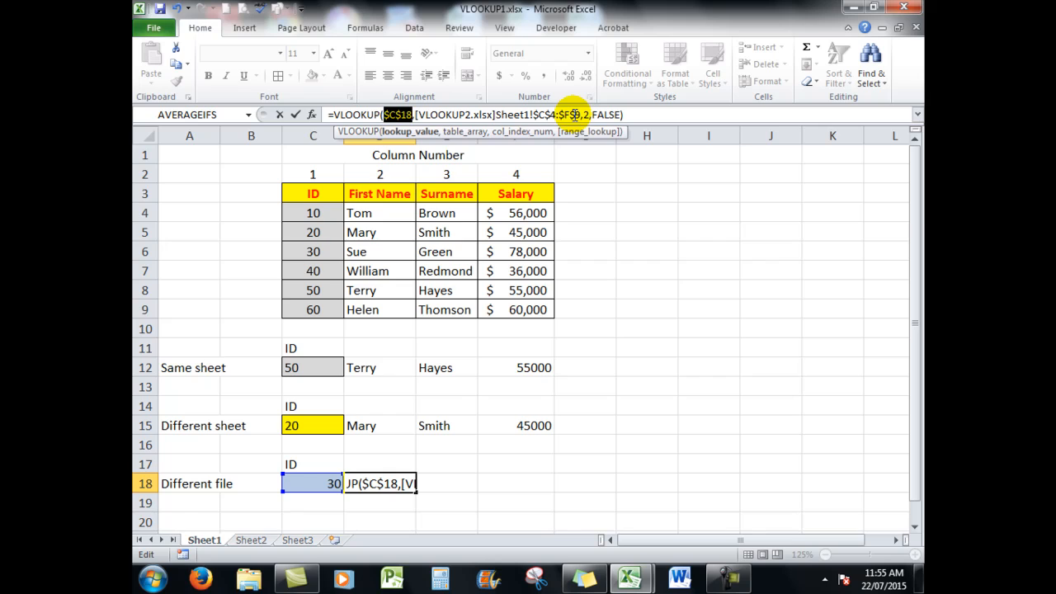
pyautogui.press('Return')
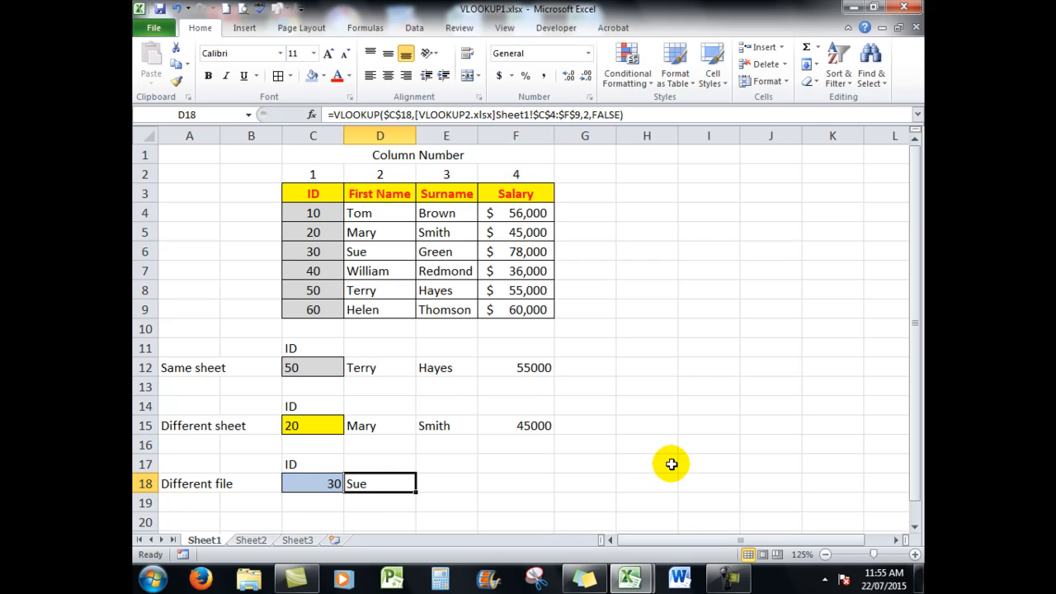
pyautogui.moveTo(414, 492)
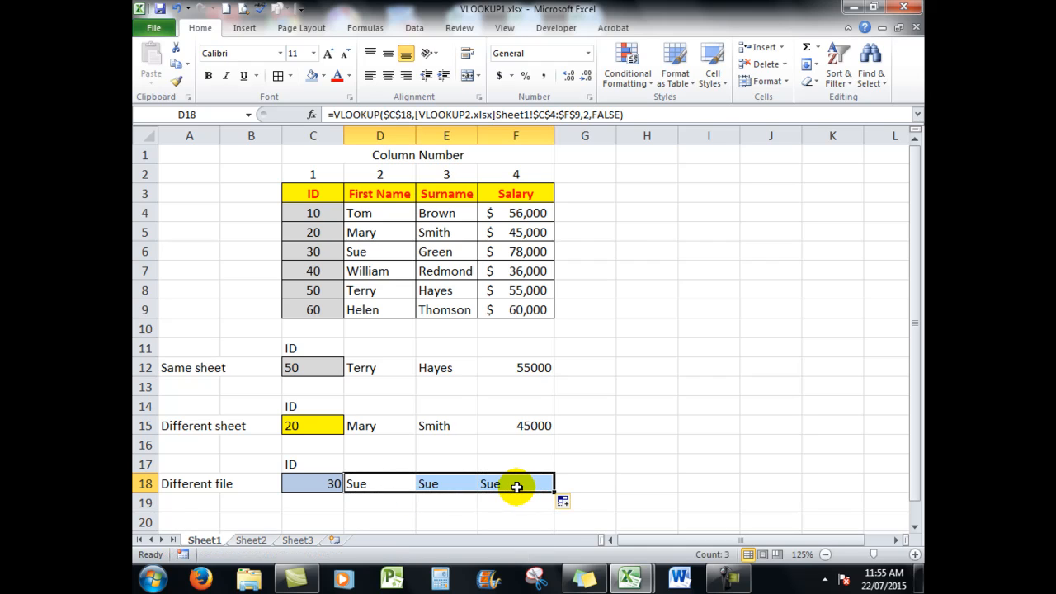
# Change E18 to column 3 and F18 to column 4 so Green and 78000 appear.
pyautogui.click(445, 484)
pyautogui.write('3')
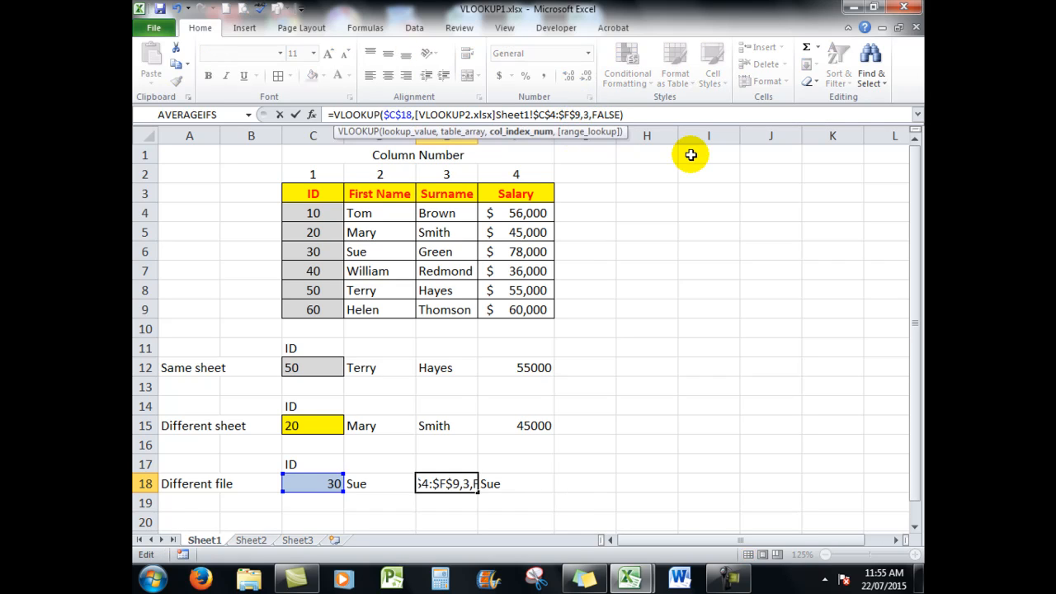
pyautogui.press('Return')
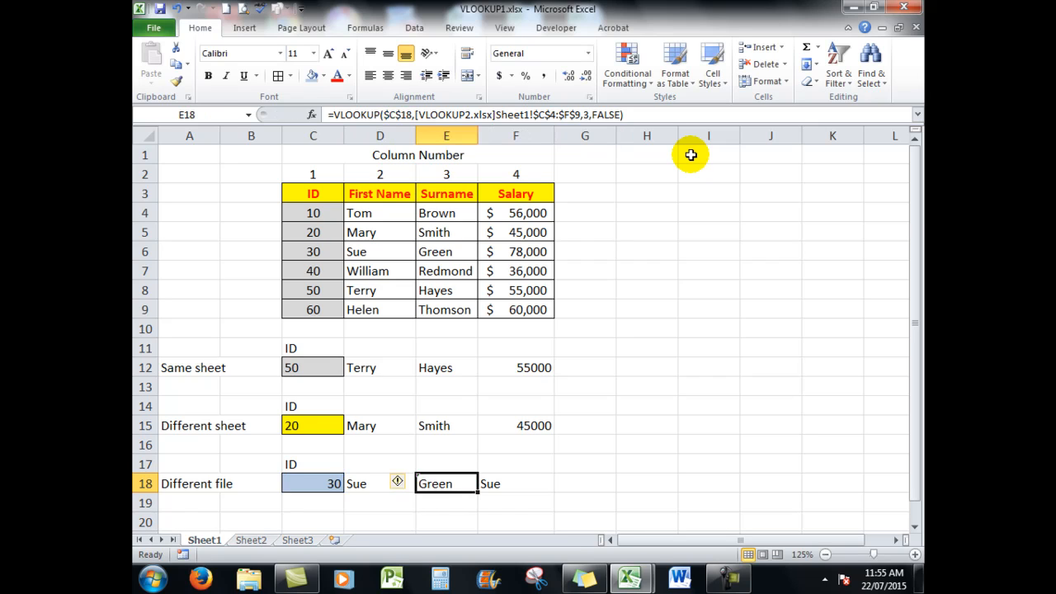
pyautogui.moveTo(498, 482)
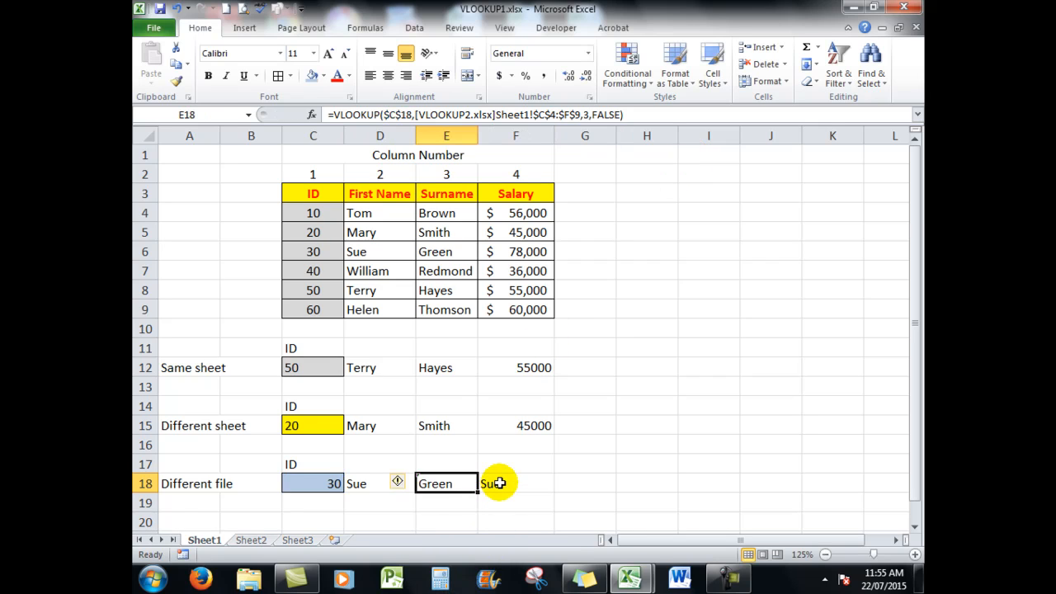
pyautogui.click(515, 484)
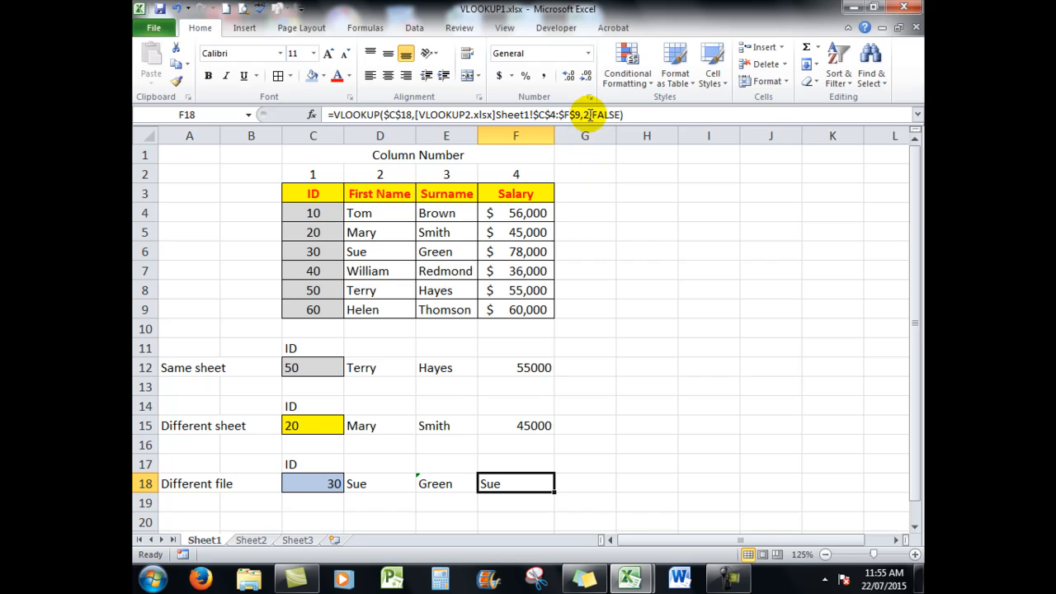
pyautogui.doubleClick(515, 484)
pyautogui.write('4')
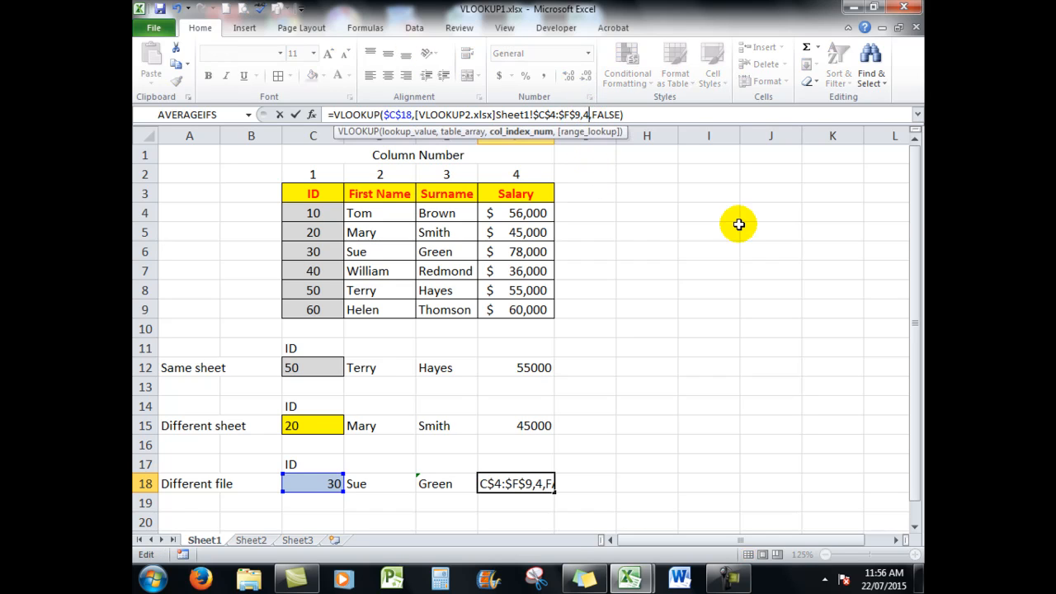
pyautogui.press('Return')
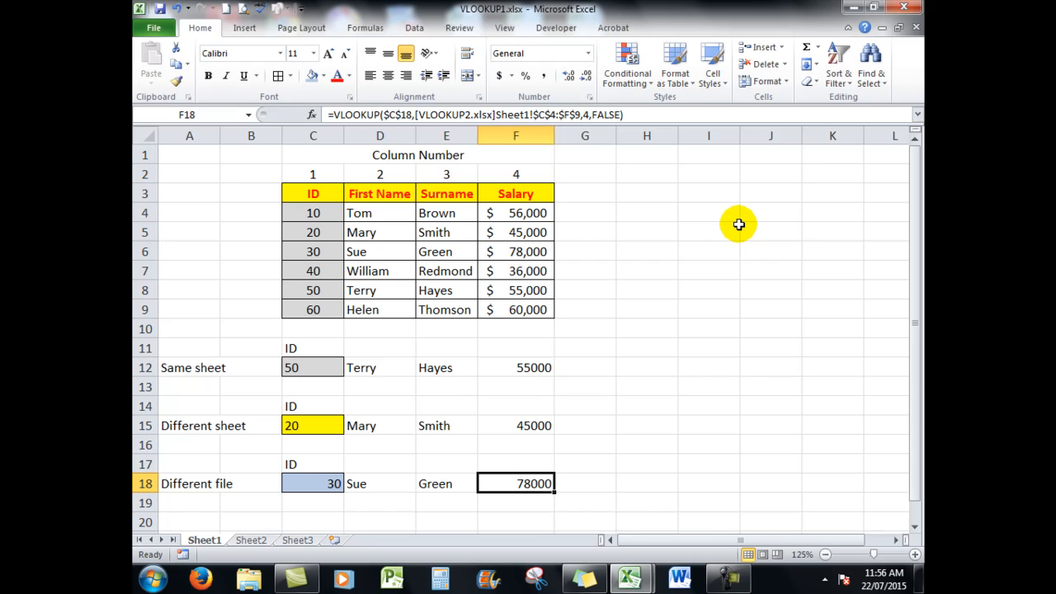